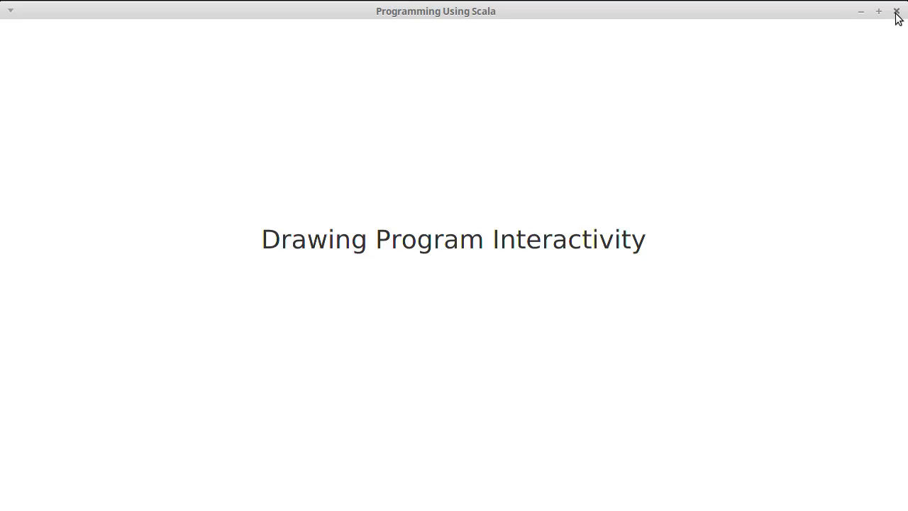
# Step: Close the title slide window to reveal DrawingMain.scala in the editor
pyautogui.click(897, 11)
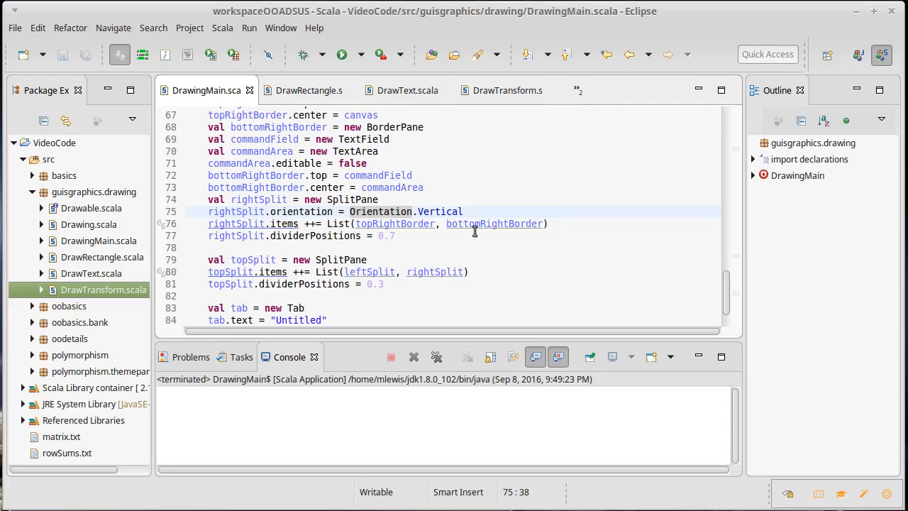
pyautogui.scroll(3)
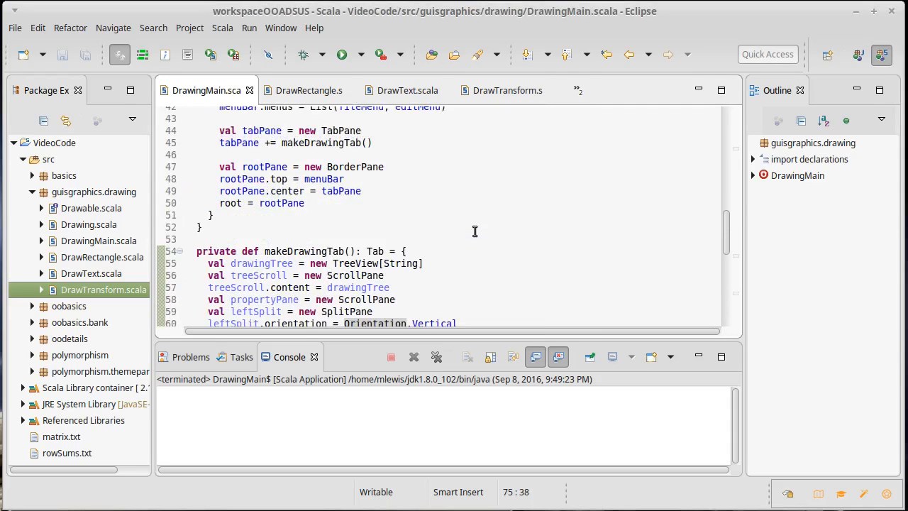
pyautogui.scroll(3)
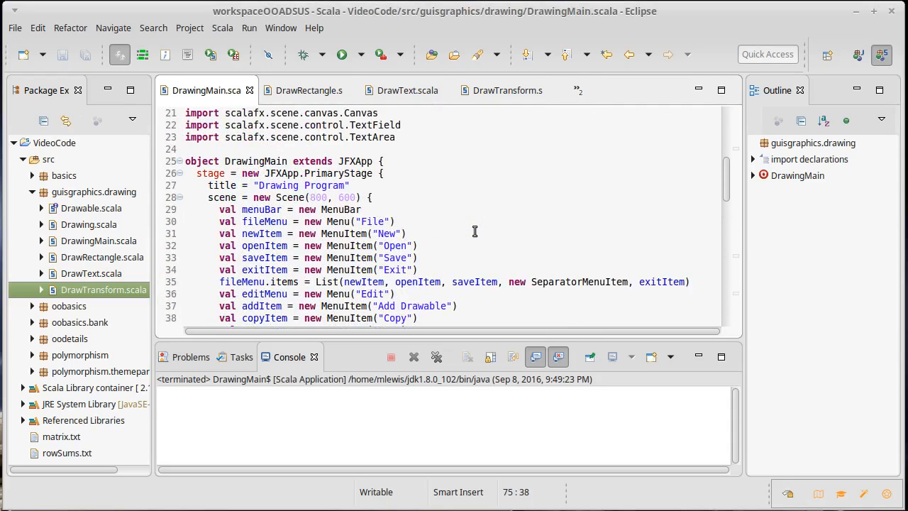
pyautogui.scroll(-3)
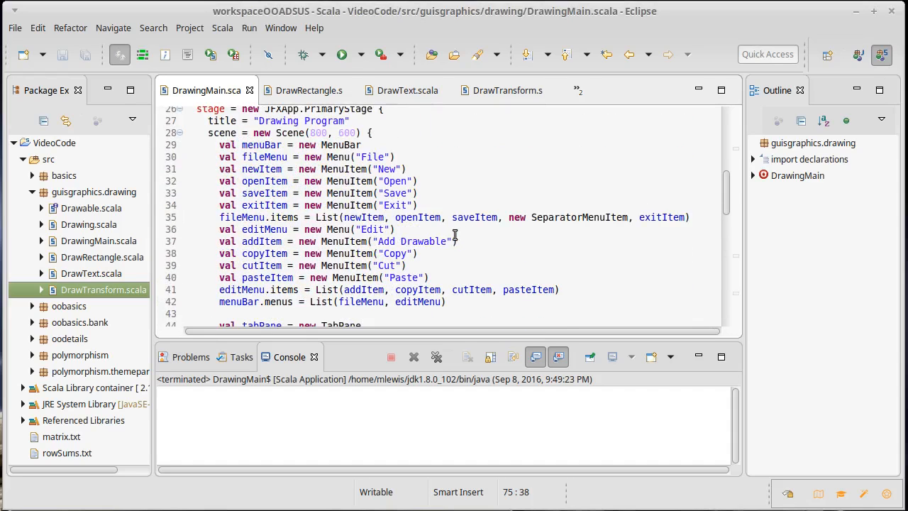
pyautogui.moveTo(363, 204)
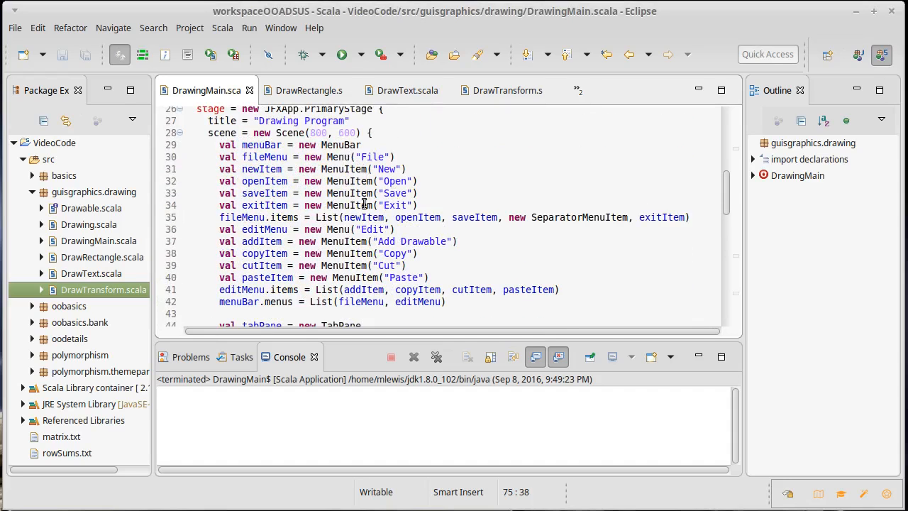
pyautogui.moveTo(363, 204)
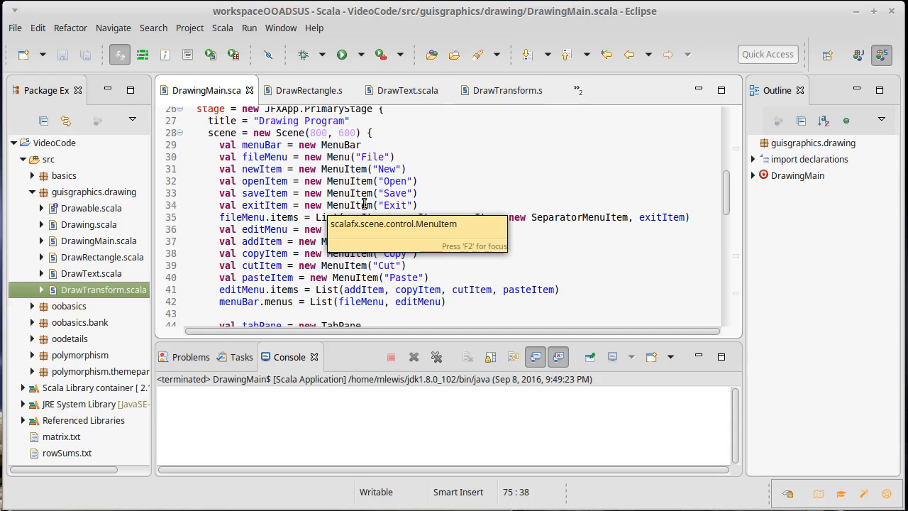
pyautogui.moveTo(278, 265)
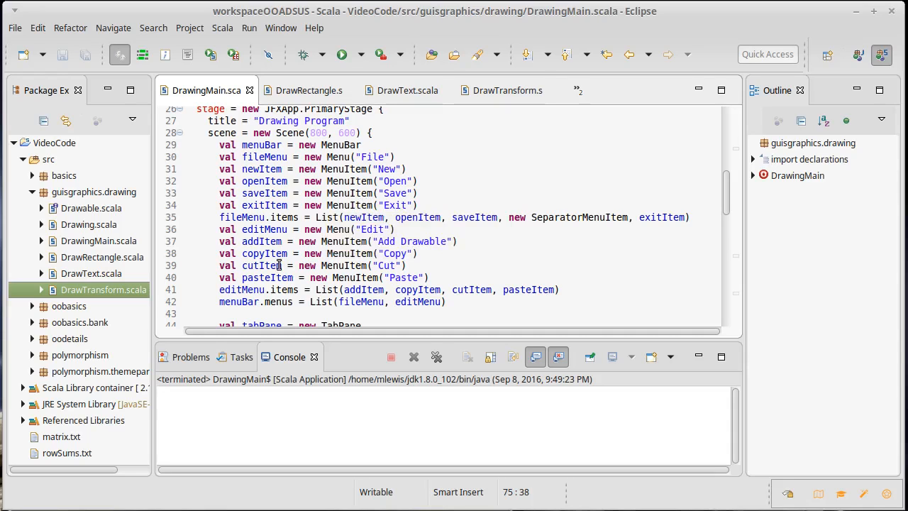
pyautogui.scroll(-3)
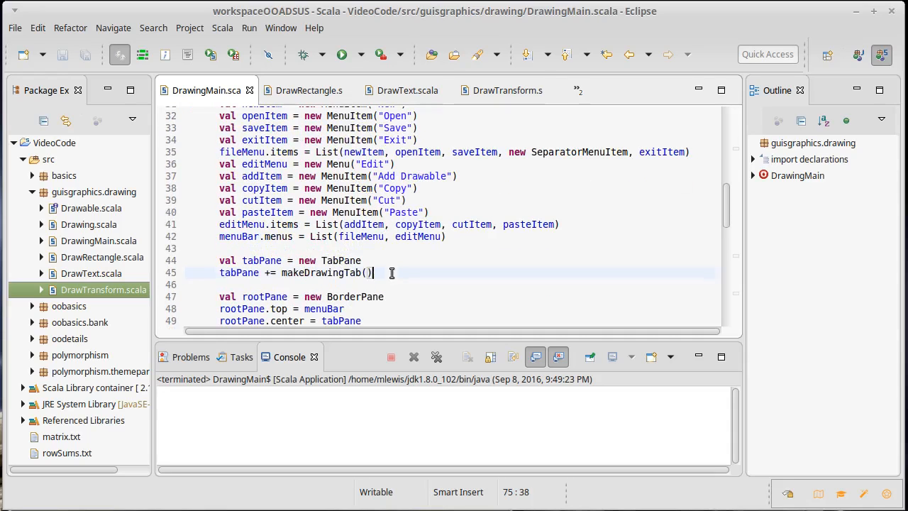
# Step: Start exitItem.onAction after the tabPane setup, accepting the onAction suggestion
pyautogui.click(369, 273)
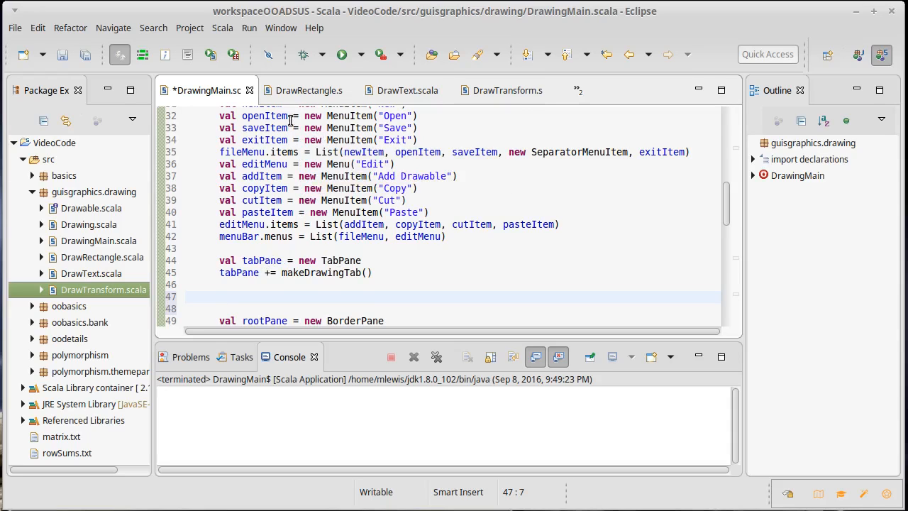
pyautogui.moveTo(306, 267)
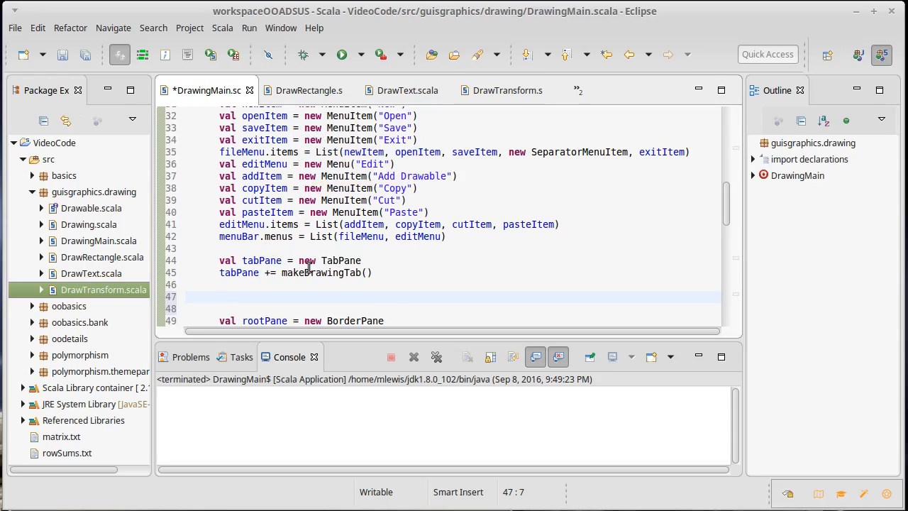
pyautogui.click(414, 281)
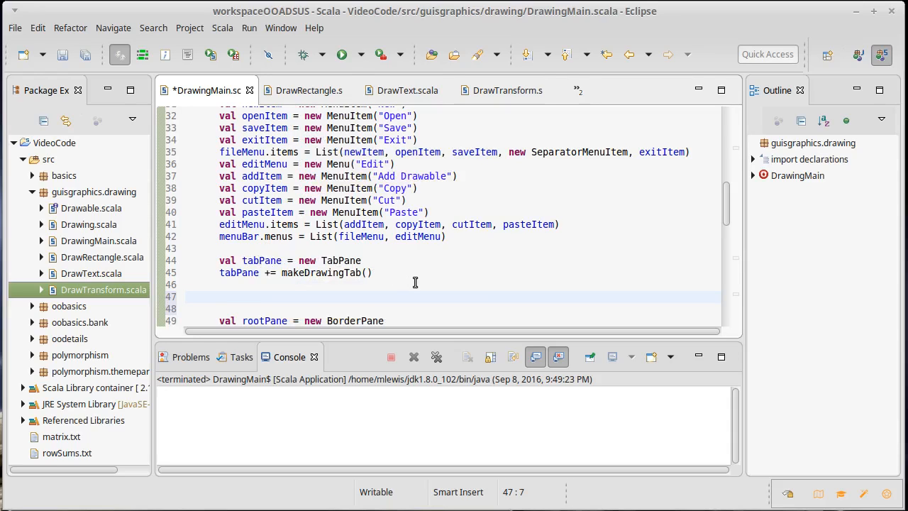
pyautogui.moveTo(350, 157)
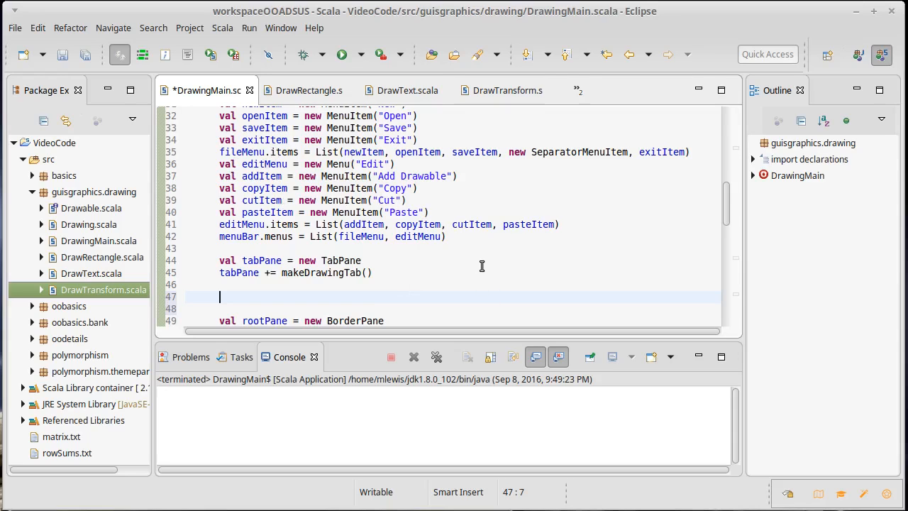
pyautogui.write('exitItem')
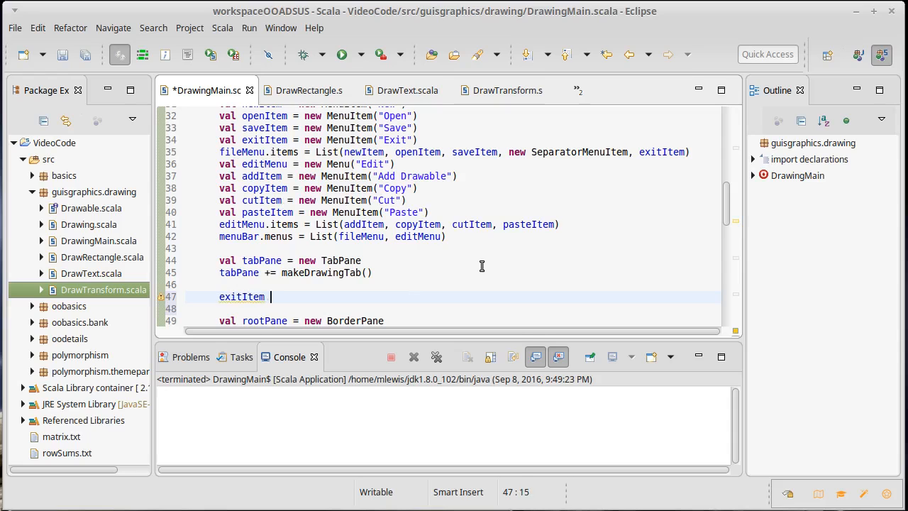
pyautogui.write('.')
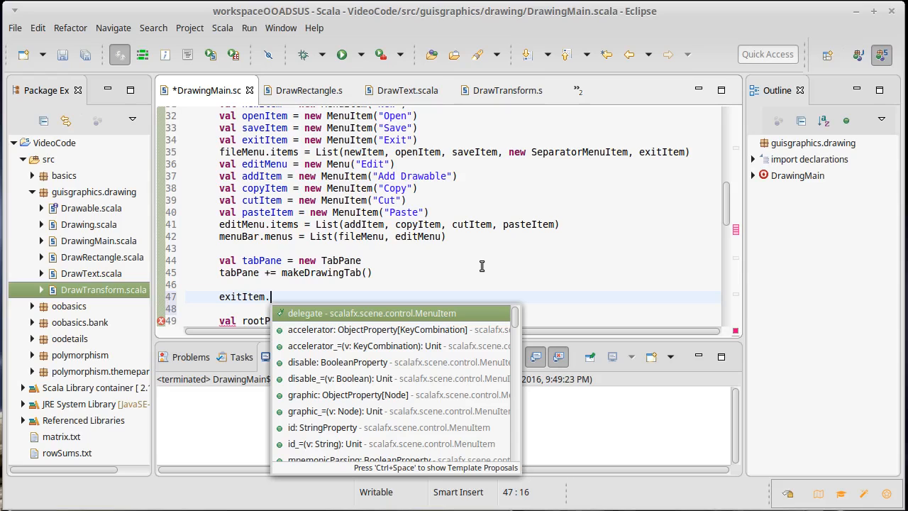
pyautogui.write('on')
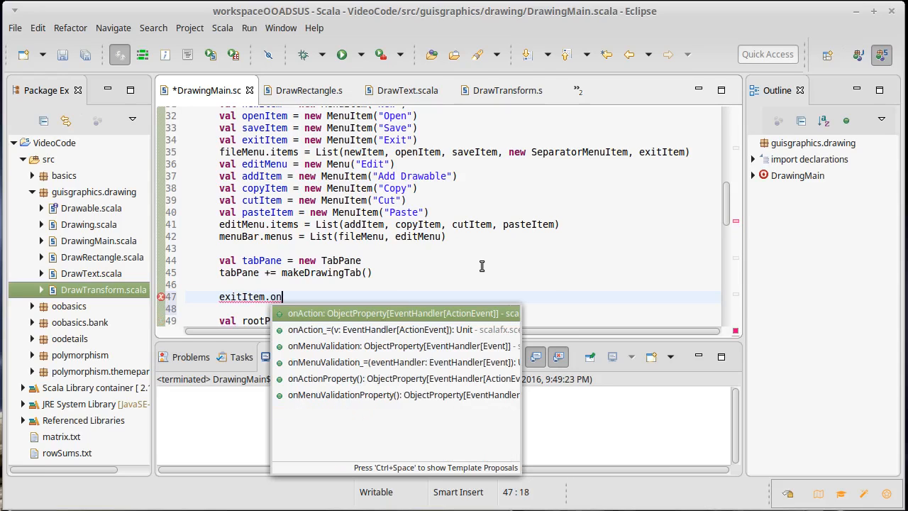
pyautogui.click(400, 314)
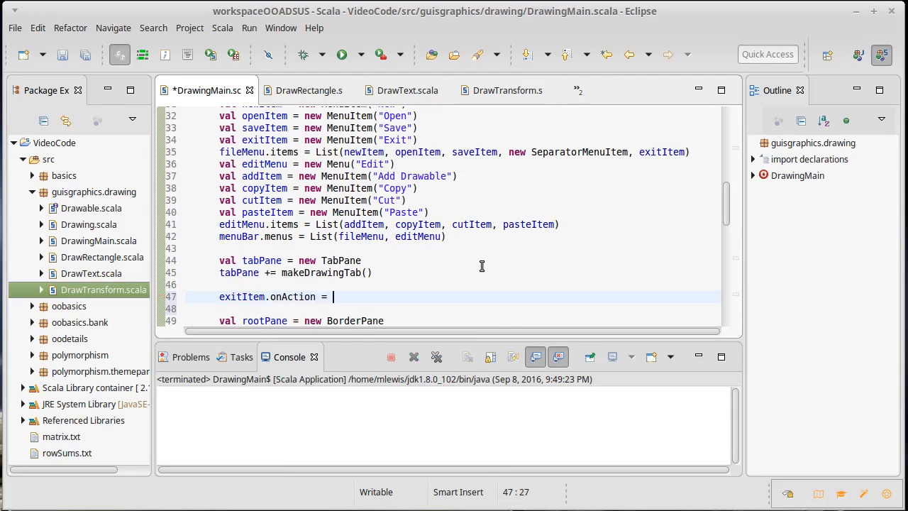
# Step: Complete the handler as (ae: ActionEvent) => { with an open body
pyautogui.write('(')
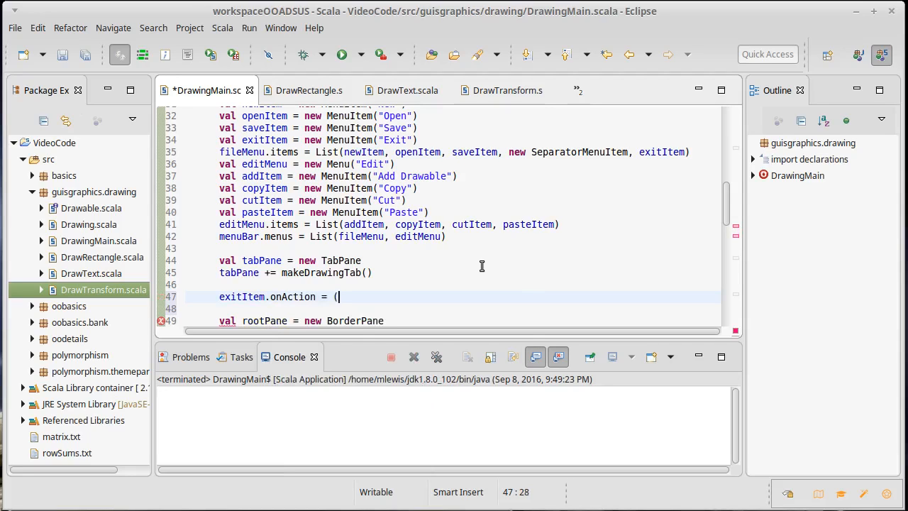
pyautogui.write('ae:')
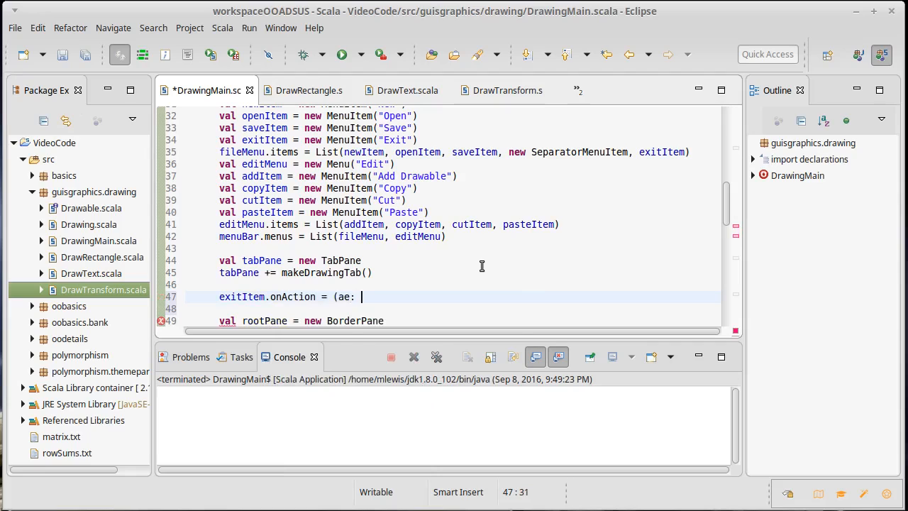
pyautogui.write('ActionEv')
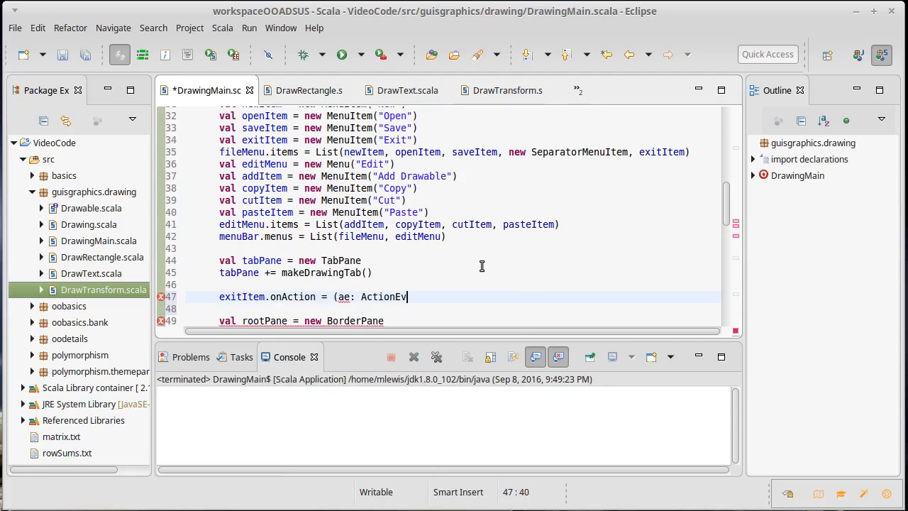
pyautogui.write('ent)')
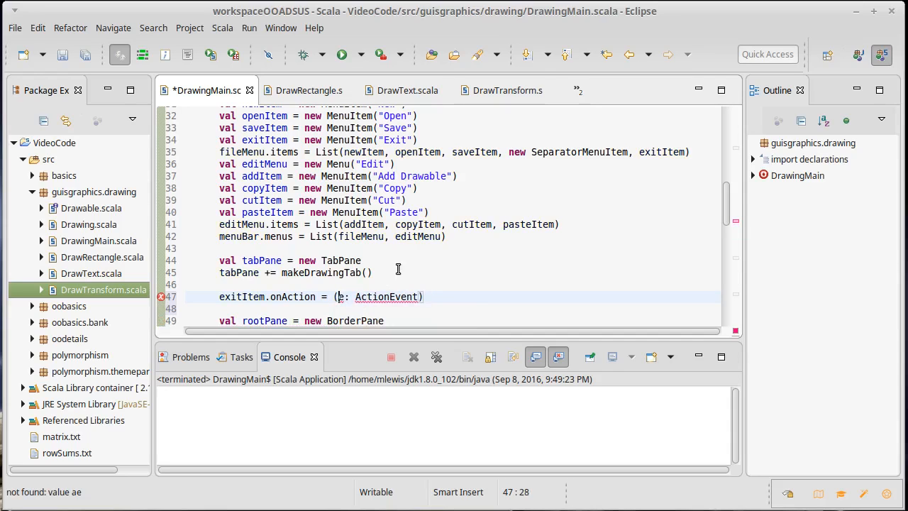
pyautogui.write('vent')
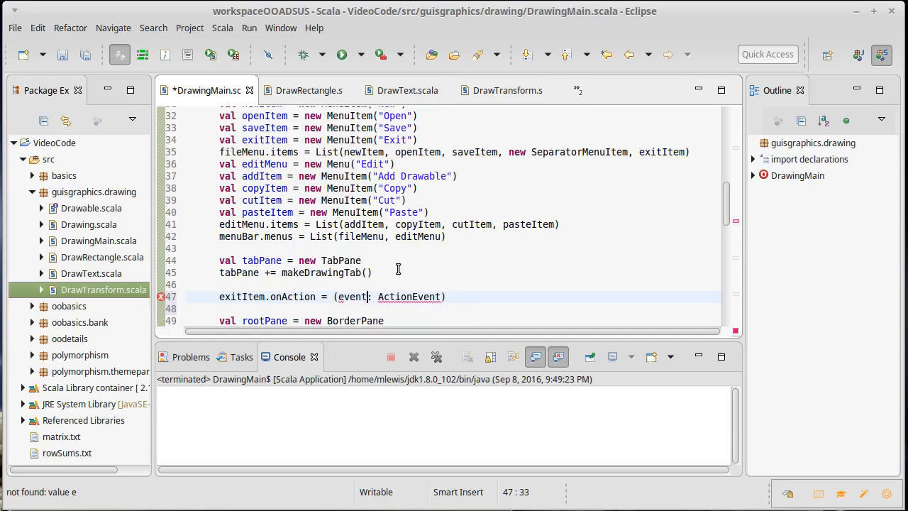
pyautogui.write('ae')
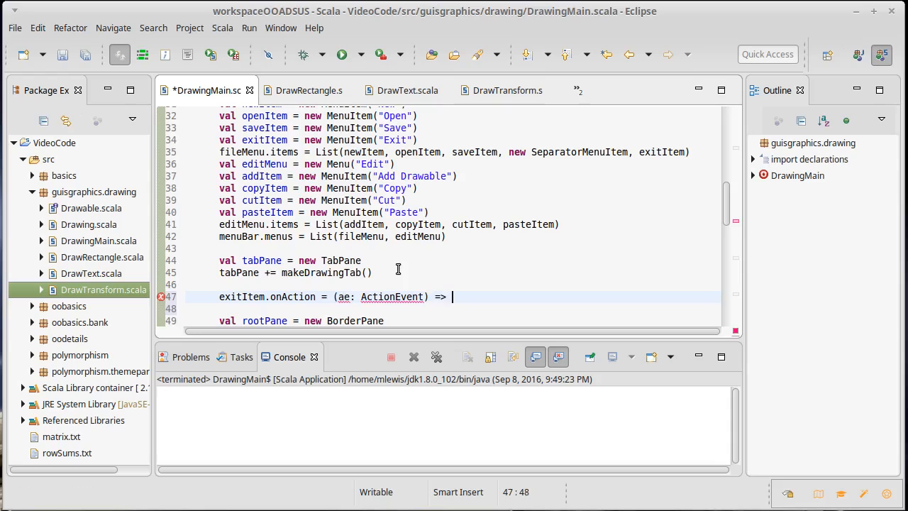
pyautogui.write('{')
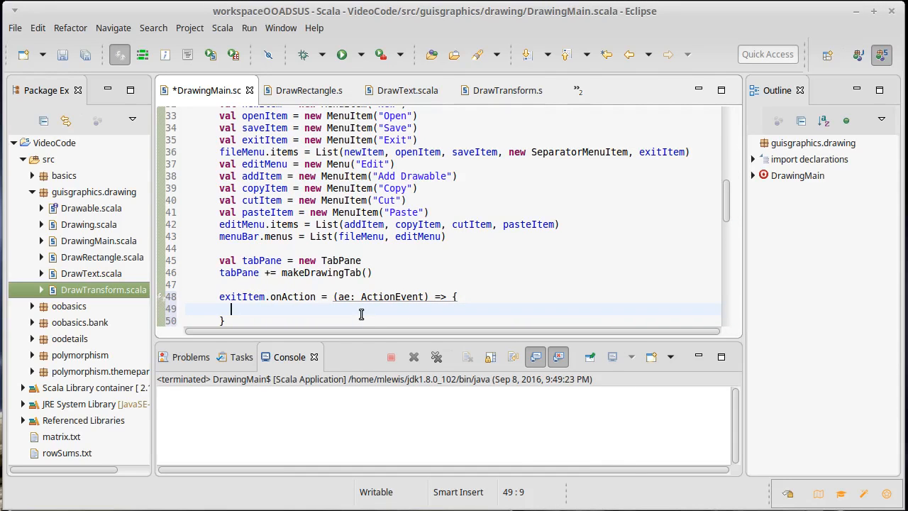
# Step: Have the exit handler call sys.exit(0) below a // TODO Save all the tabs comment, and save
pyautogui.write('sys.exit(0')
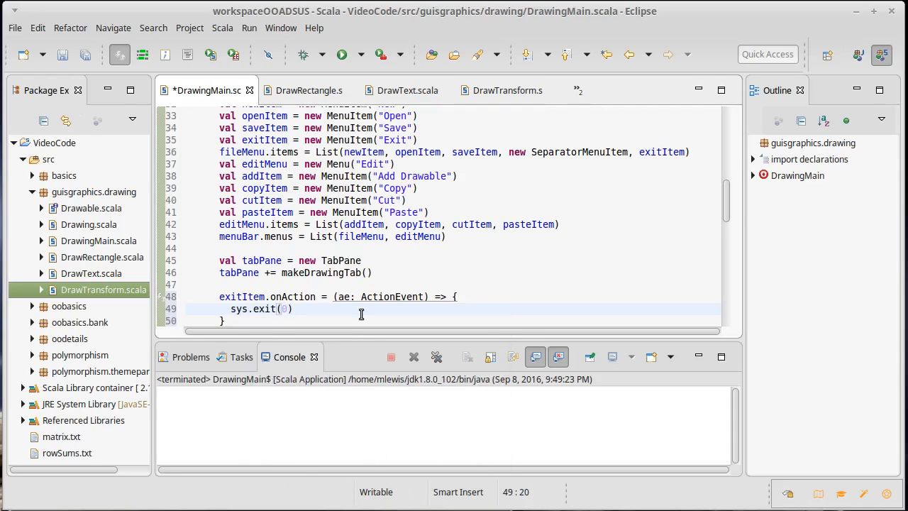
pyautogui.press('ctrl+s')
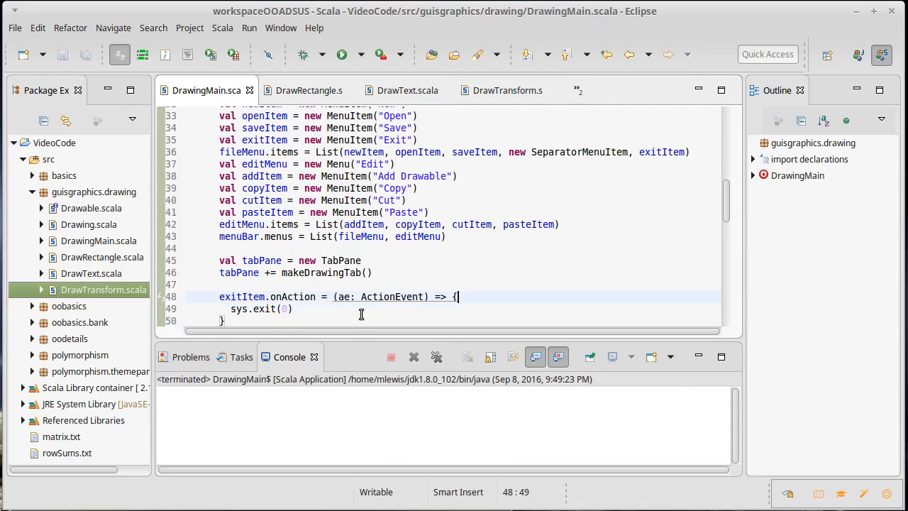
pyautogui.press('Return')
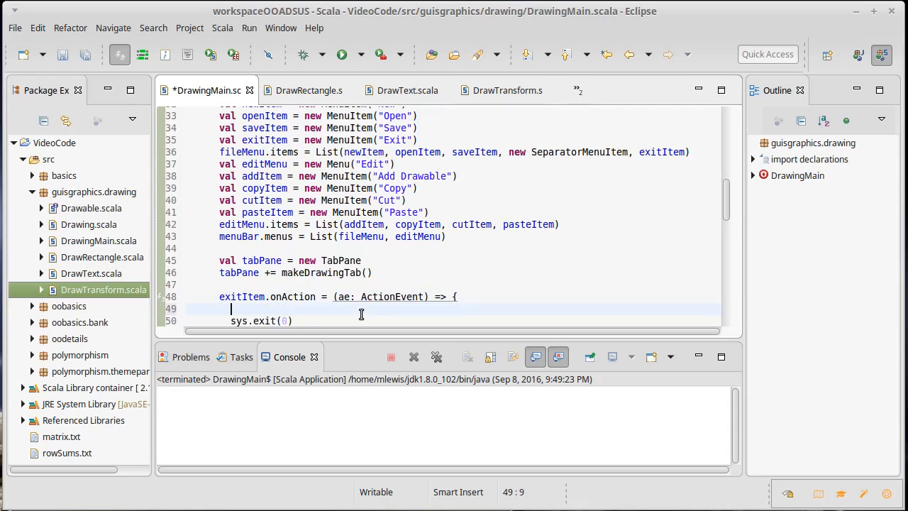
pyautogui.write('// TODO')
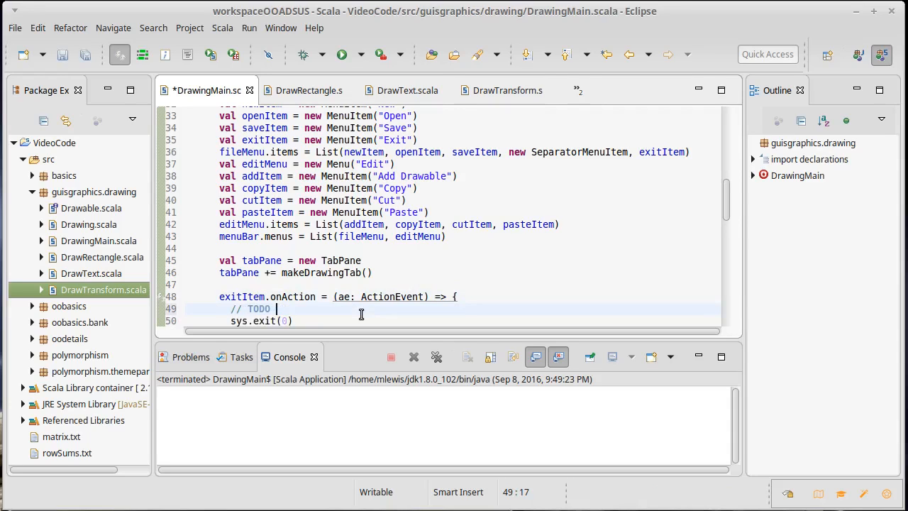
pyautogui.write('Save all the tabs')
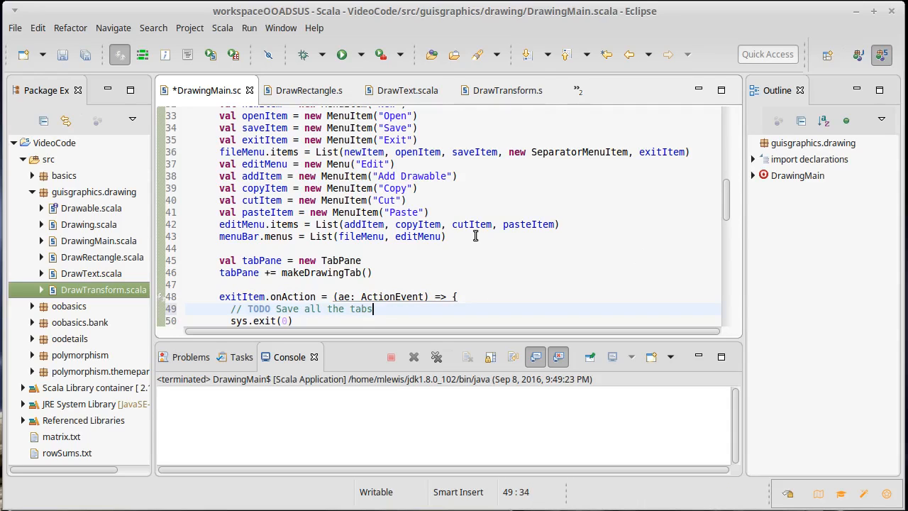
pyautogui.press('ctrl+s')
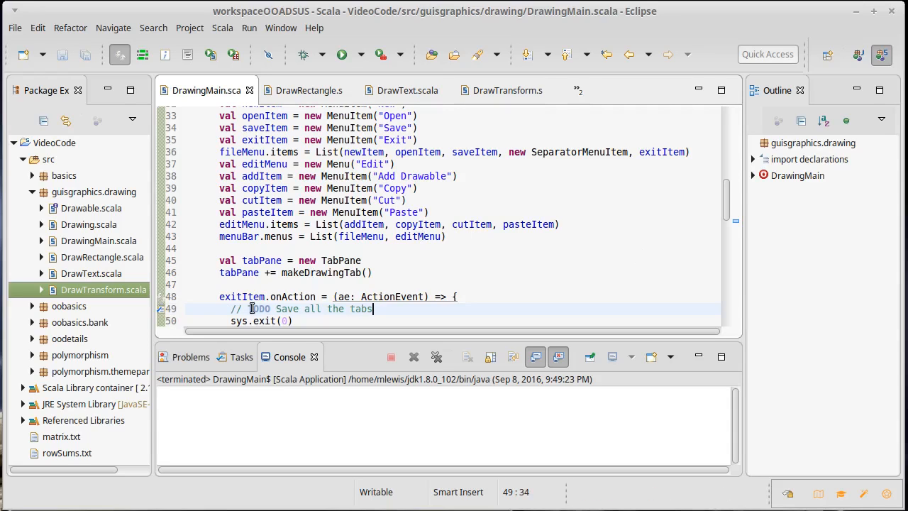
pyautogui.moveTo(277, 309)
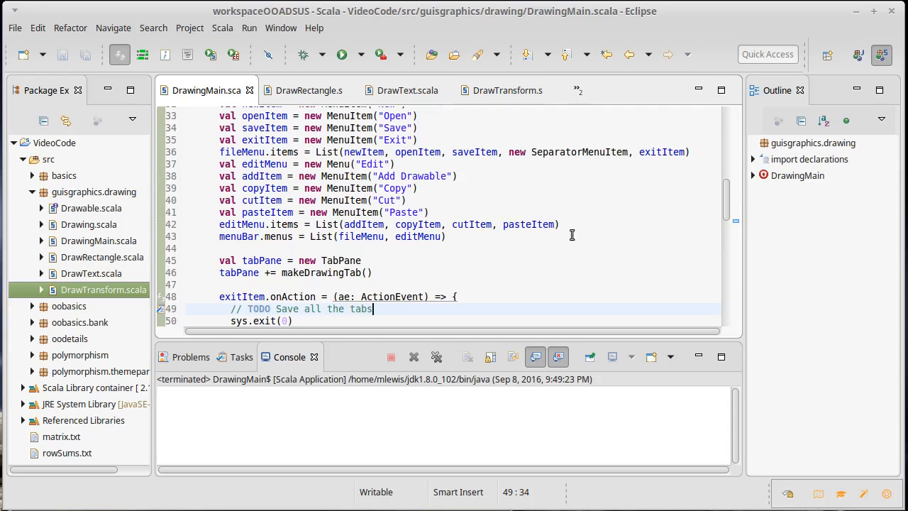
# Step: View the Tasks list with the new TODO, then switch to the Console output
pyautogui.click(242, 358)
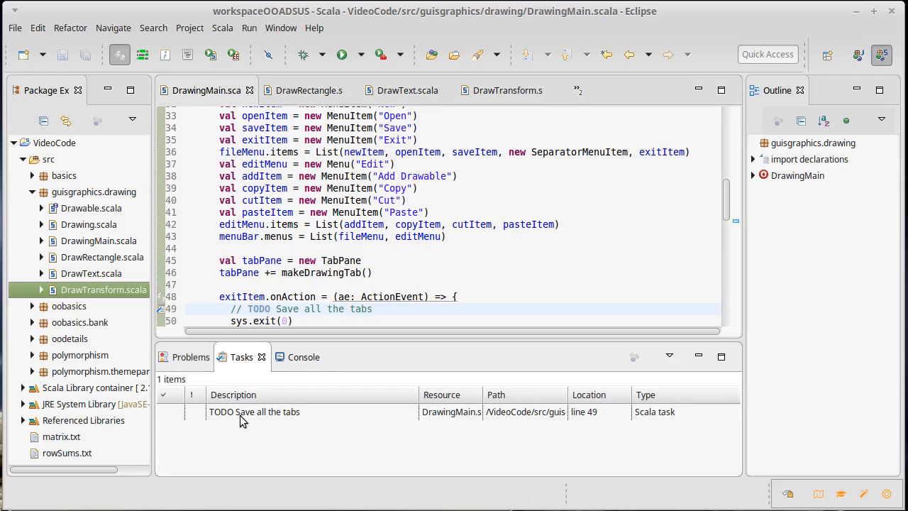
pyautogui.moveTo(304, 357)
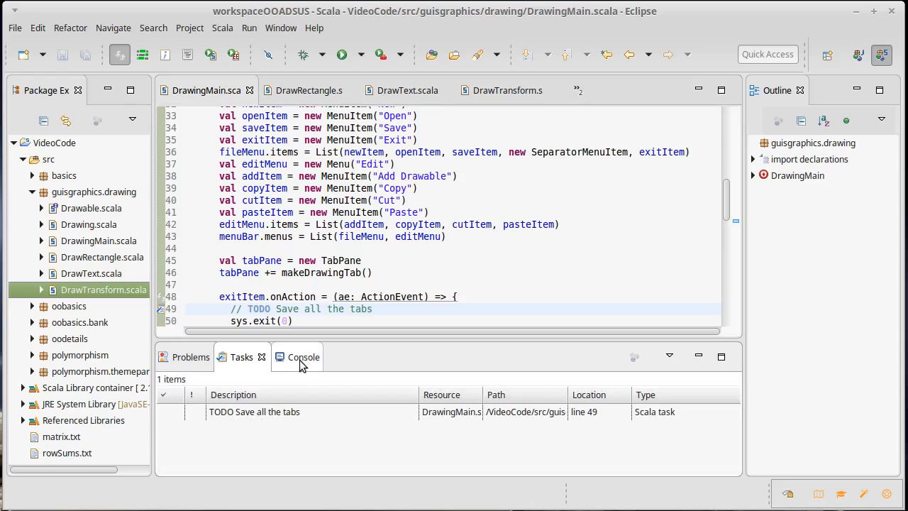
pyautogui.click(304, 357)
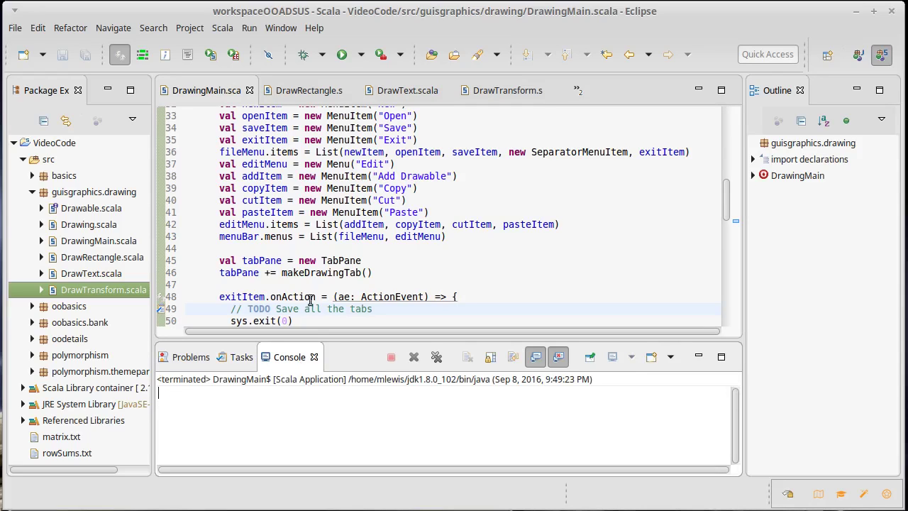
pyautogui.moveTo(388, 281)
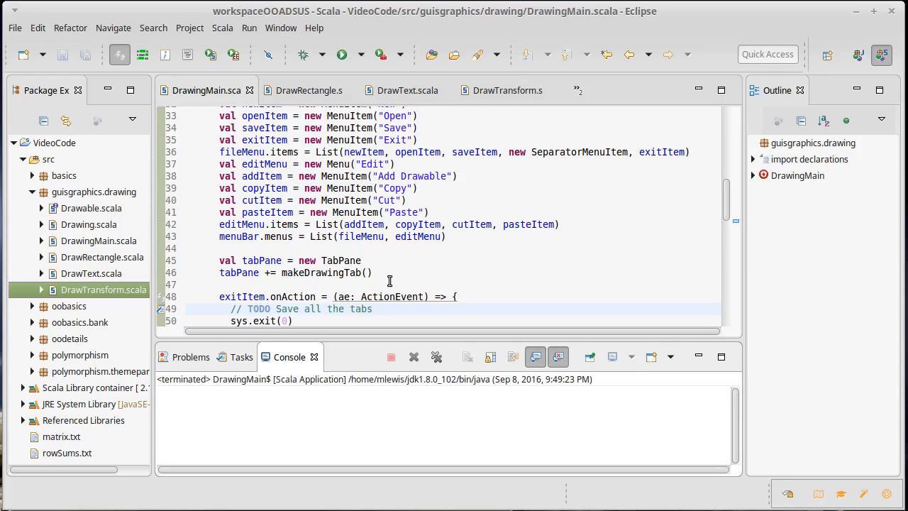
pyautogui.scroll(-3)
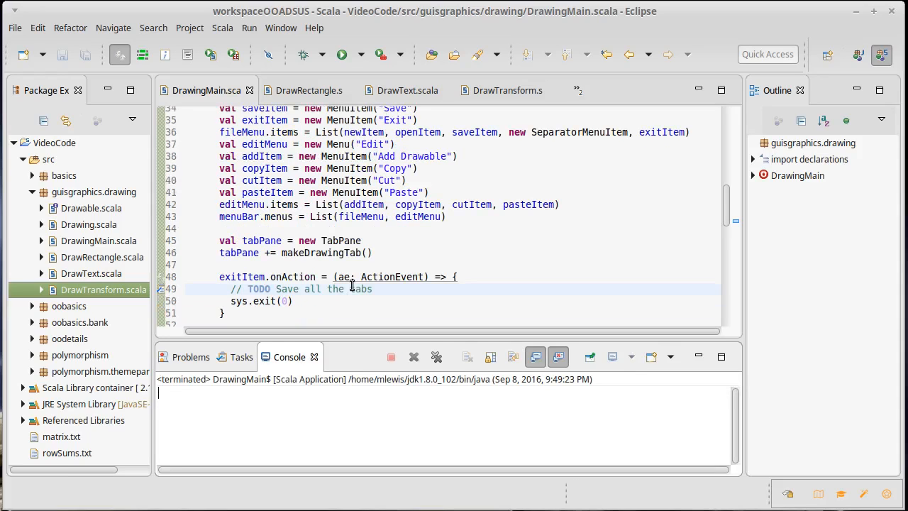
pyautogui.click(349, 290)
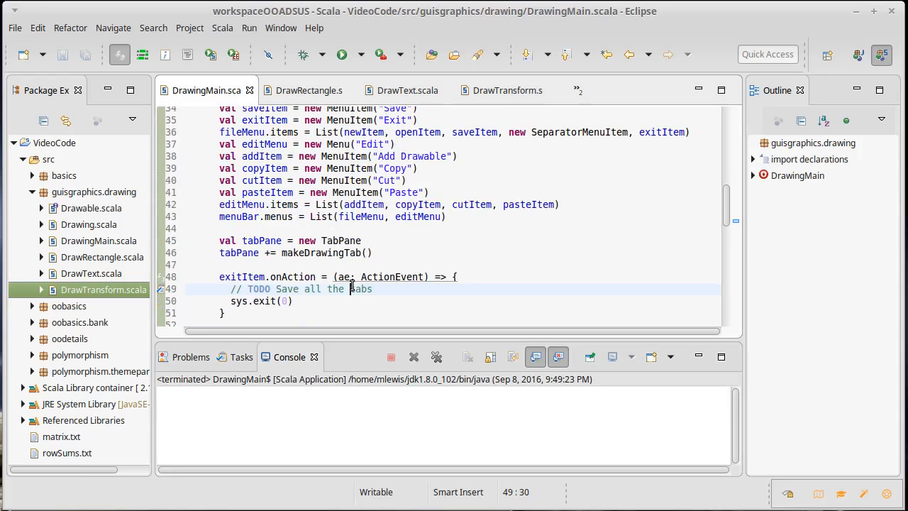
pyautogui.click(340, 54)
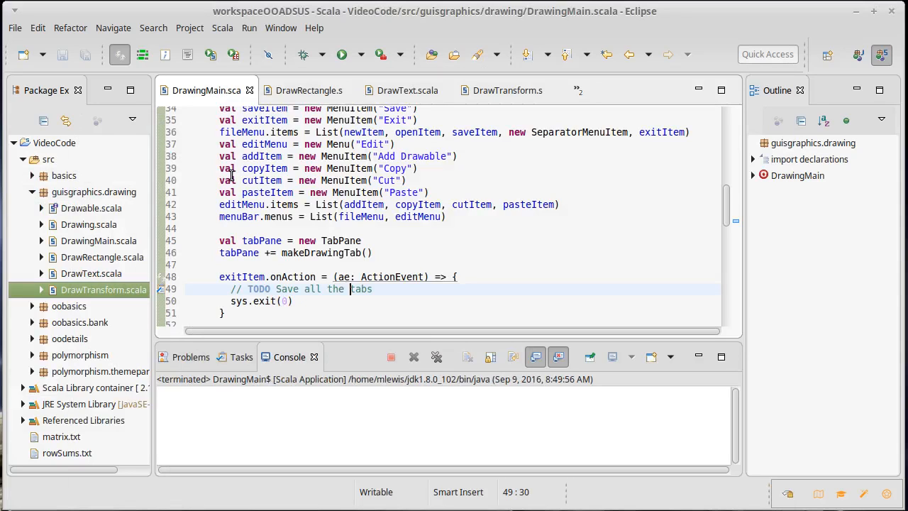
pyautogui.scroll(3)
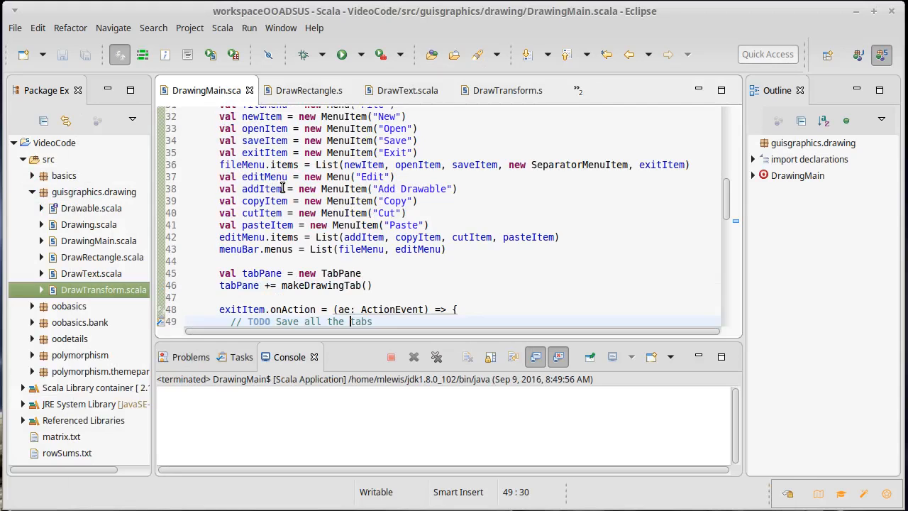
pyautogui.scroll(3)
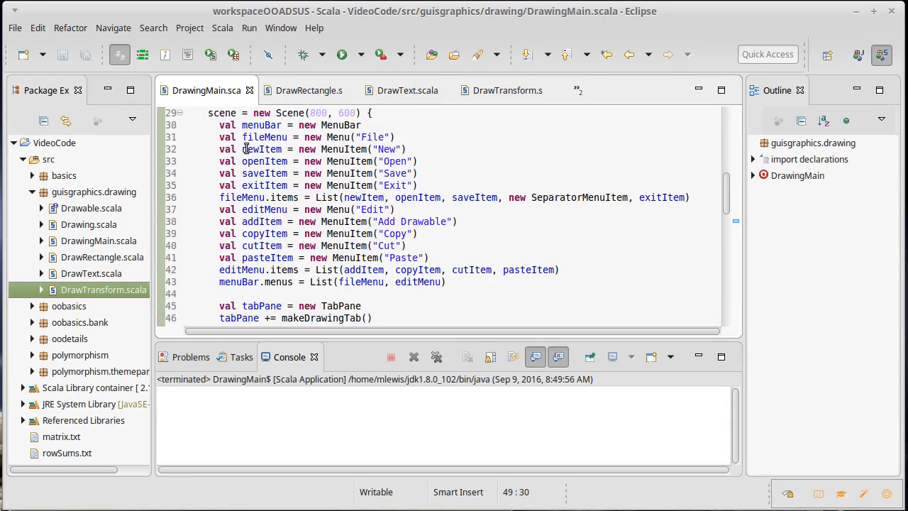
pyautogui.scroll(-3)
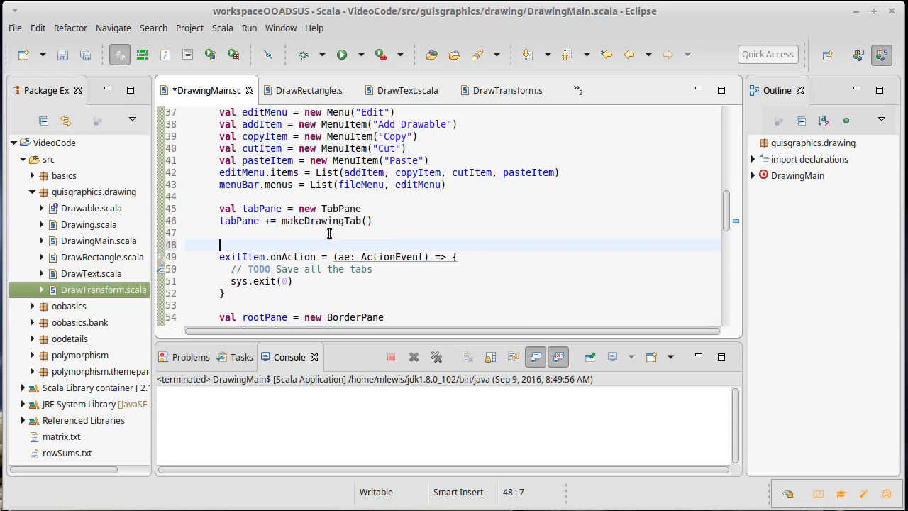
# Step: Write newItem.onAction = (ae: ActionEvent) => { } above the exit handler and save
pyautogui.write('newItem')
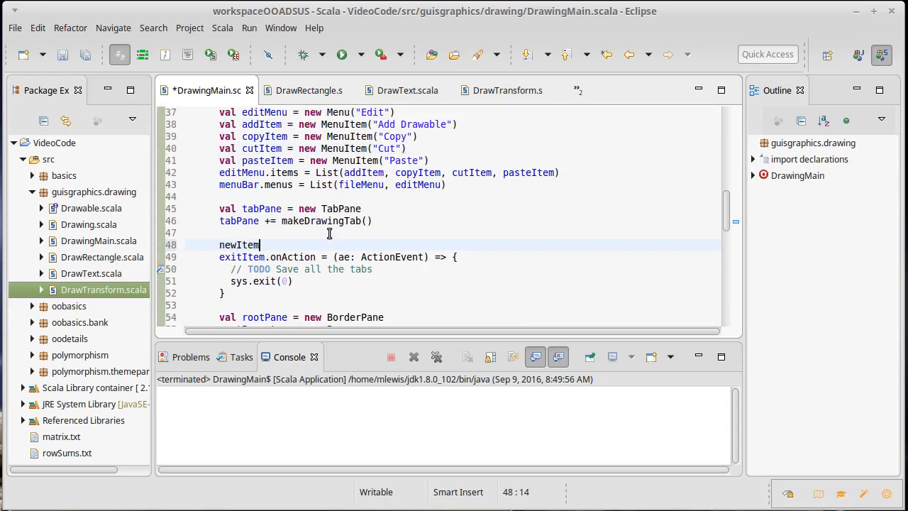
pyautogui.write('.onAction =')
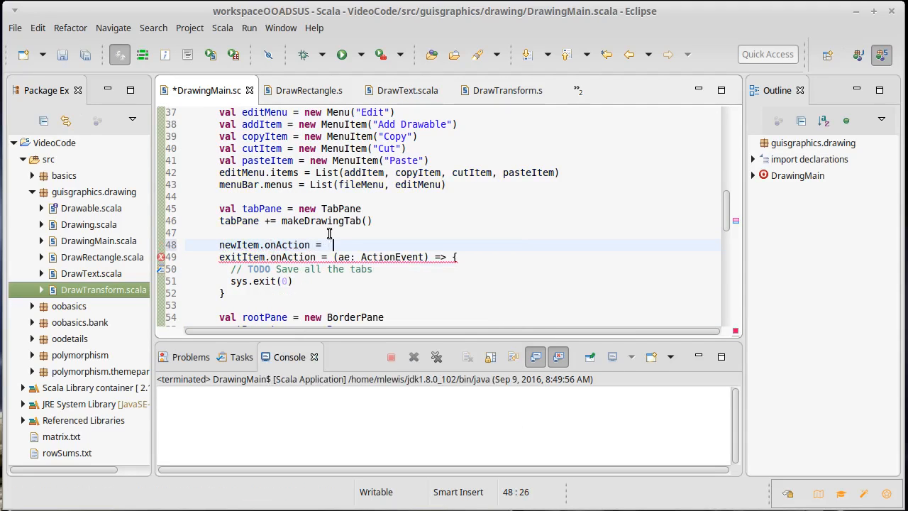
pyautogui.write('(ae: A')
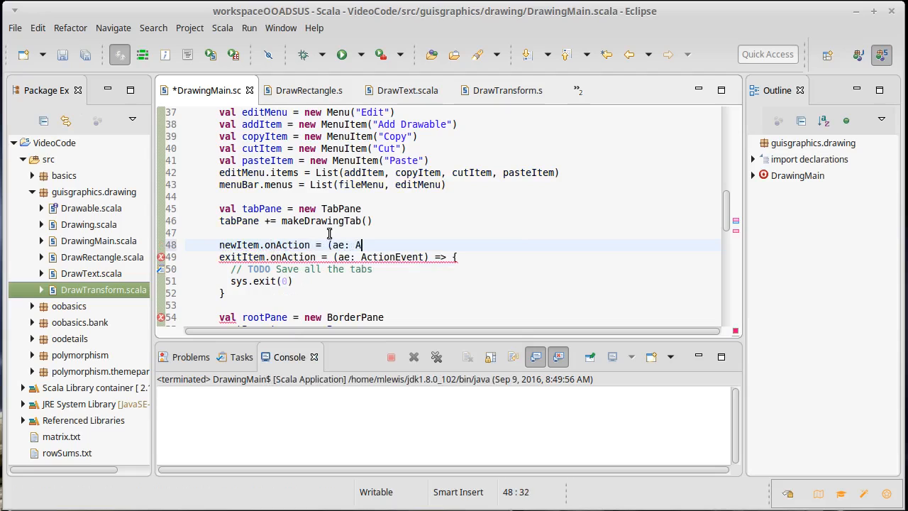
pyautogui.write('ctionEvent) => {')
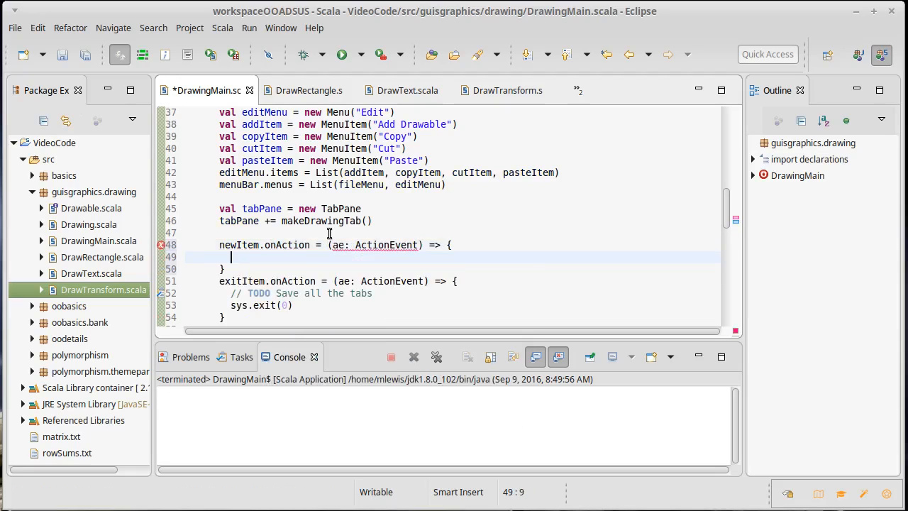
pyautogui.press('ctrl+s')
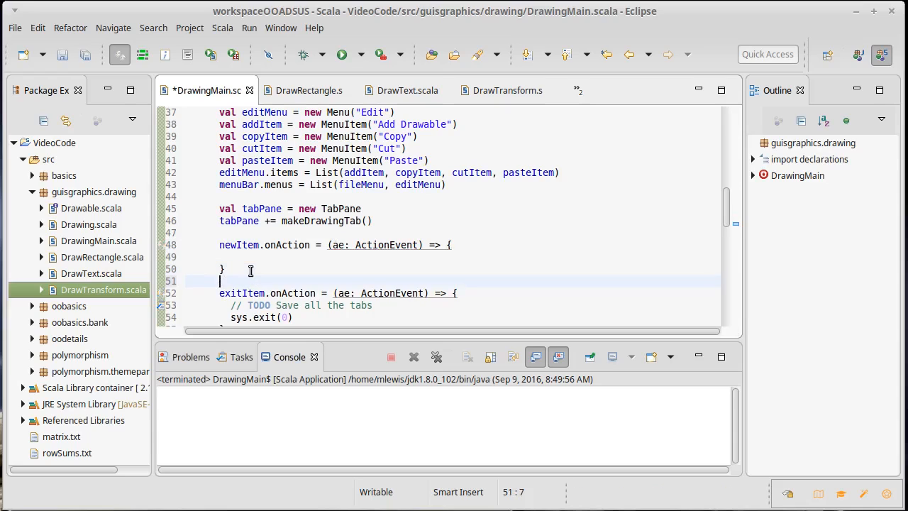
# Step: Start an addItem.onAction handler below the New handler, correcting openItem to addItem
pyautogui.write('openI')
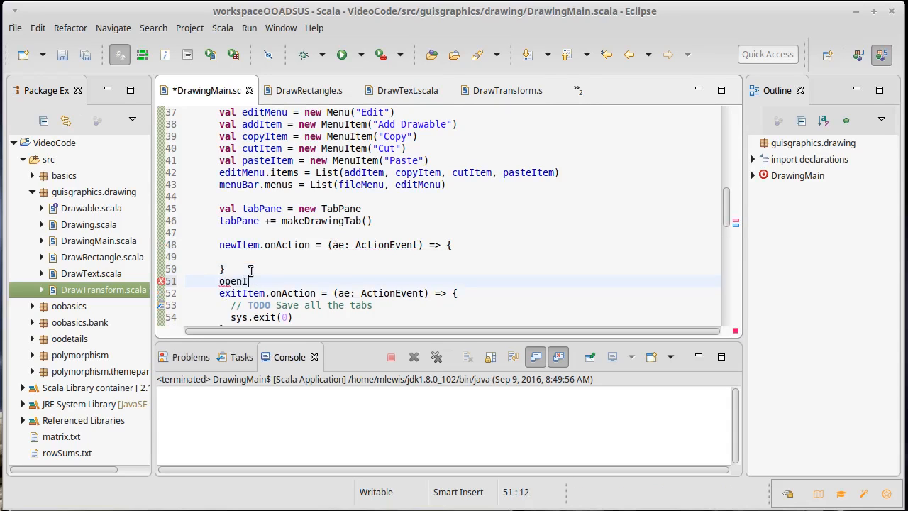
pyautogui.write('tem')
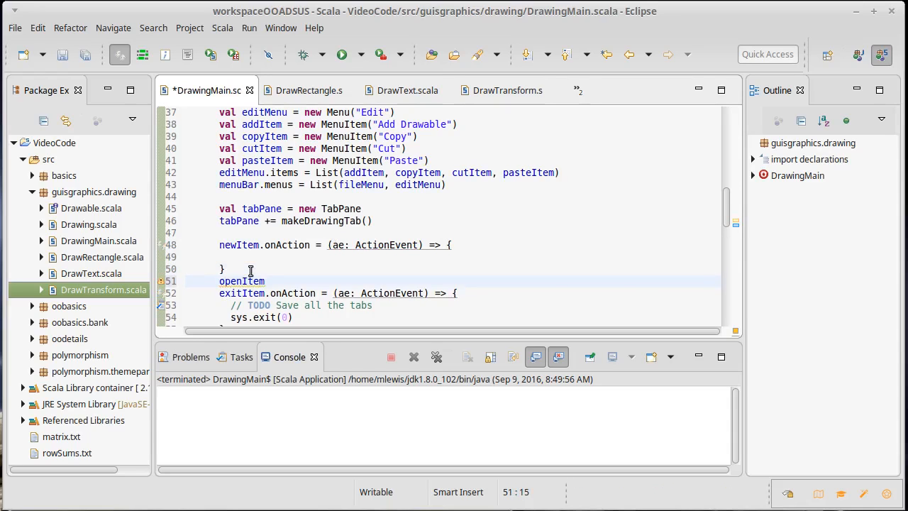
pyautogui.click(266, 281)
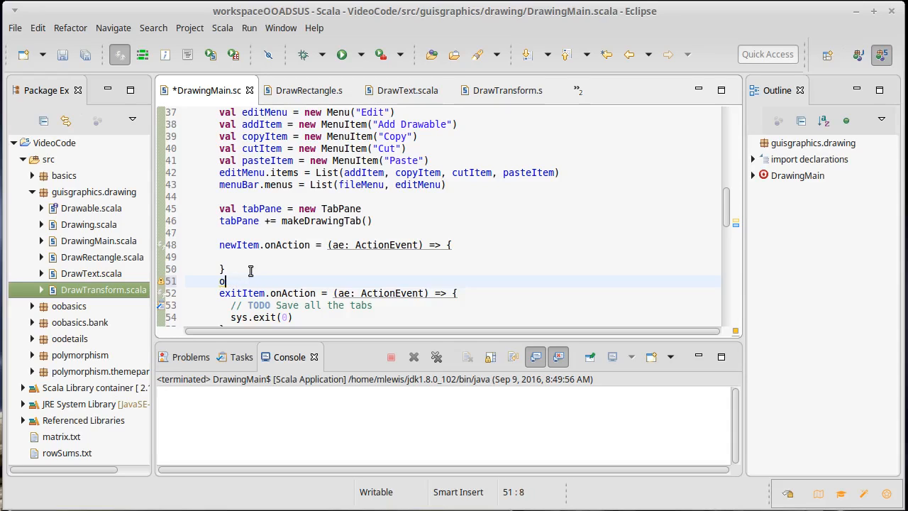
pyautogui.write('dd')
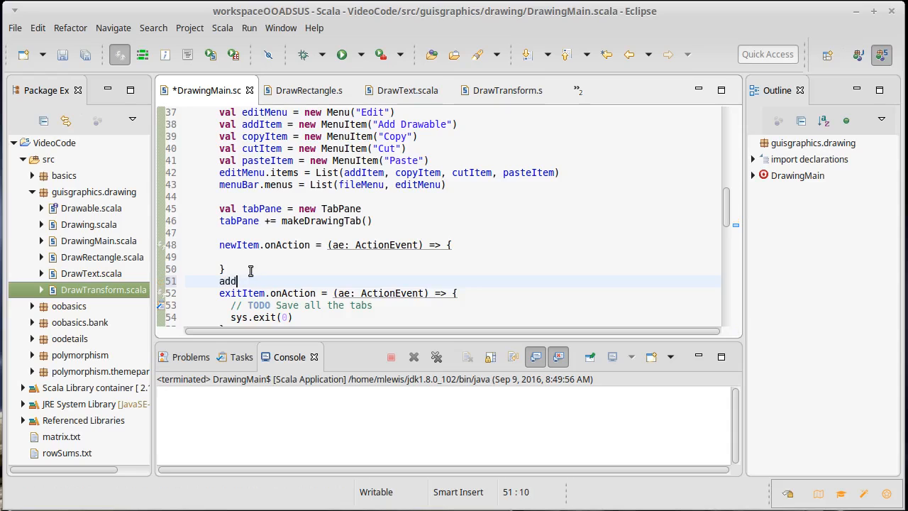
pyautogui.write('Item.')
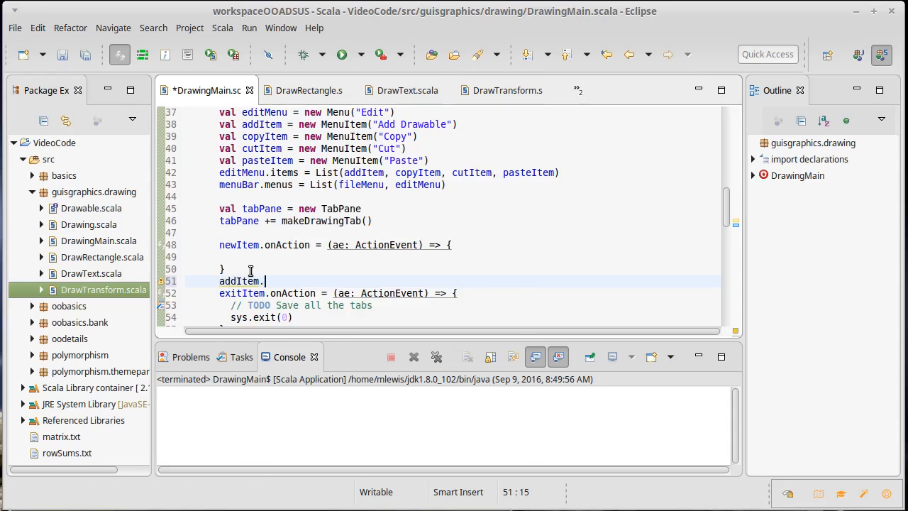
pyautogui.write('on')
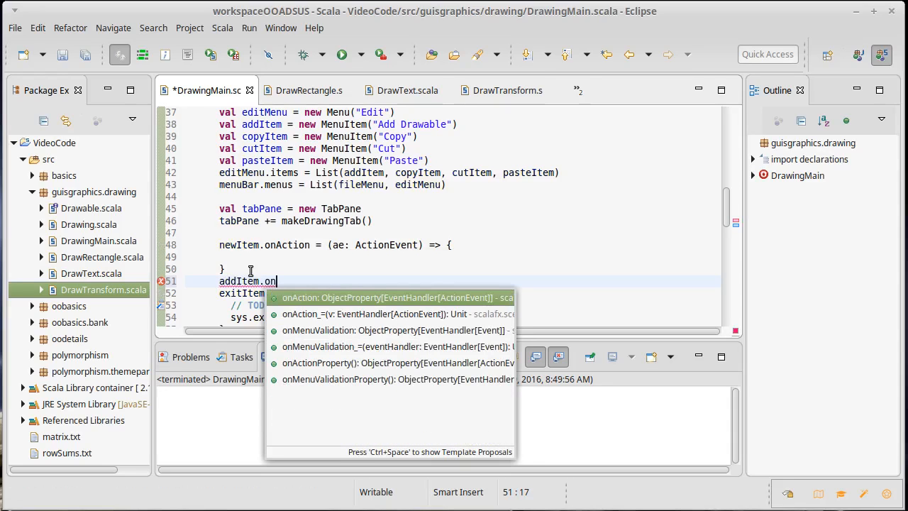
pyautogui.moveTo(318, 305)
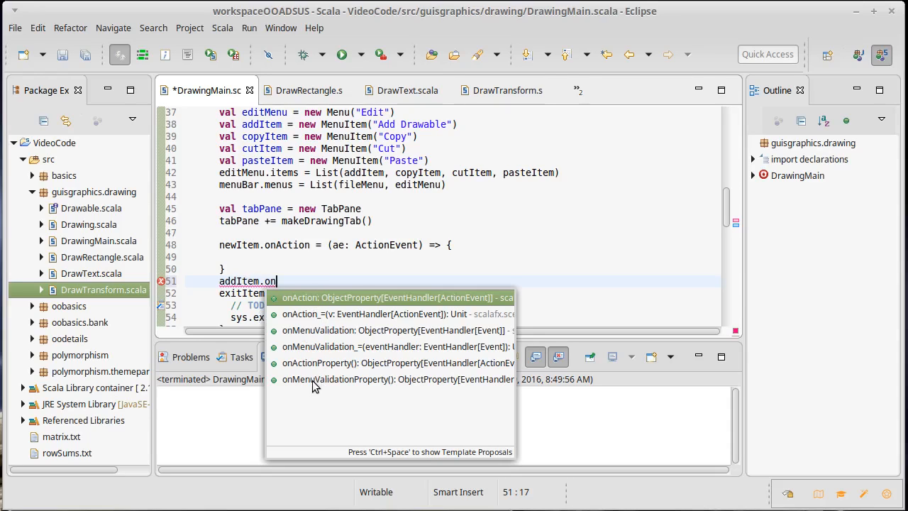
pyautogui.moveTo(298, 306)
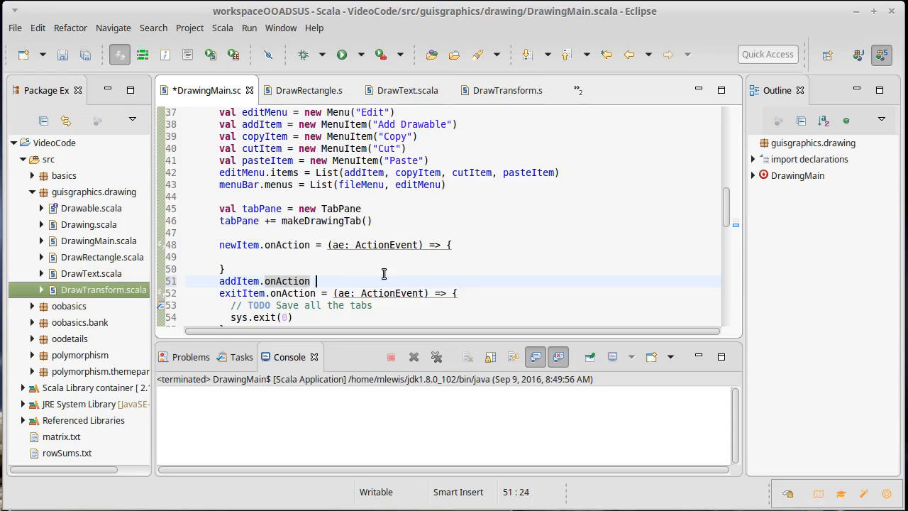
# Step: Complete it as = (ae: ActionEvent) => { } with an empty body and save
pyautogui.write('= (a')
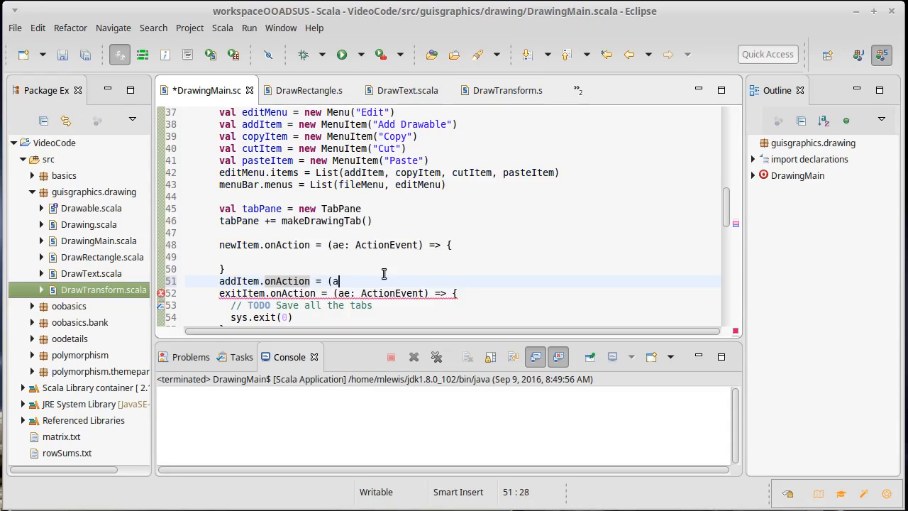
pyautogui.write('e:')
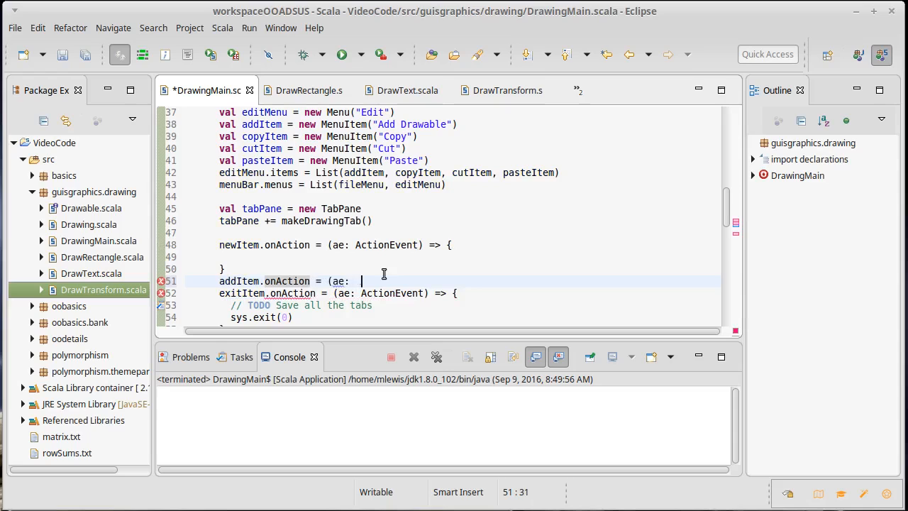
pyautogui.write('ActionEvent) => {')
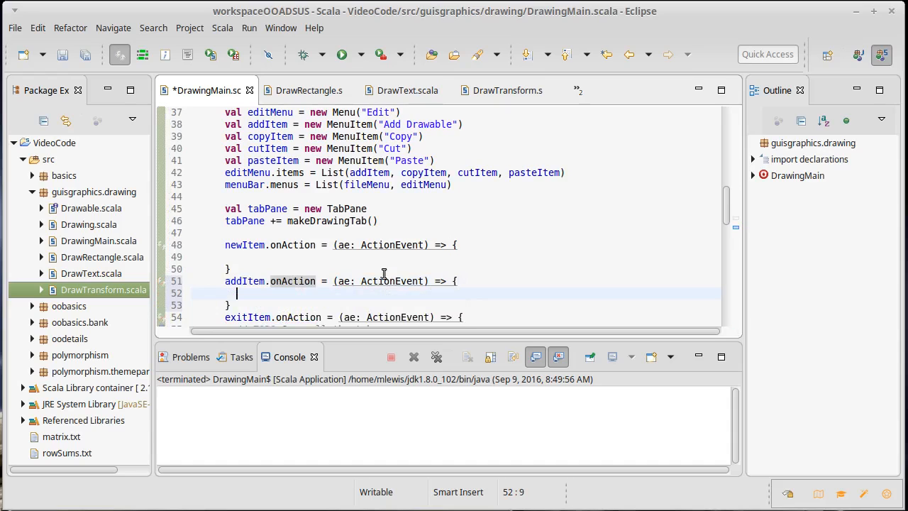
pyautogui.press('ctrl+s')
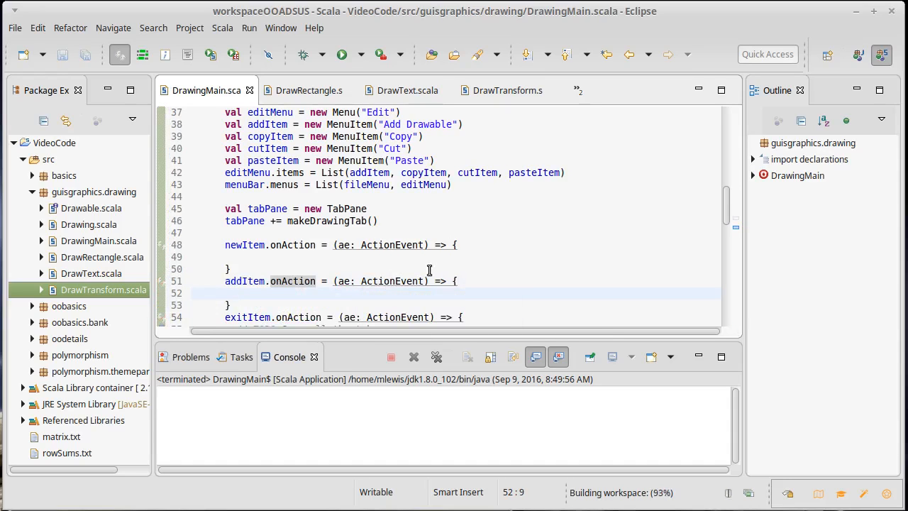
# Step: Briefly type a readLine line, remove it again, save and rerun the drawing program
pyautogui.scroll(-3)
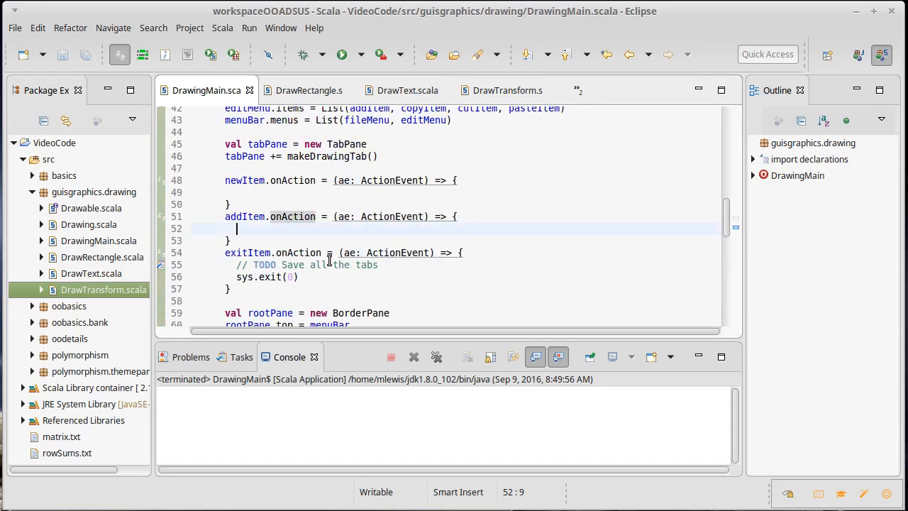
pyautogui.moveTo(338, 265)
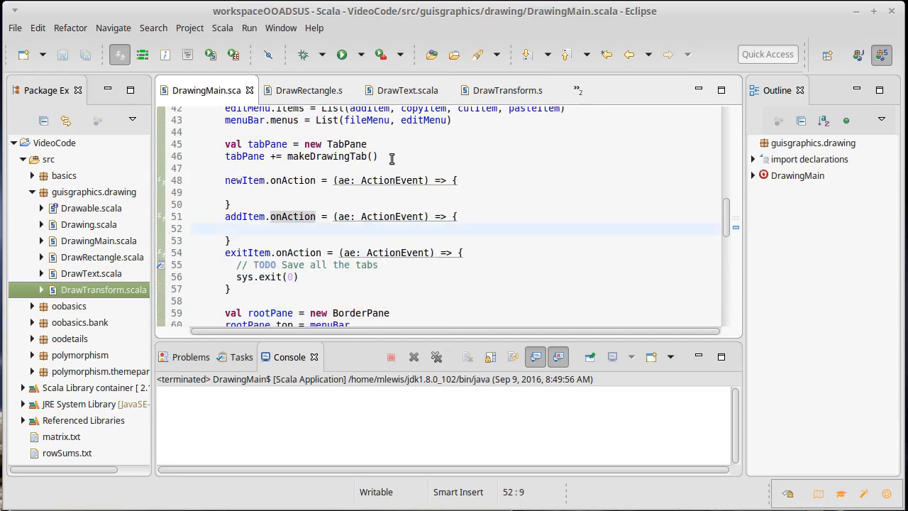
pyautogui.write('read')
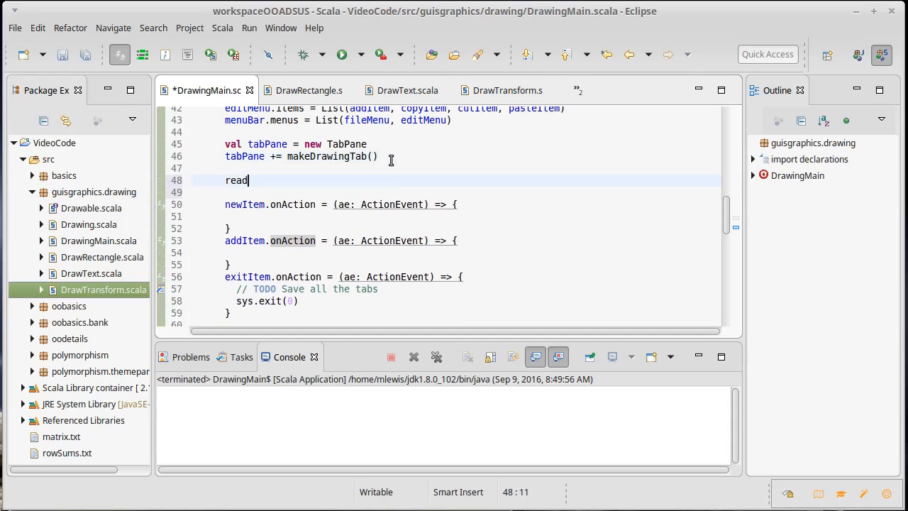
pyautogui.write('L')
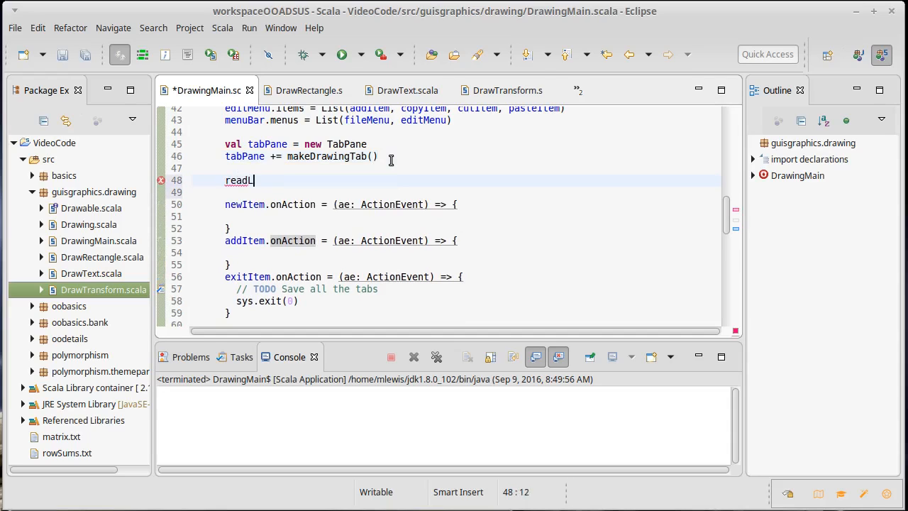
pyautogui.write('ine')
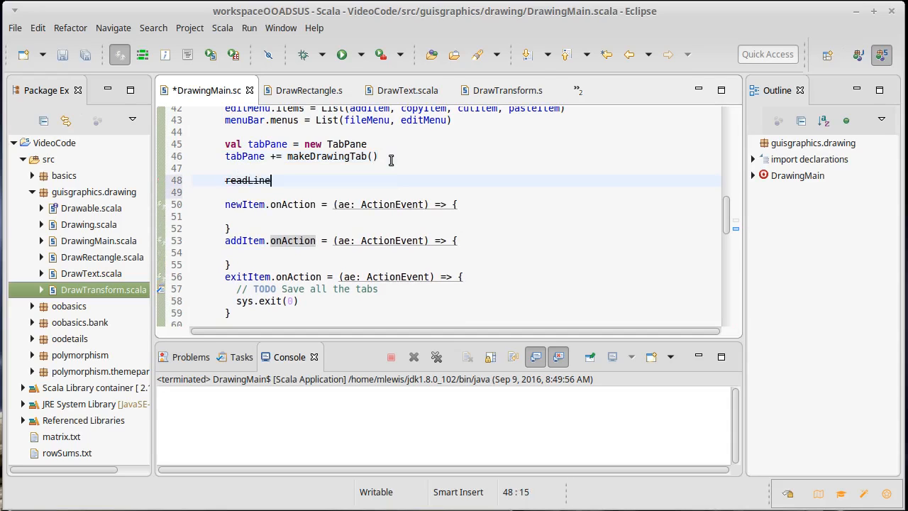
pyautogui.press('Home')
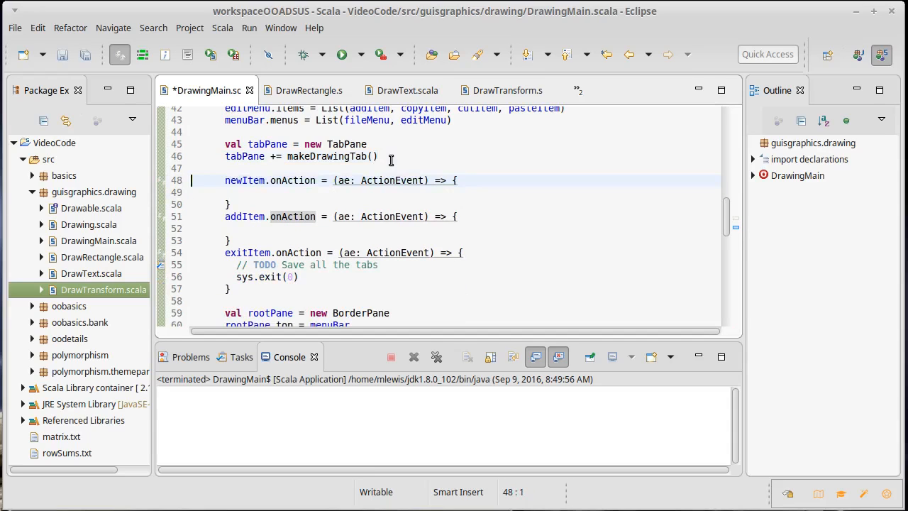
pyautogui.press('ctrl+s')
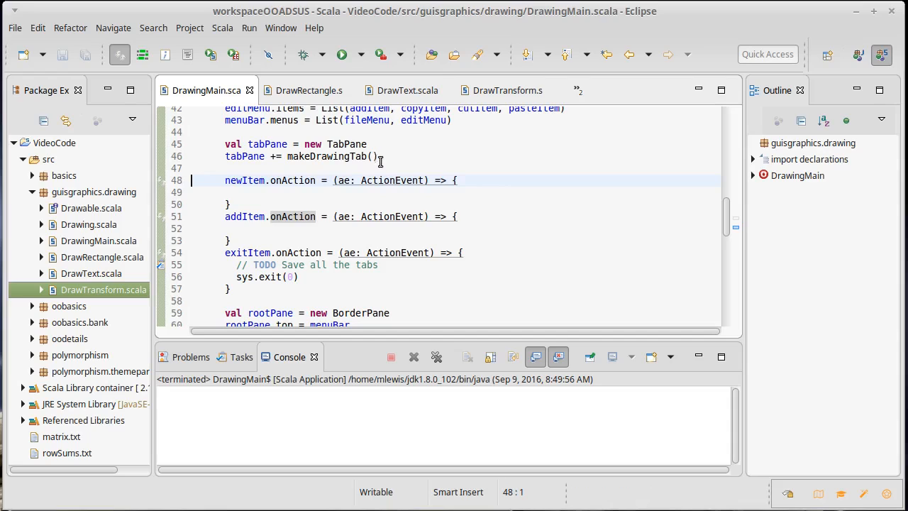
pyautogui.moveTo(389, 180)
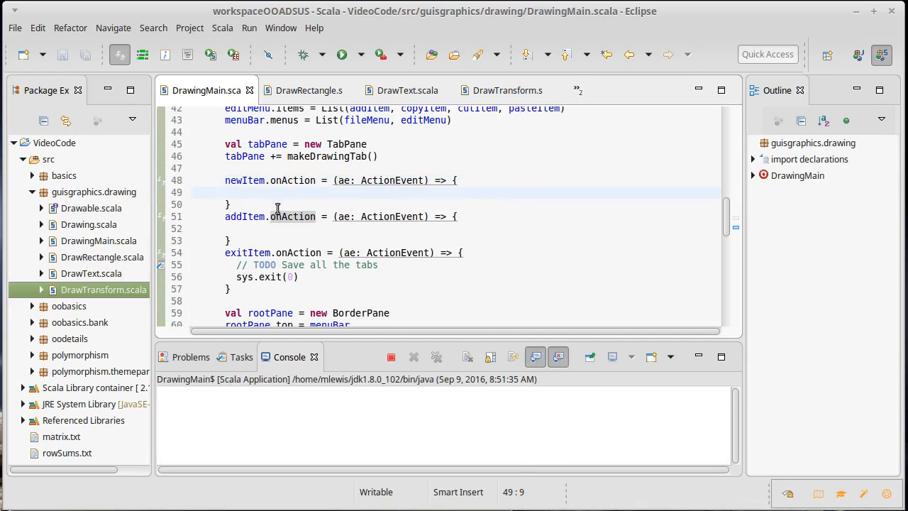
# Step: In the running app try File > New, type in the command field, then close the window
pyautogui.click(340, 54)
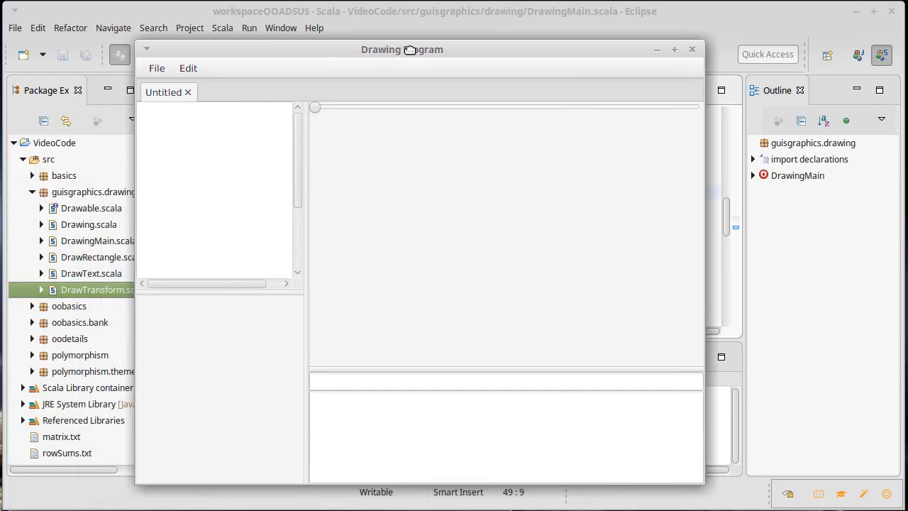
pyautogui.click(156, 68)
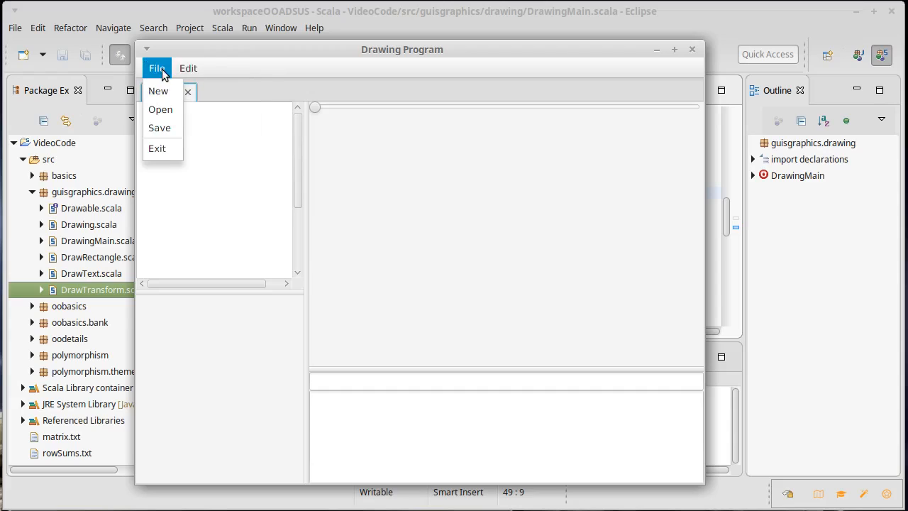
pyautogui.click(159, 91)
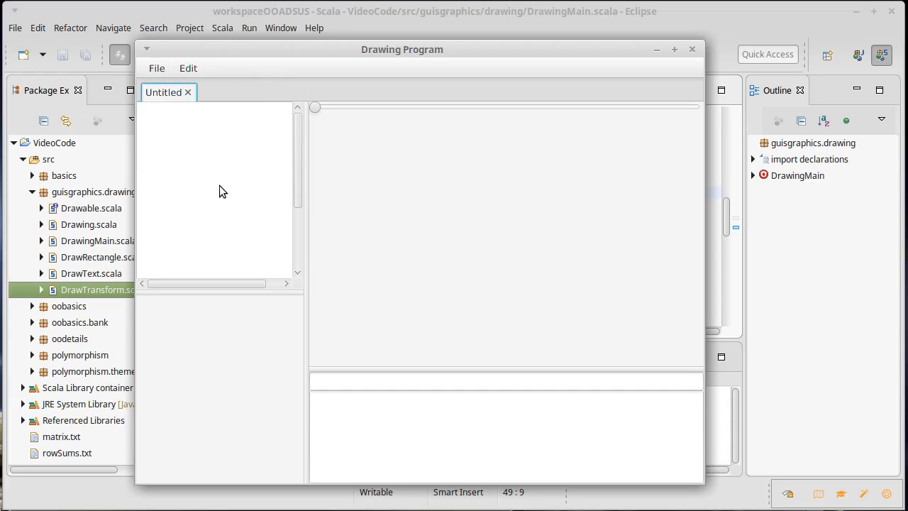
pyautogui.moveTo(222, 247)
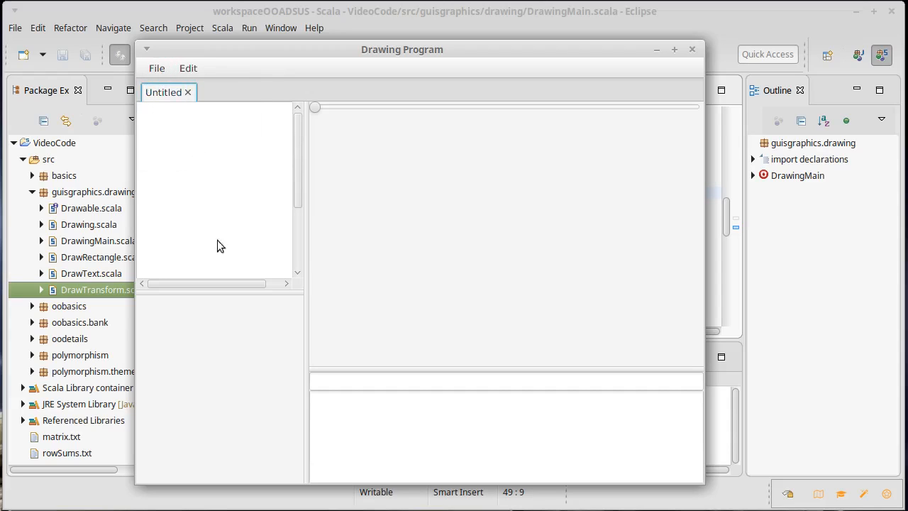
pyautogui.write('agbea')
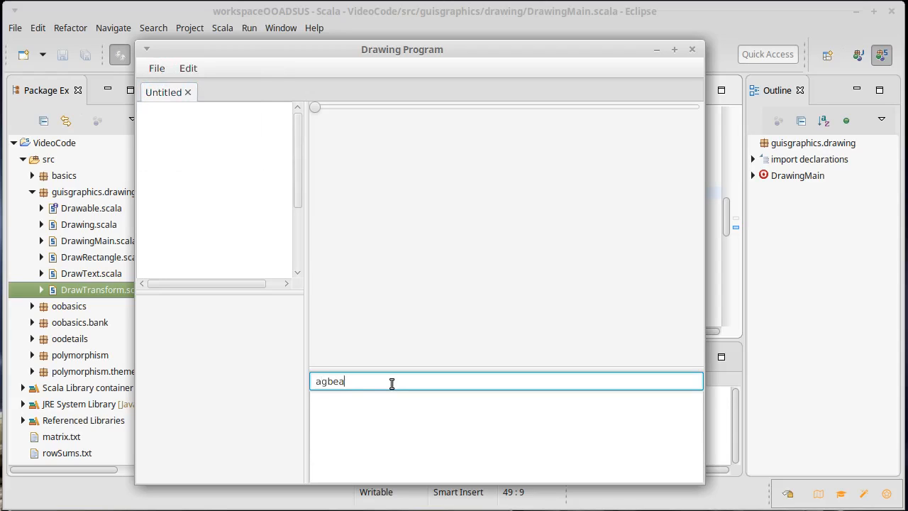
pyautogui.write('g')
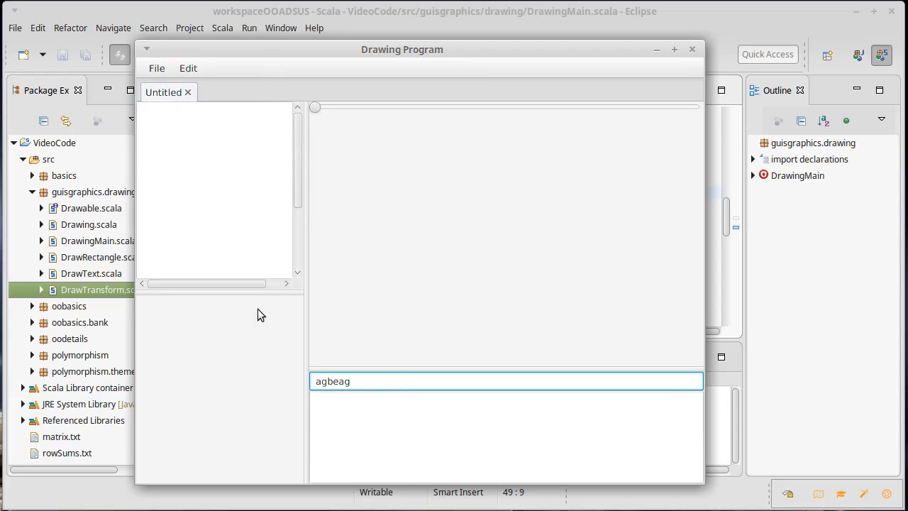
pyautogui.moveTo(295, 338)
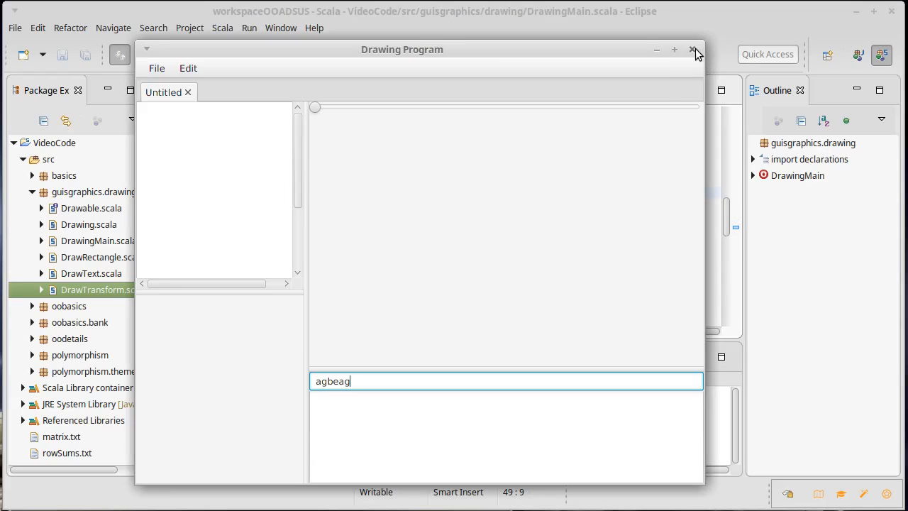
pyautogui.moveTo(694, 51)
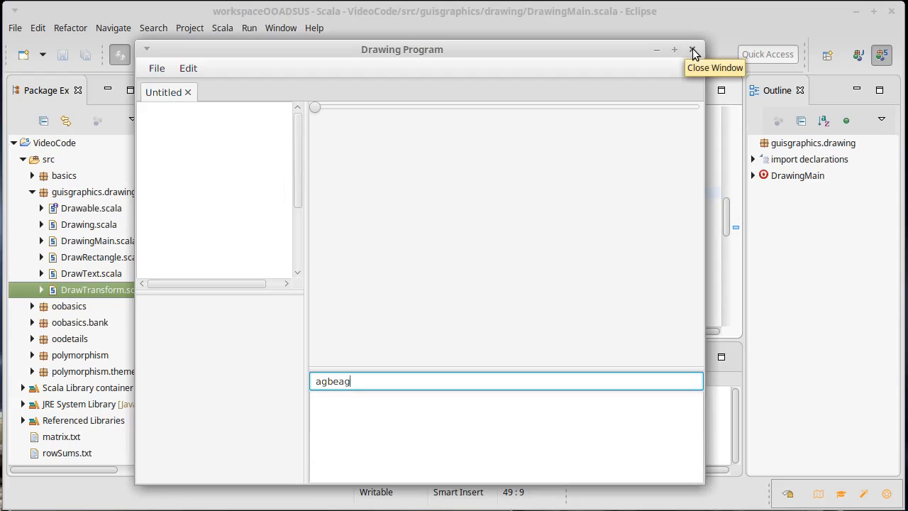
pyautogui.click(692, 49)
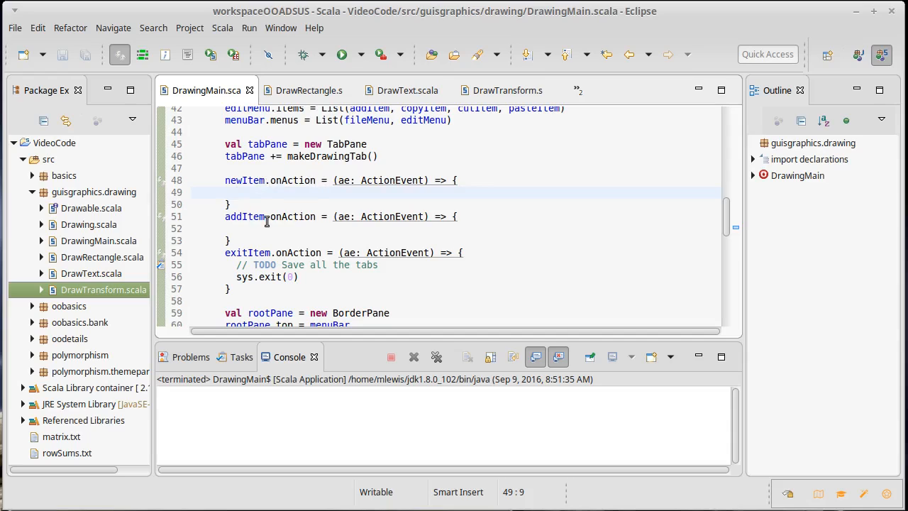
pyautogui.moveTo(342, 252)
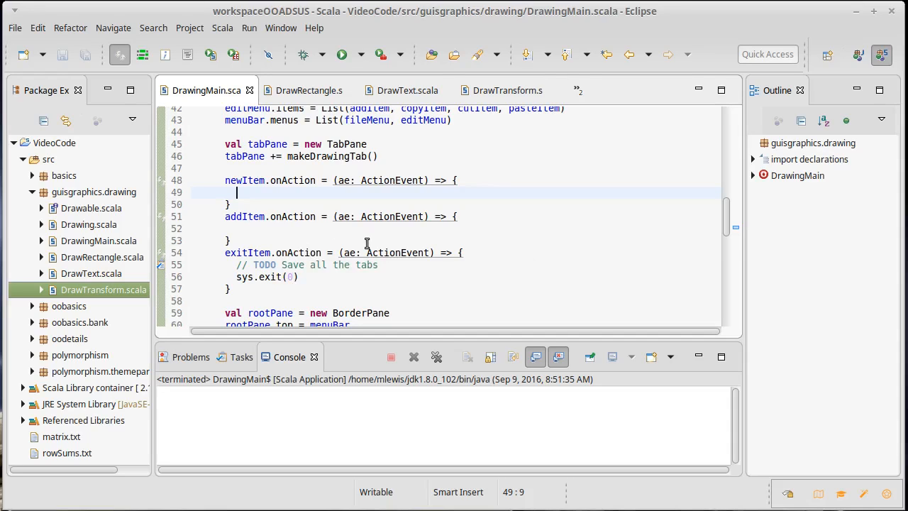
pyautogui.moveTo(306, 233)
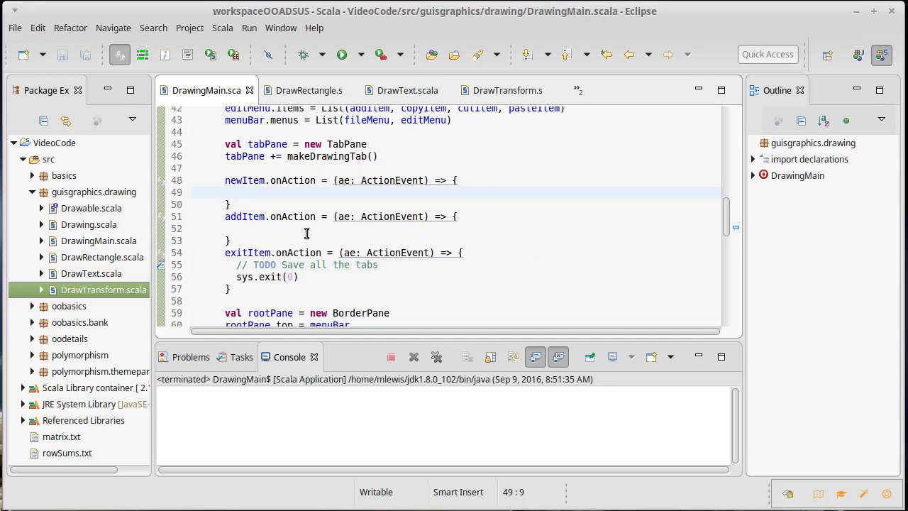
pyautogui.scroll(-3)
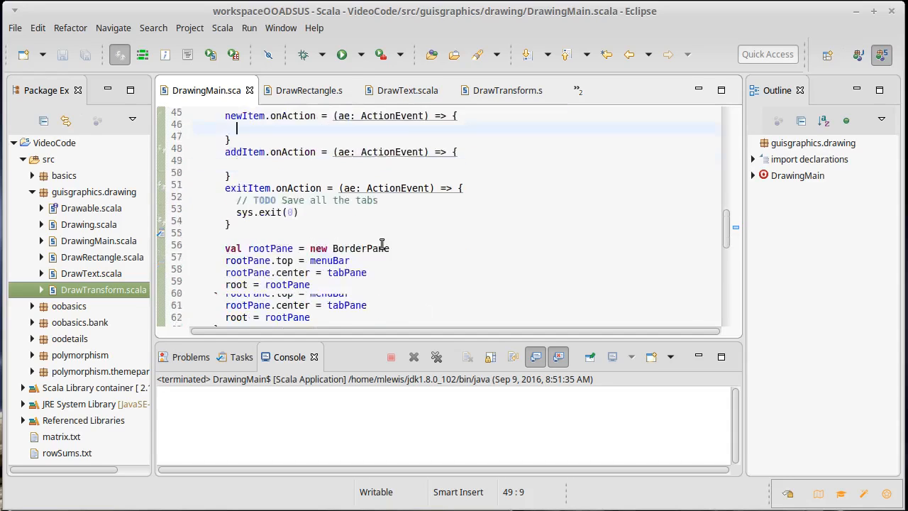
pyautogui.scroll(-3)
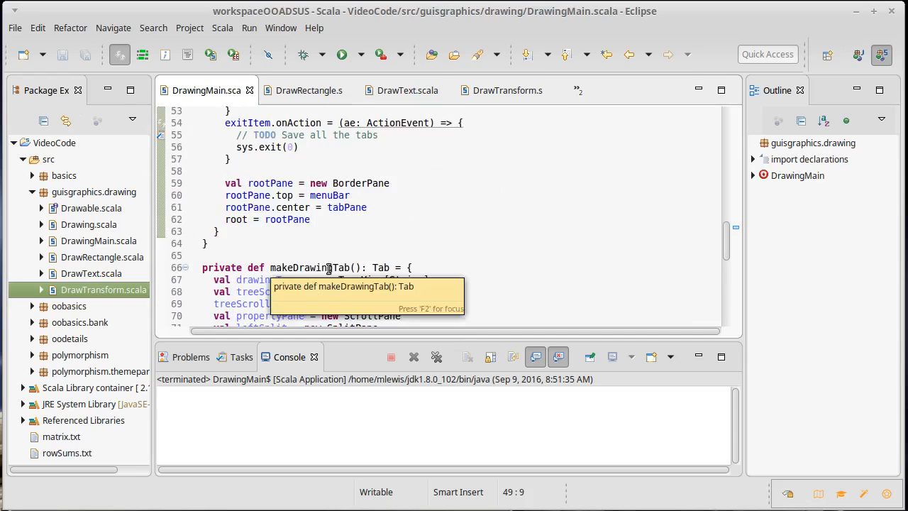
pyautogui.scroll(3)
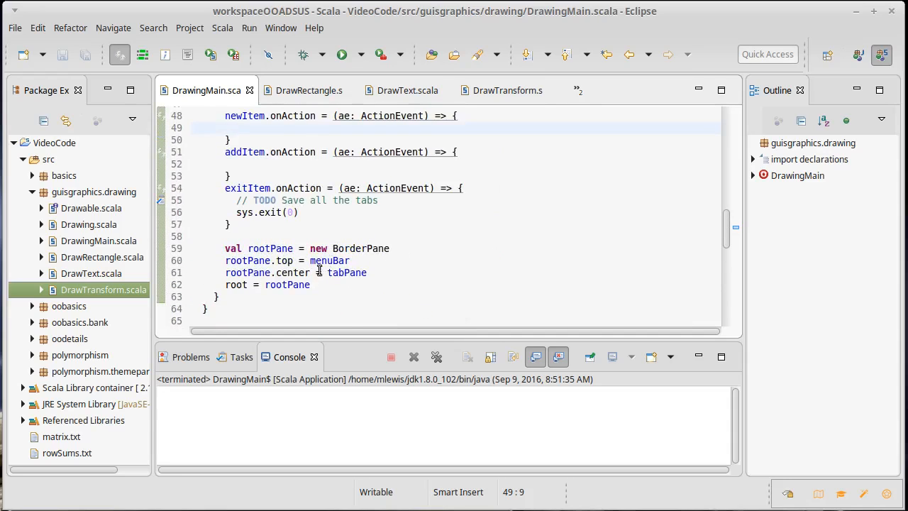
pyautogui.moveTo(346, 273)
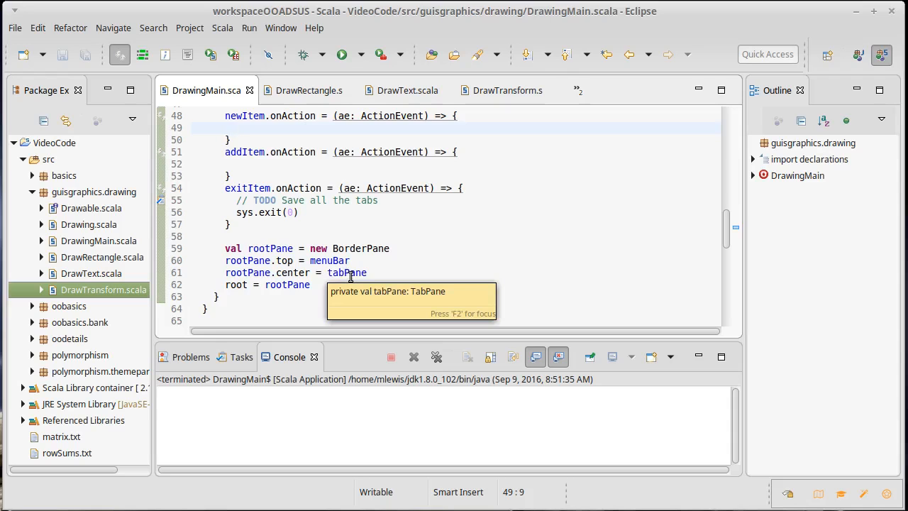
# Step: Begin private var drawings on a new line after the DrawingMain object's opening brace
pyautogui.scroll(3)
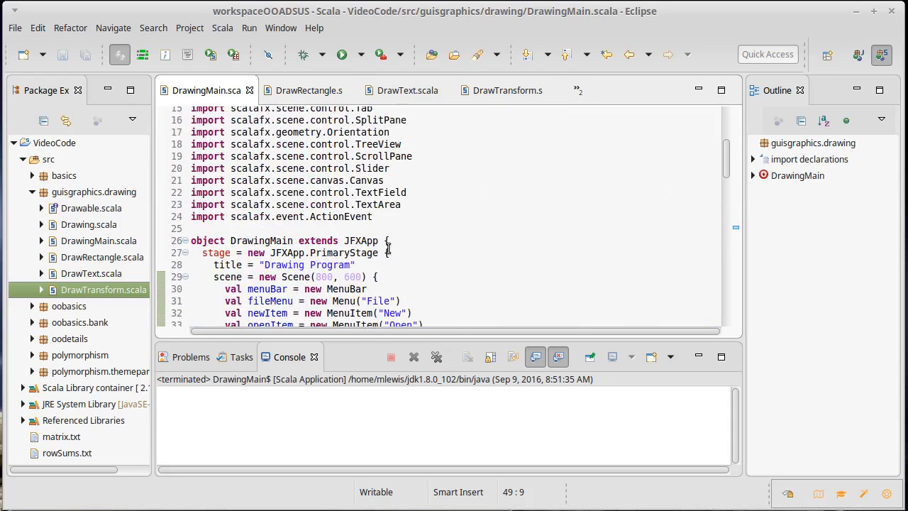
pyautogui.click(388, 241)
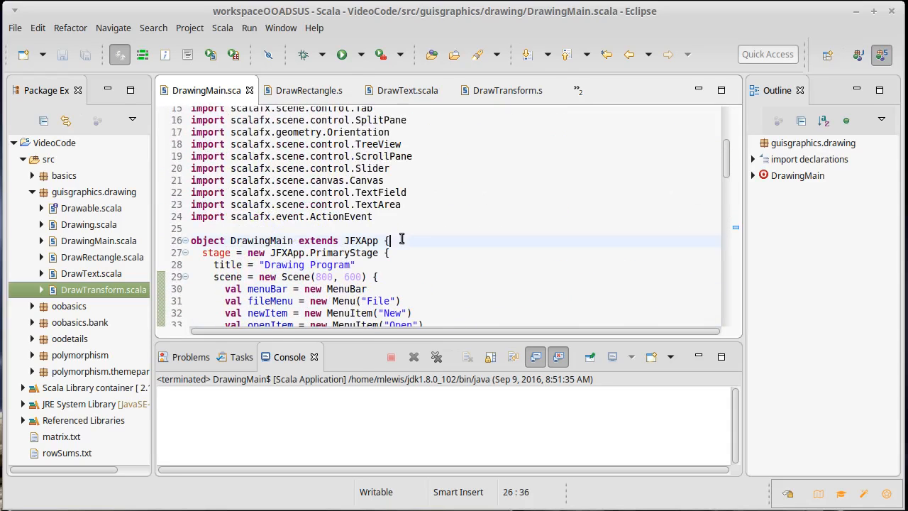
pyautogui.press('Return')
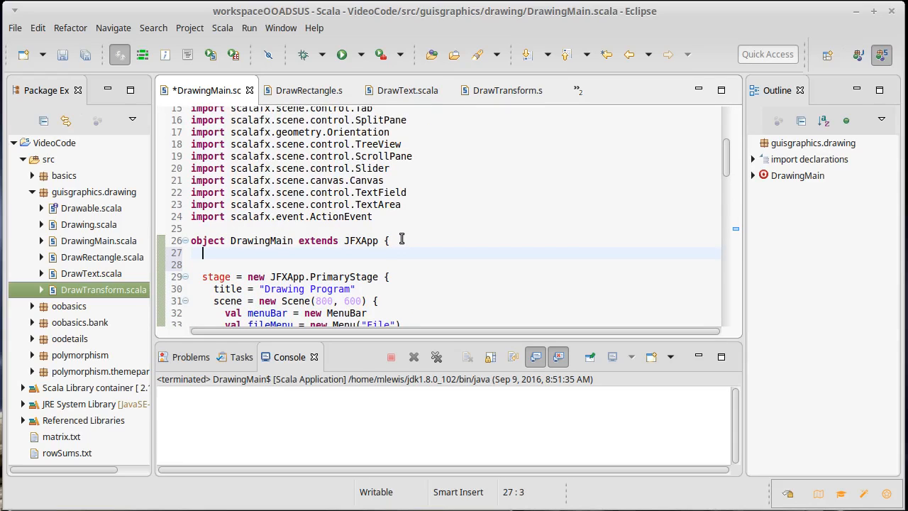
pyautogui.write('private')
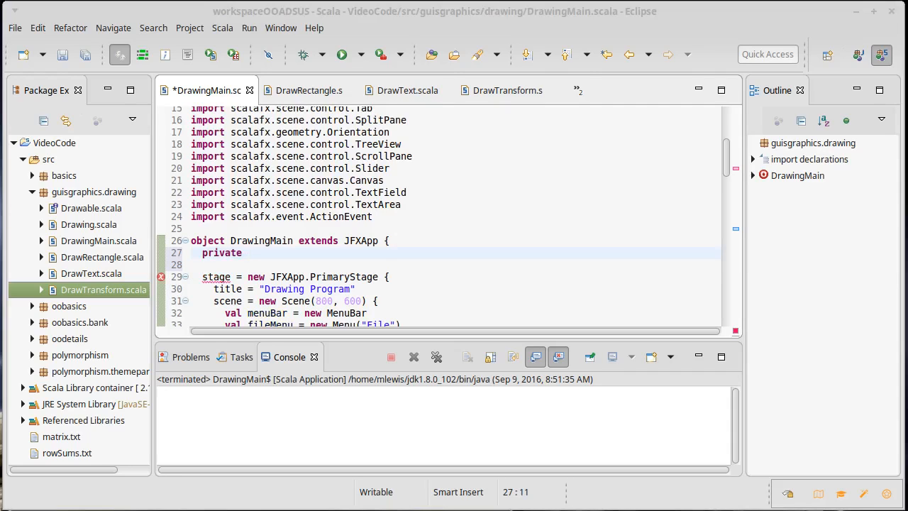
pyautogui.write('var')
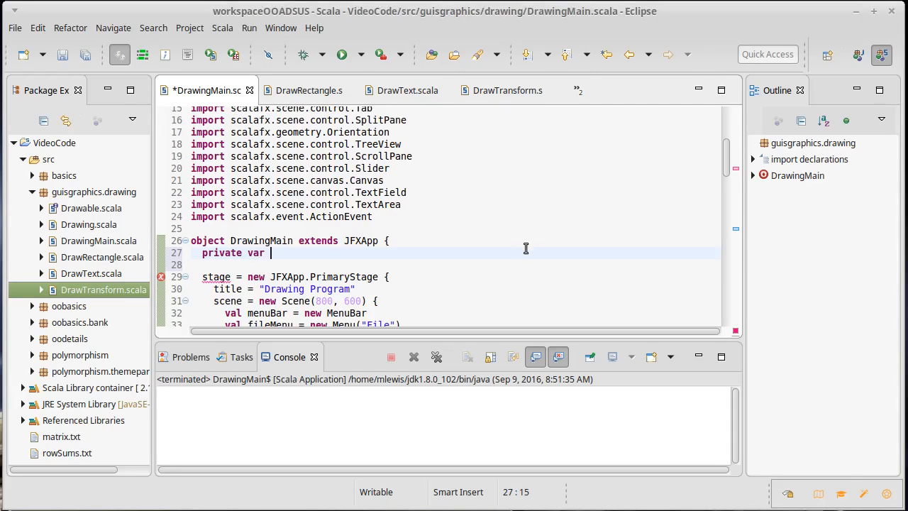
pyautogui.write('drawings =')
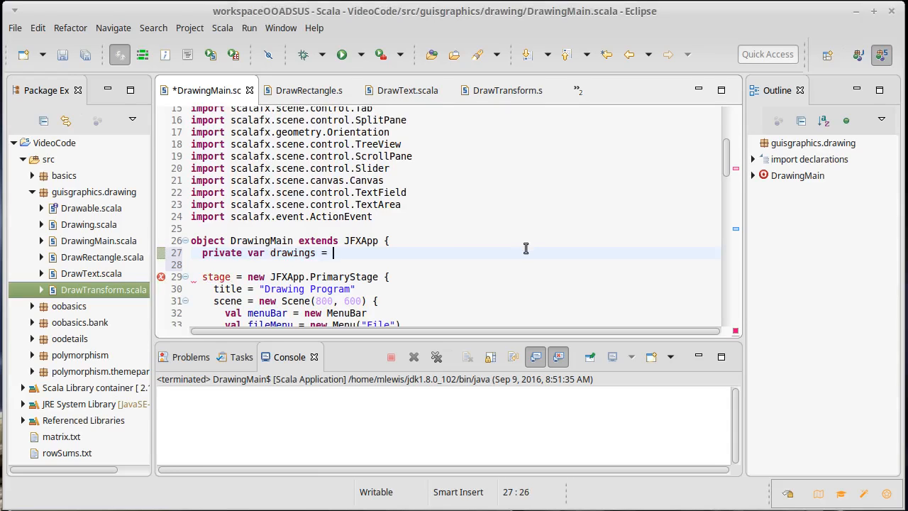
# Step: Initialise drawings to List[Drawing]() and save the file
pyautogui.write('List')
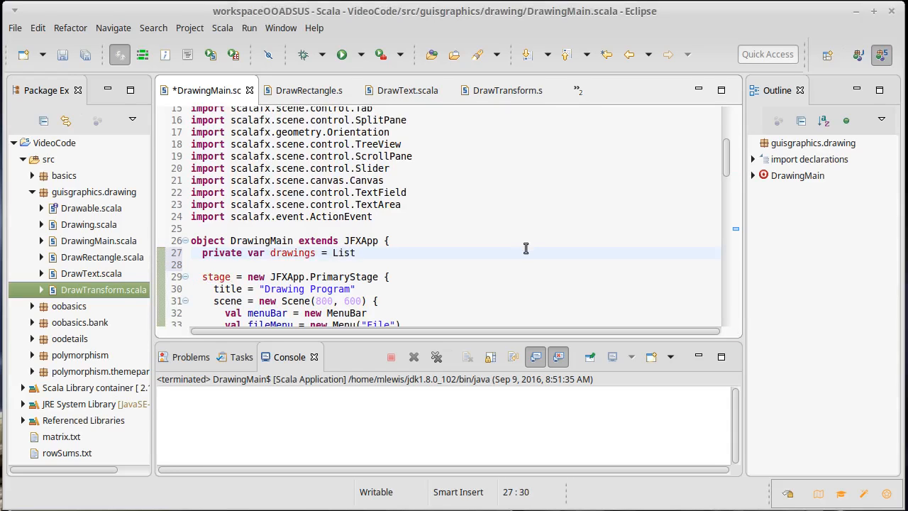
pyautogui.click(356, 253)
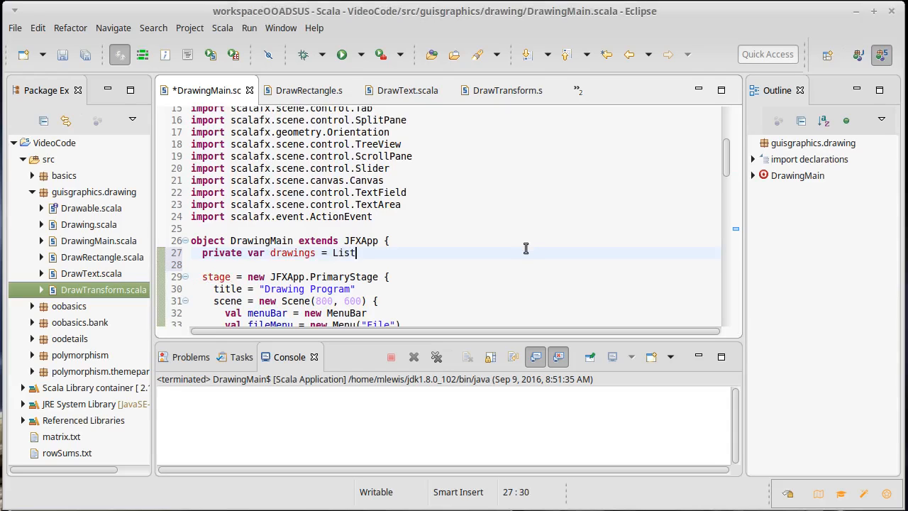
pyautogui.write('[Drawi')
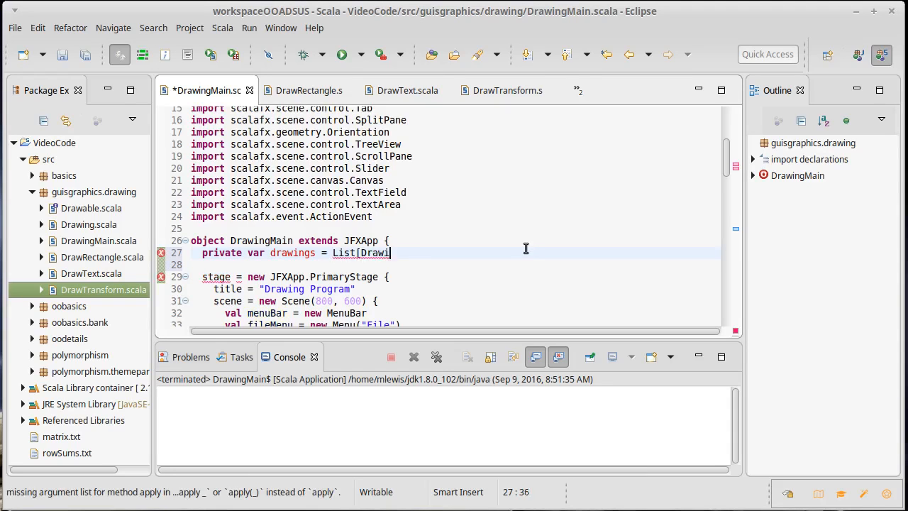
pyautogui.write('ng]()')
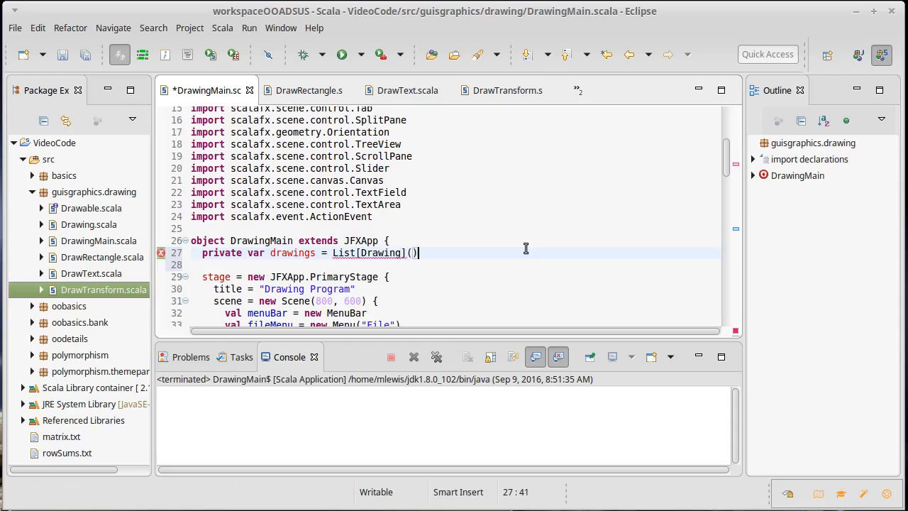
pyautogui.press('ctrl+s')
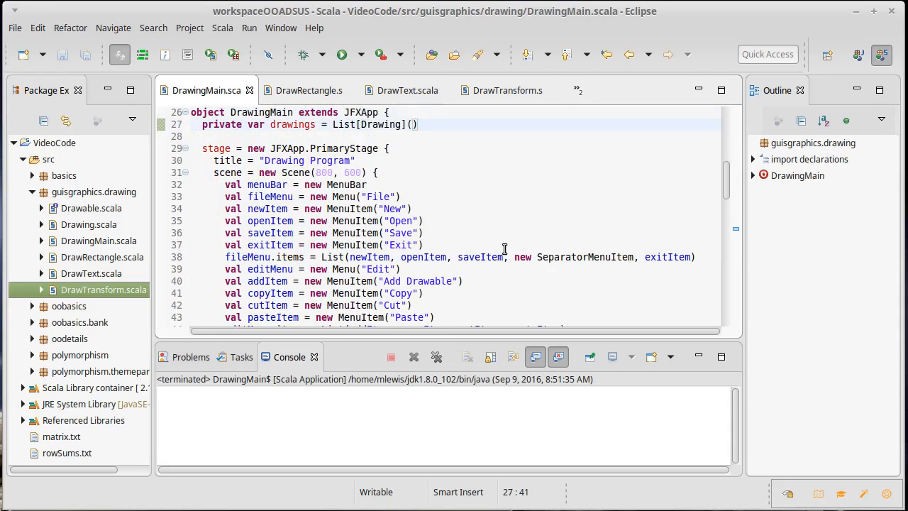
# Step: Give makeDrawingTab a drawing parameter and a name: String parameter
pyautogui.scroll(-3)
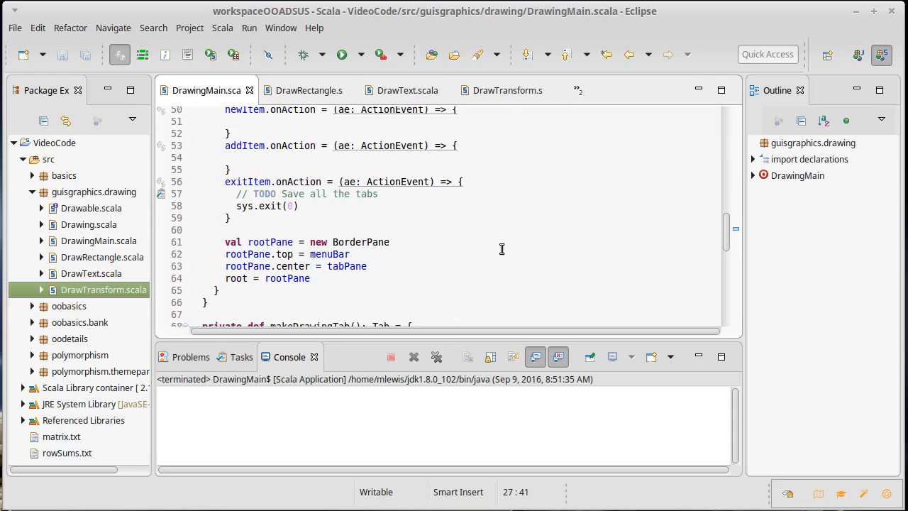
pyautogui.scroll(-3)
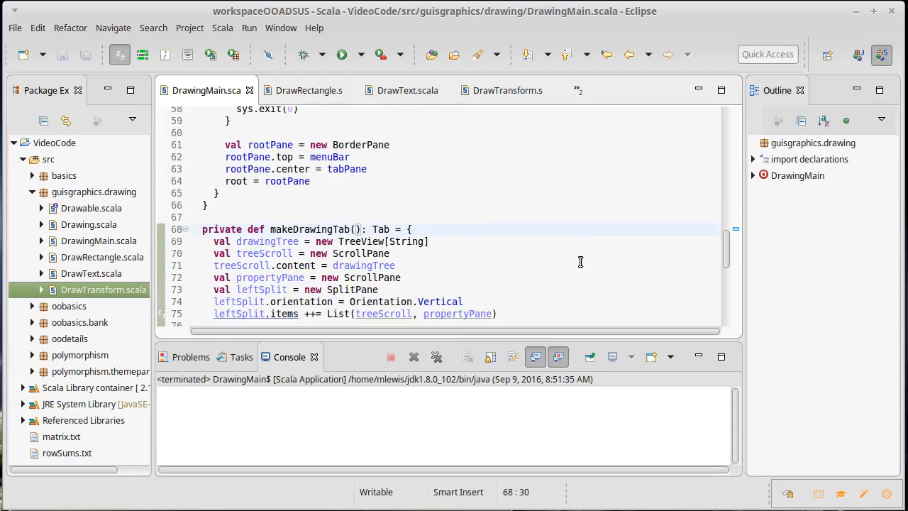
pyautogui.write('drawing: Drawing,')
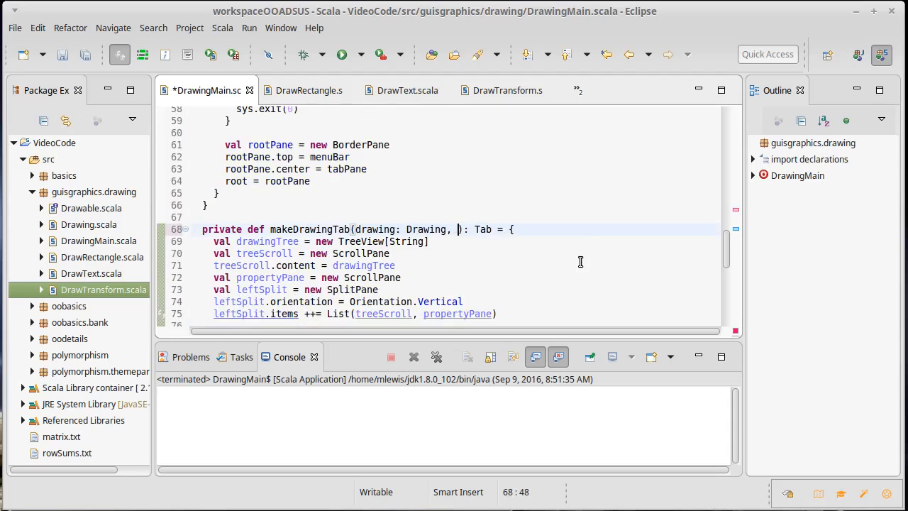
pyautogui.write('name: S')
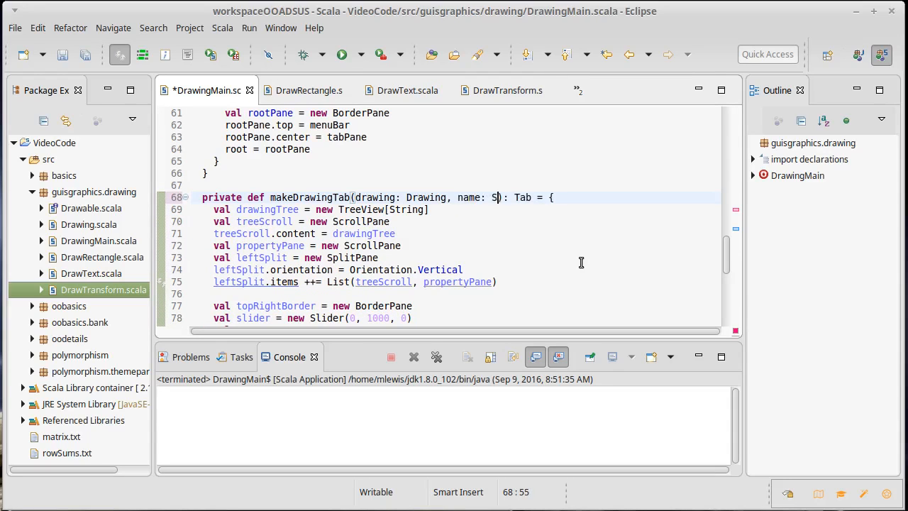
pyautogui.scroll(-3)
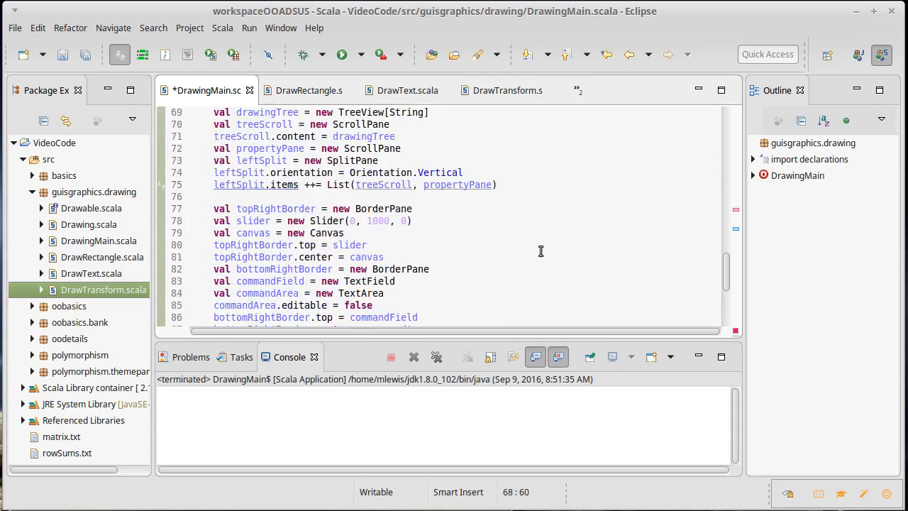
pyautogui.scroll(-3)
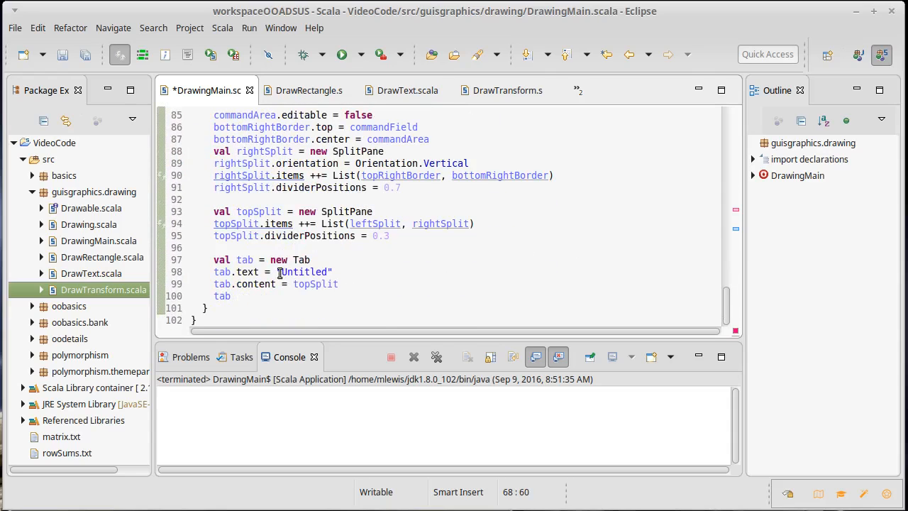
# Step: Replace the hard-coded "Untitled" tab text with name and save
pyautogui.doubleClick(303, 273)
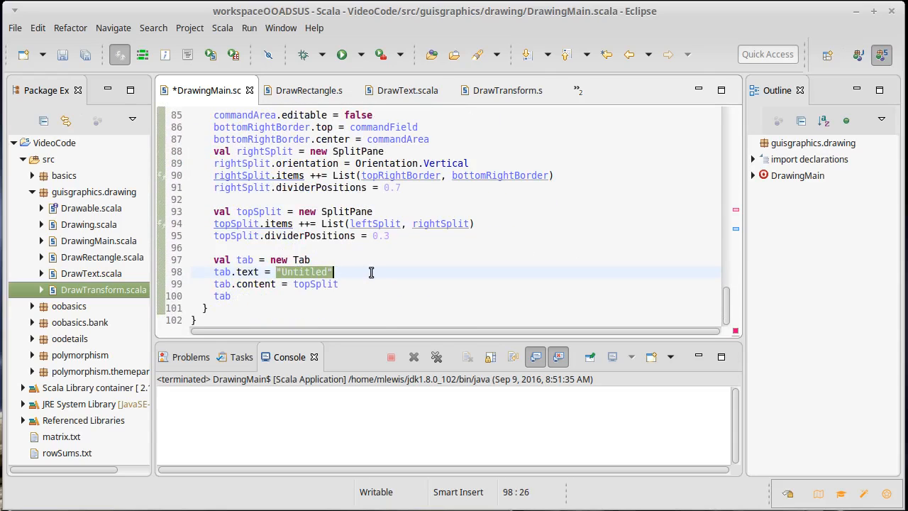
pyautogui.write('name')
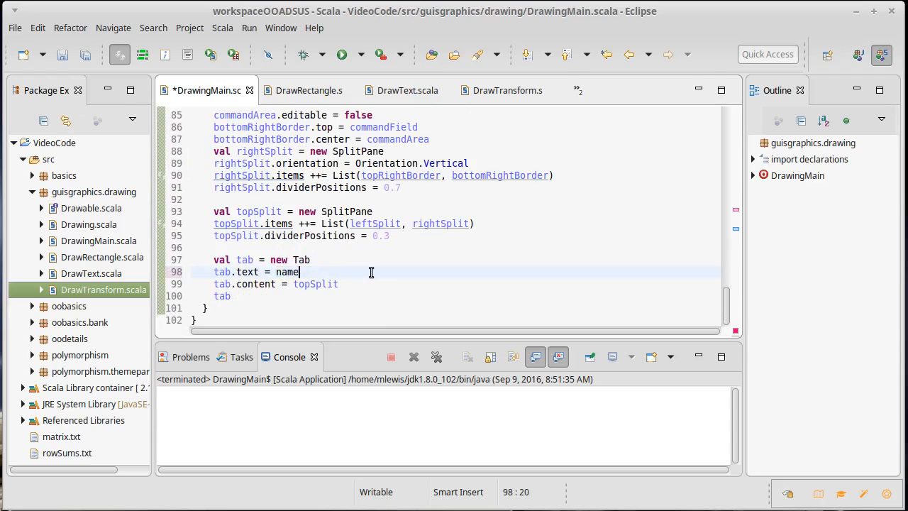
pyautogui.press('ctrl+s')
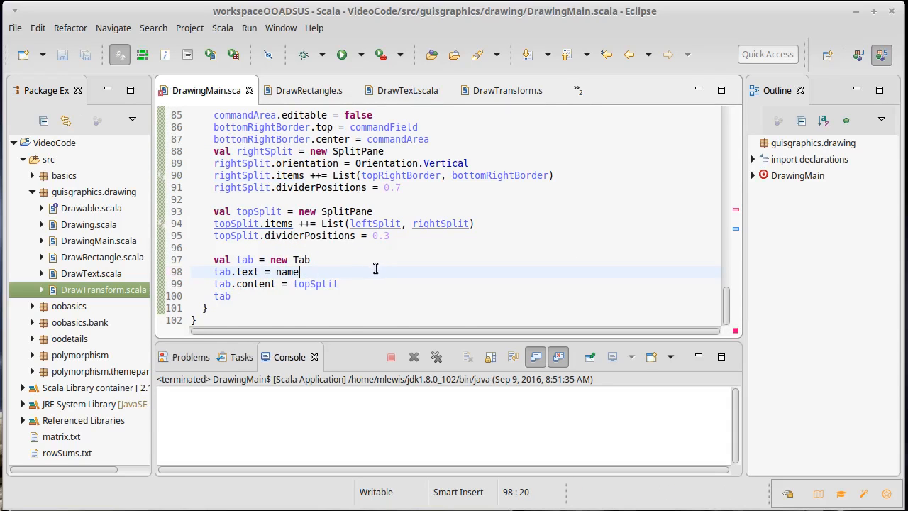
pyautogui.scroll(3)
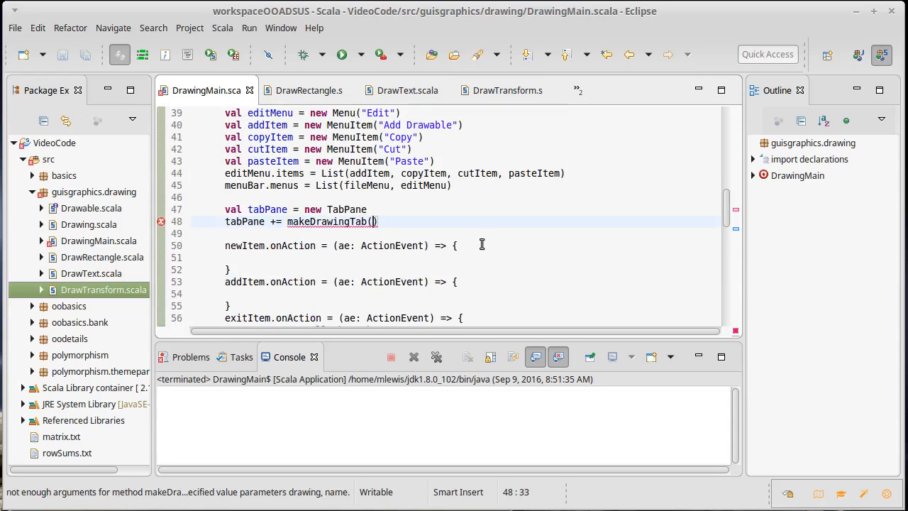
# Step: Pass new Drawing and "Untitled" to makeDrawingTab on line 48 and save the file
pyautogui.write('new Drawing')
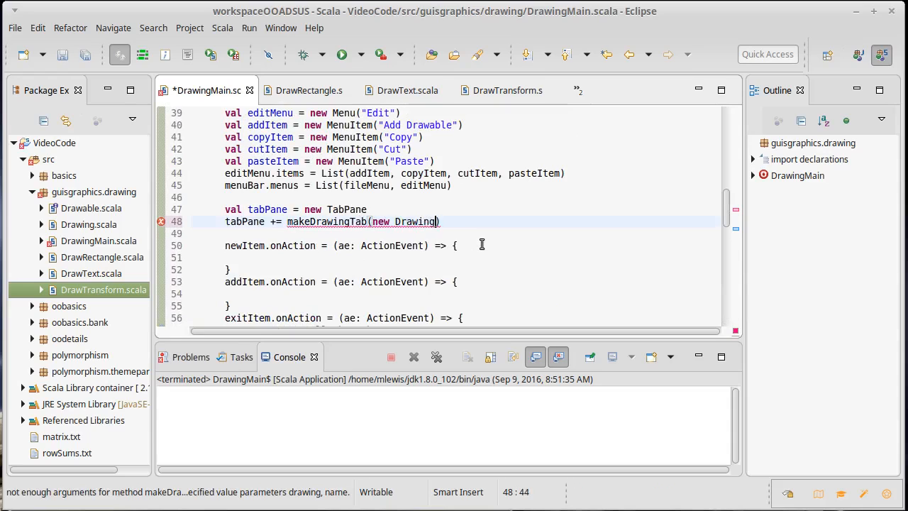
pyautogui.write(',')
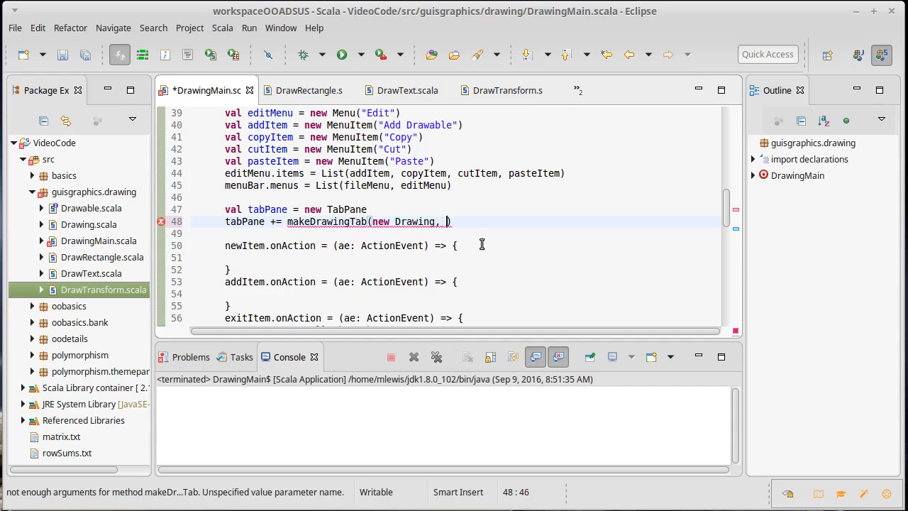
pyautogui.write('"Untitled')
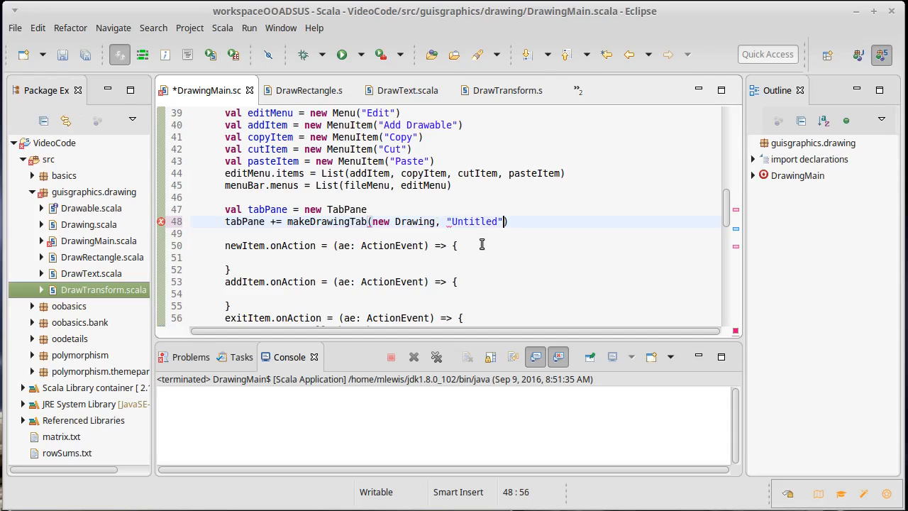
pyautogui.press('ctrl+s')
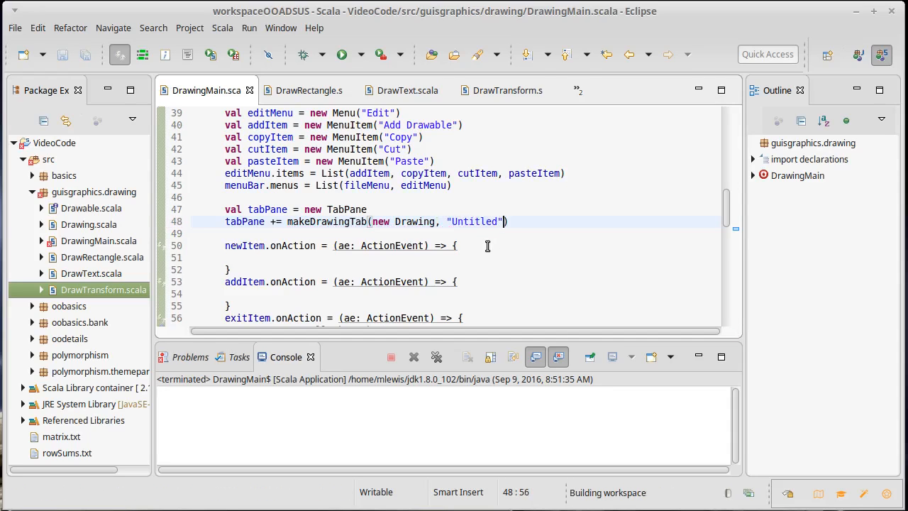
pyautogui.click(301, 258)
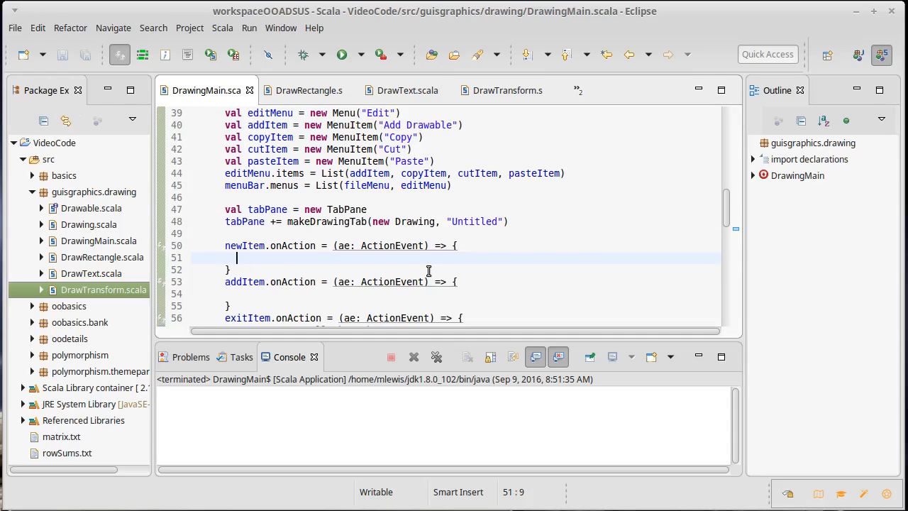
pyautogui.moveTo(375, 222)
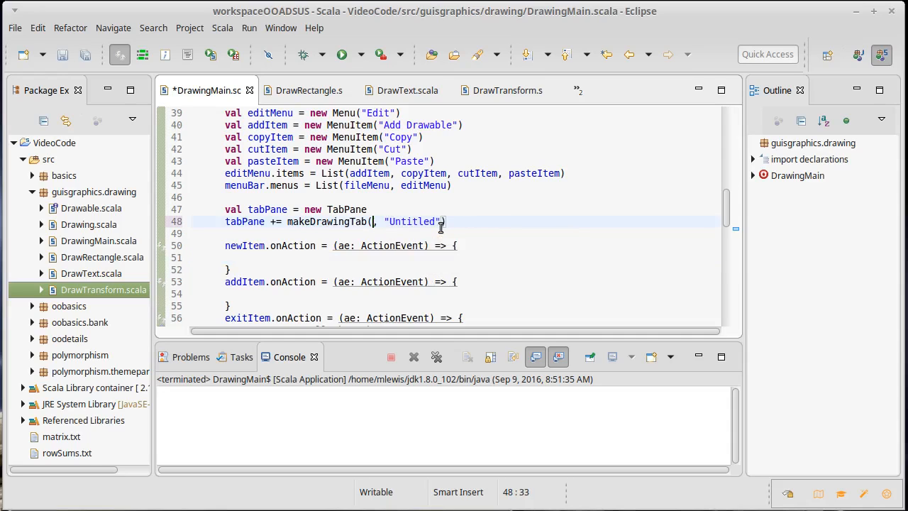
# Step: Declare val firstDrawing = new Drawing above the call and pass firstDrawing to makeDrawingTab
pyautogui.press('Return')
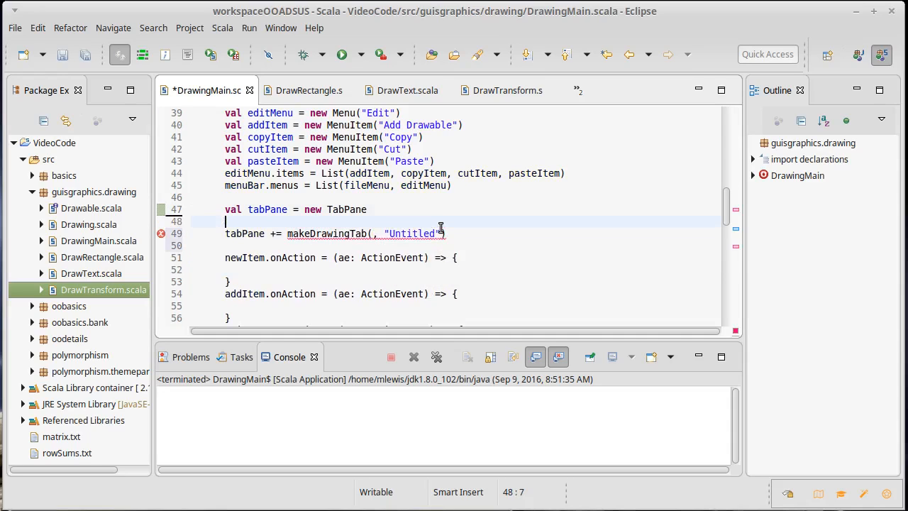
pyautogui.write('val')
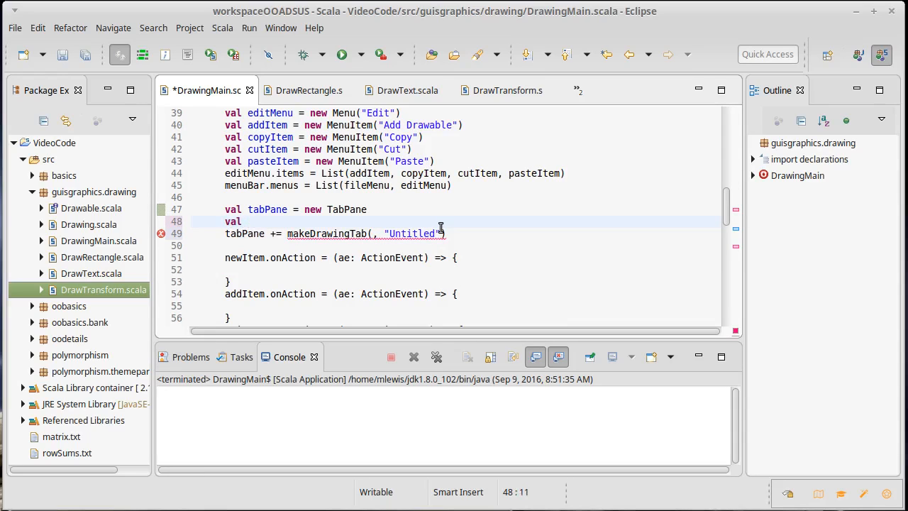
pyautogui.write('first')
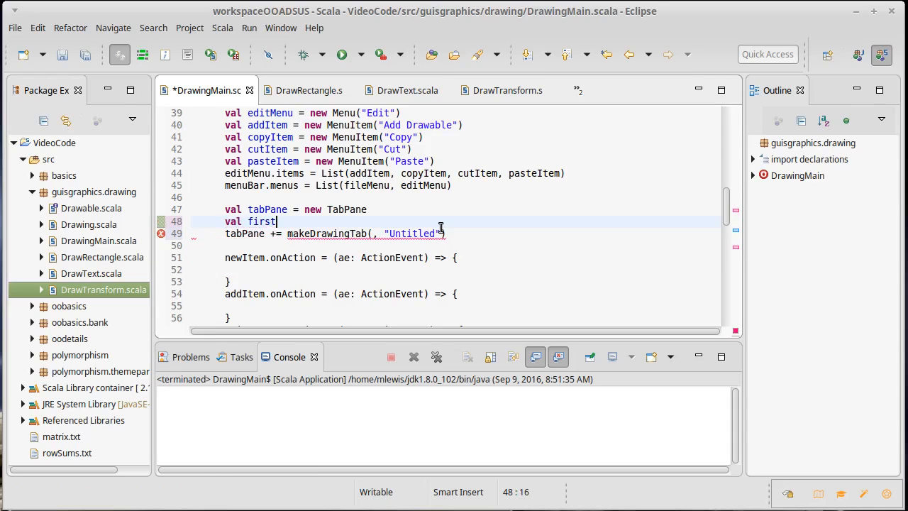
pyautogui.write('Drawing')
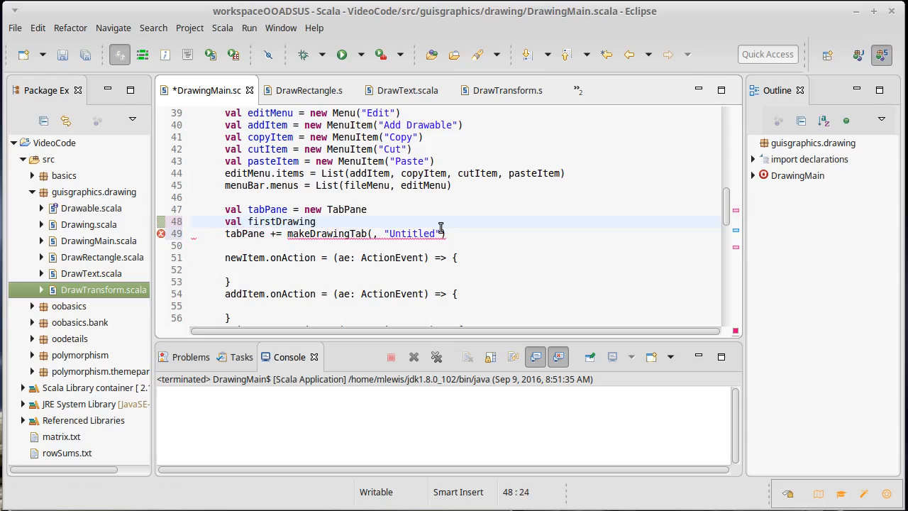
pyautogui.write('= new Drawing')
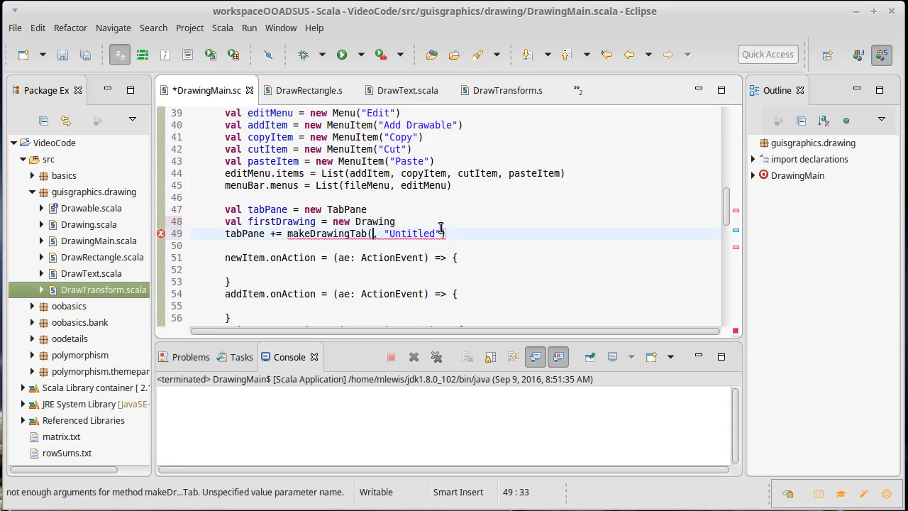
pyautogui.write('firstDrawing')
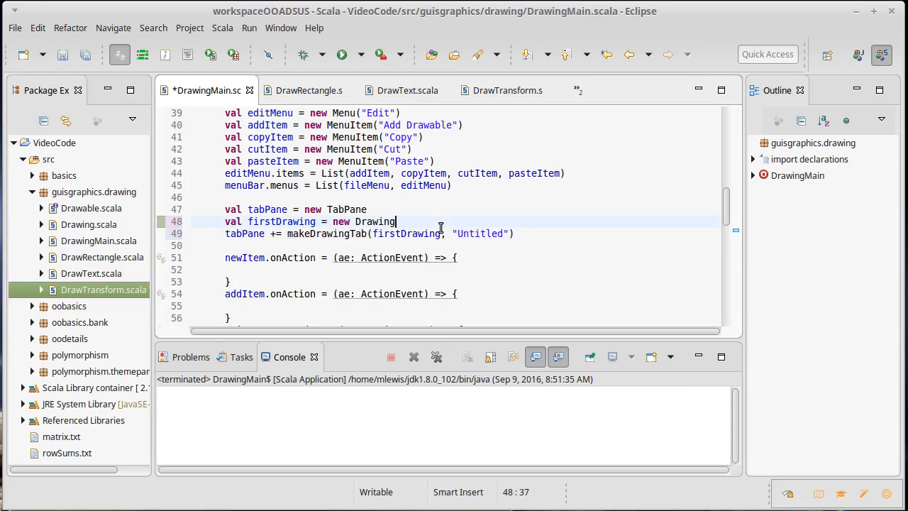
# Step: Write drawings = drawings :+ firstDrawing on a new line before the tabPane call
pyautogui.press('Return')
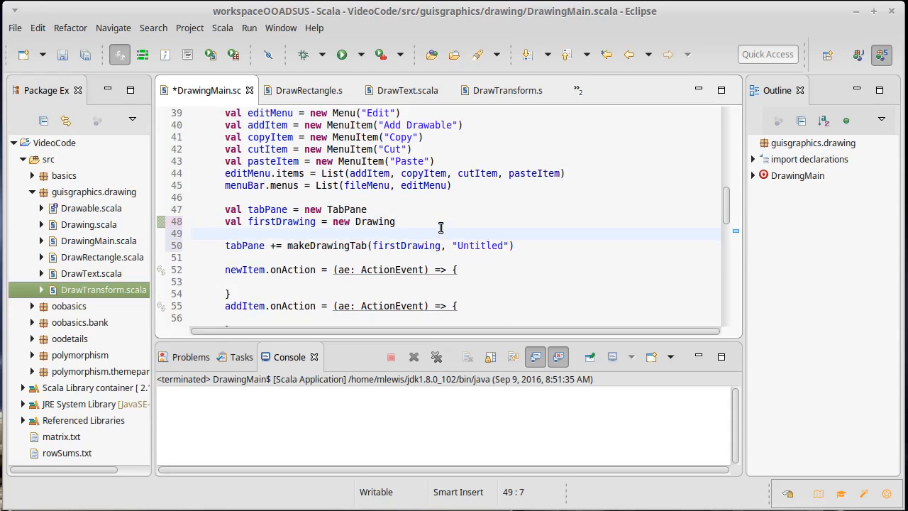
pyautogui.write('drawin')
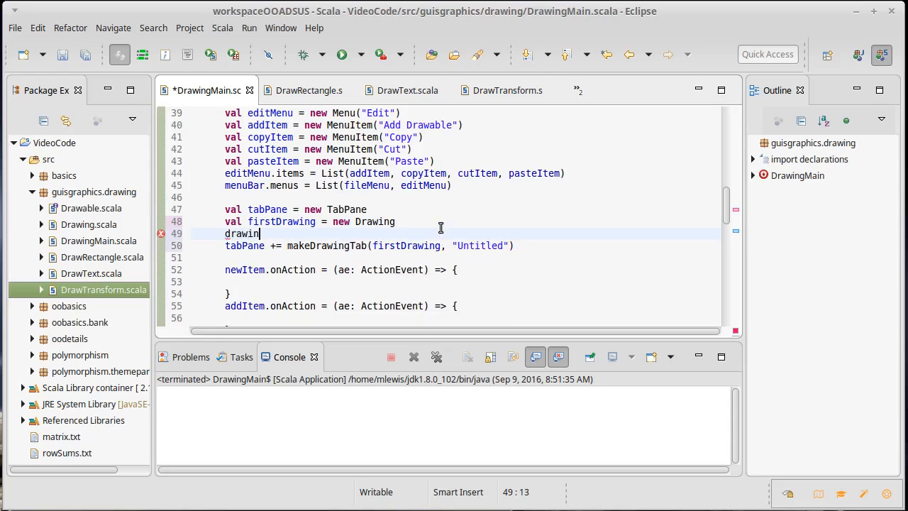
pyautogui.write('gs')
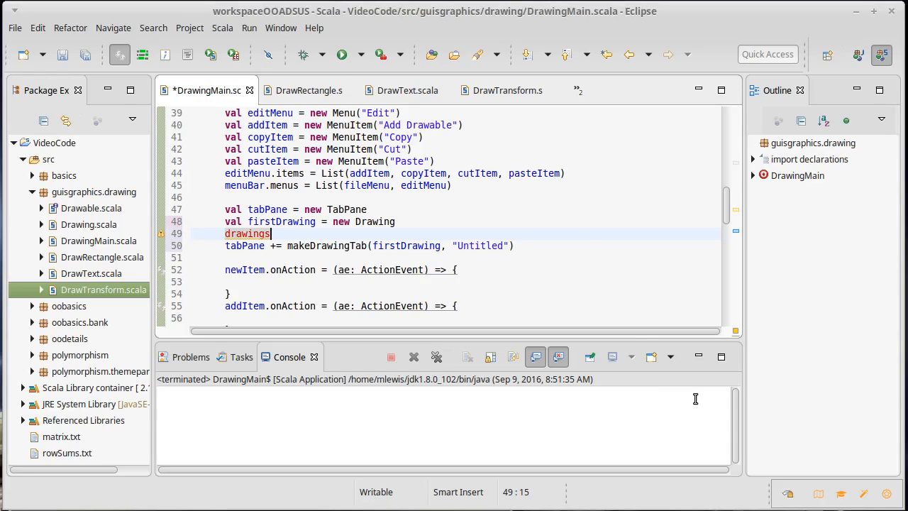
pyautogui.write('::')
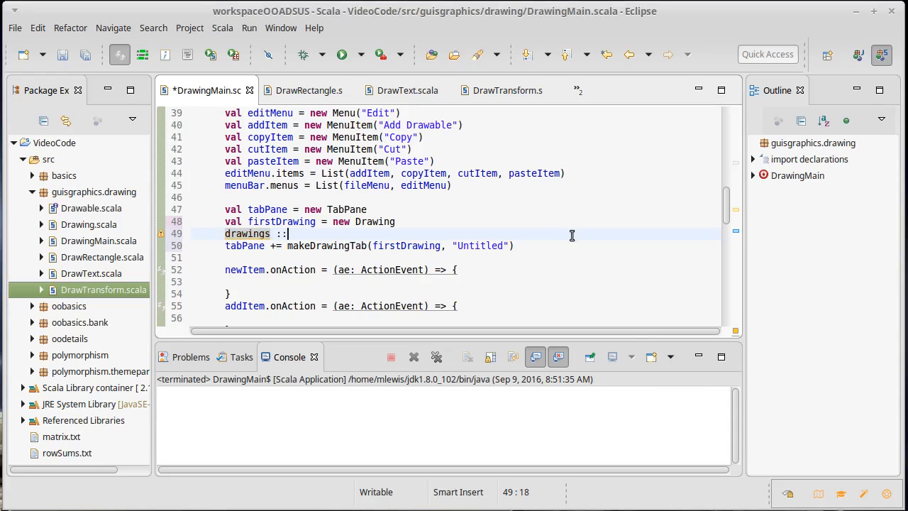
pyautogui.write('=')
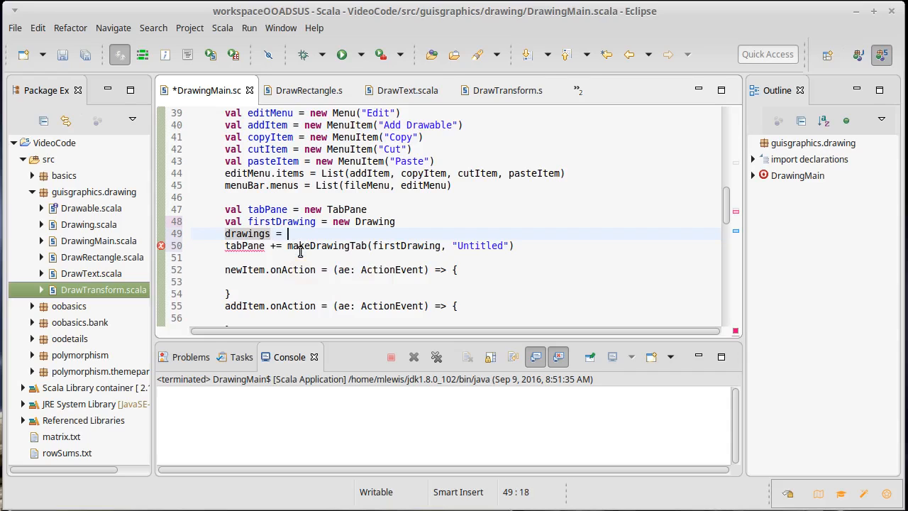
pyautogui.write('drawings :+')
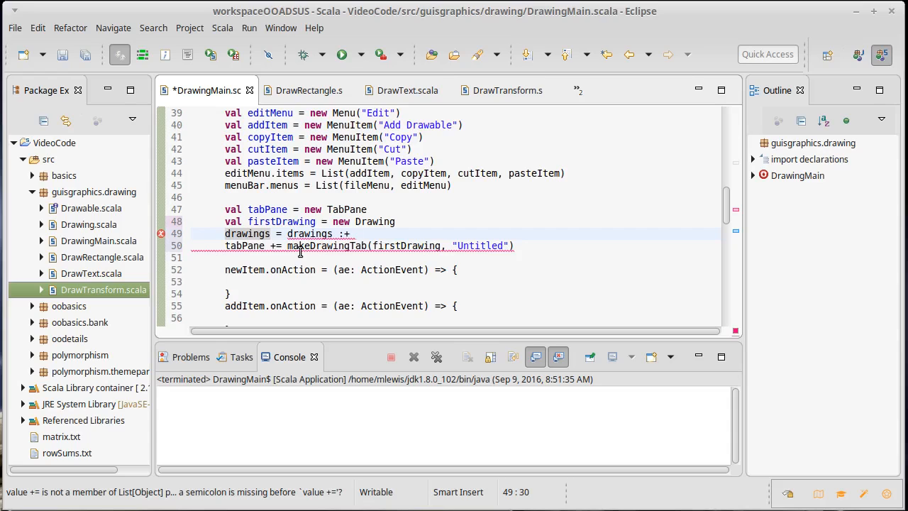
pyautogui.write('first')
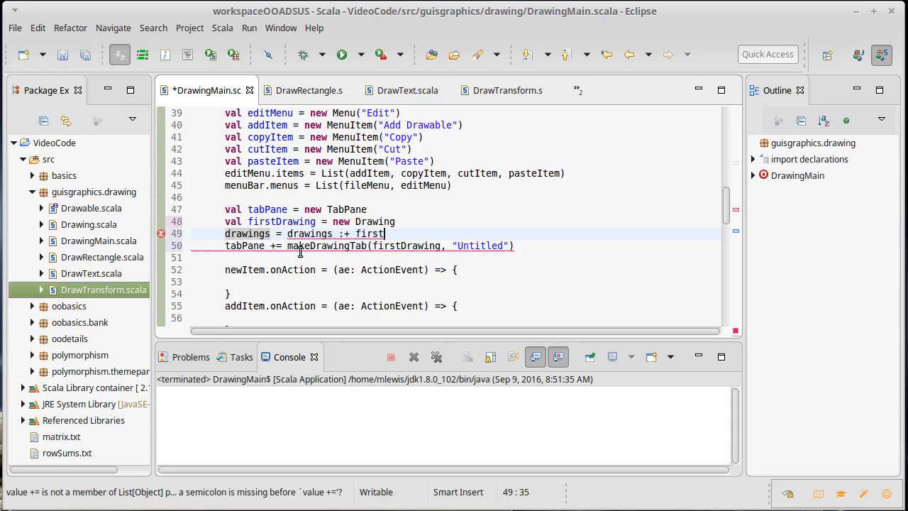
pyautogui.write('Drawing')
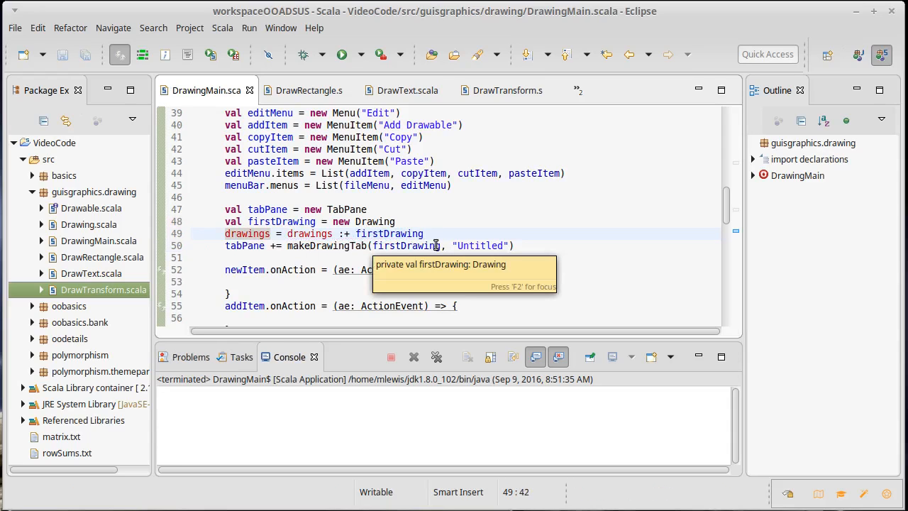
pyautogui.moveTo(408, 227)
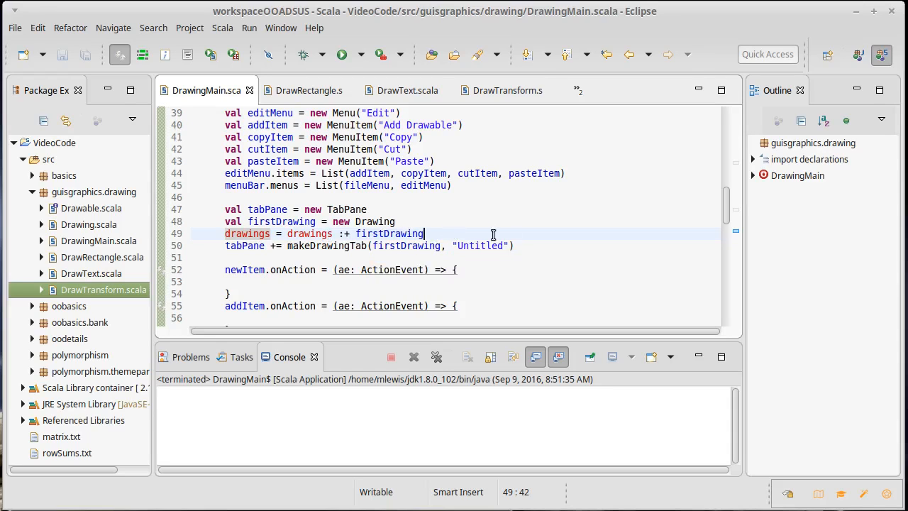
pyautogui.moveTo(443, 234)
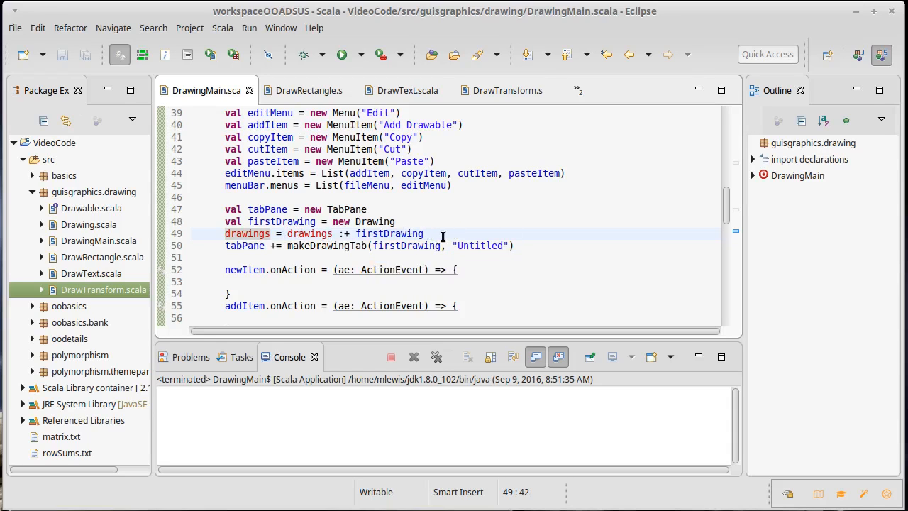
pyautogui.moveTo(551, 281)
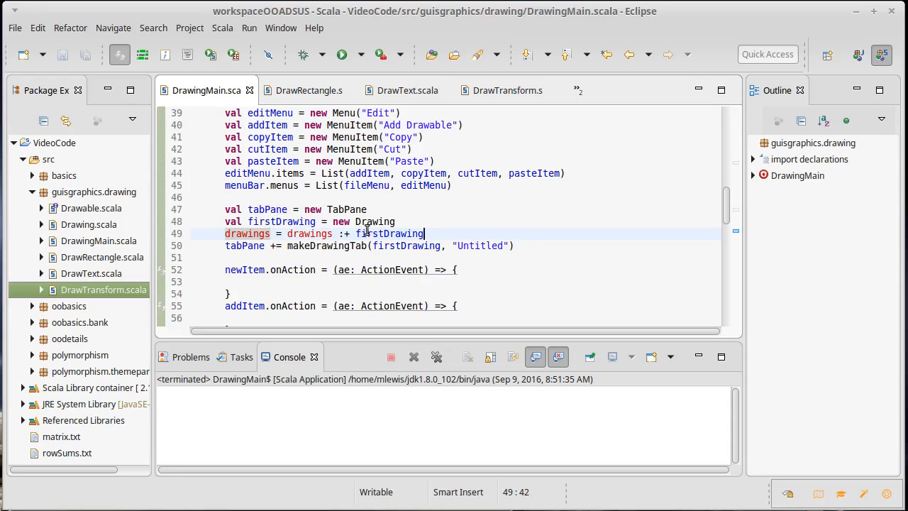
# Step: In newItem.onAction, write val newDrawing = new Drawing and drawings = drawings :+ newDrawing
pyautogui.scroll(-3)
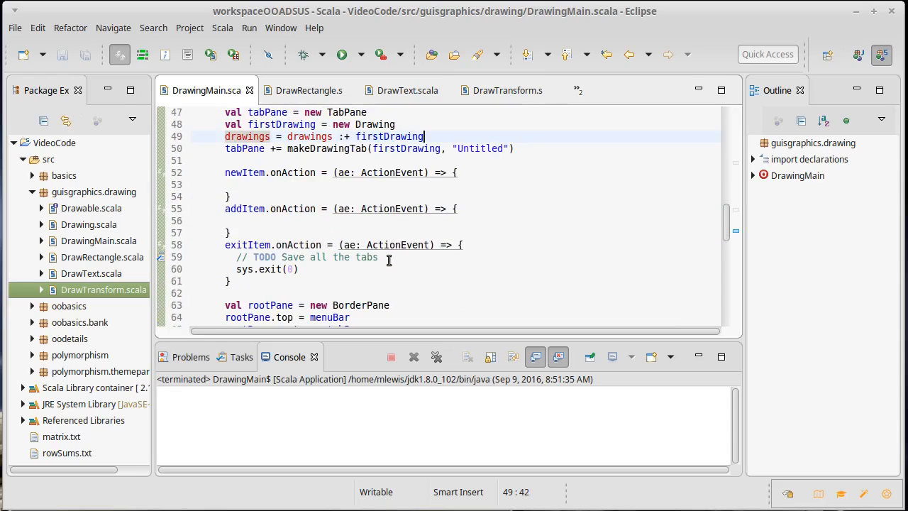
pyautogui.moveTo(333, 233)
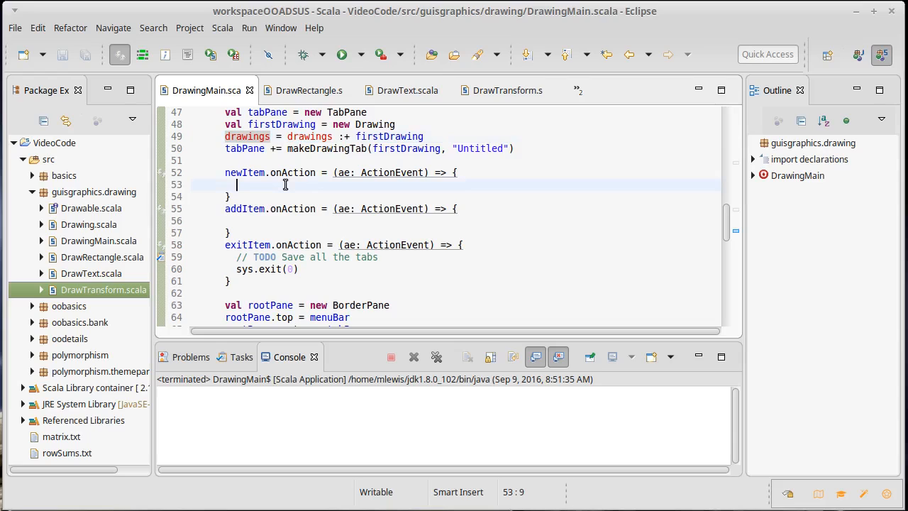
pyautogui.moveTo(394, 211)
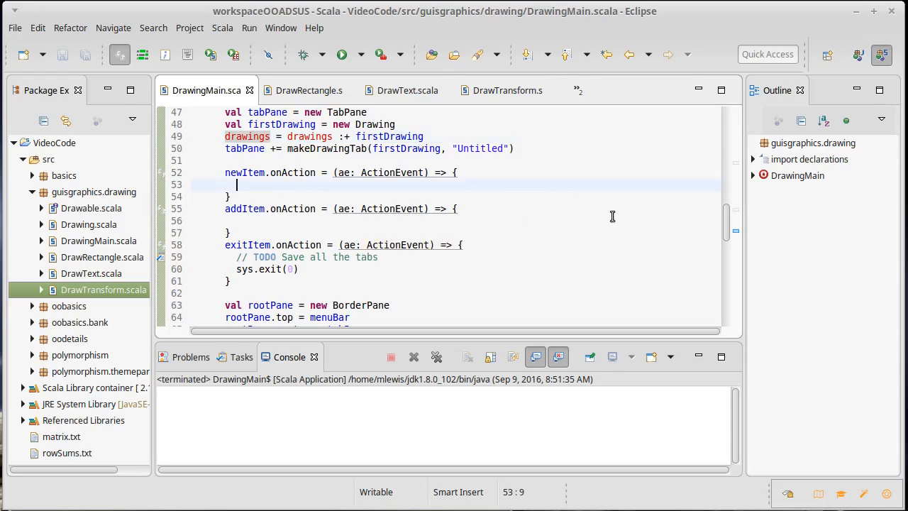
pyautogui.write('val')
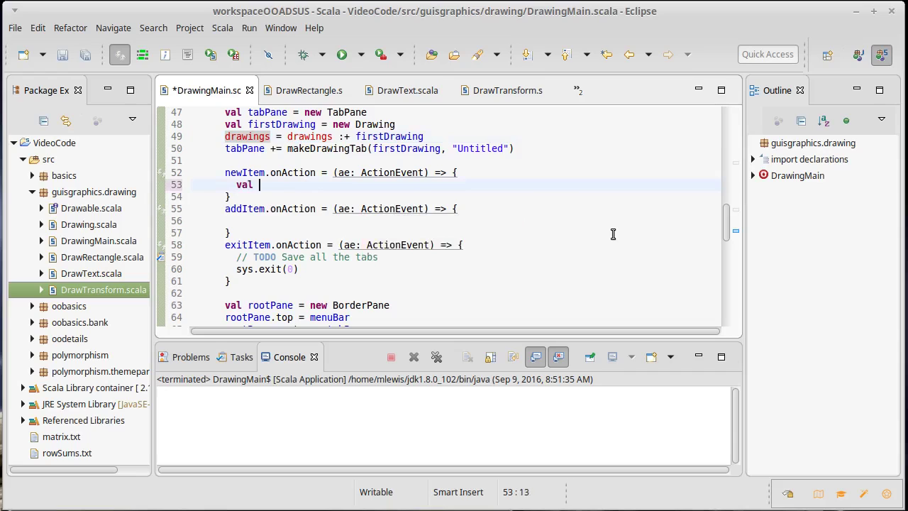
pyautogui.write('newDrawing = ne')
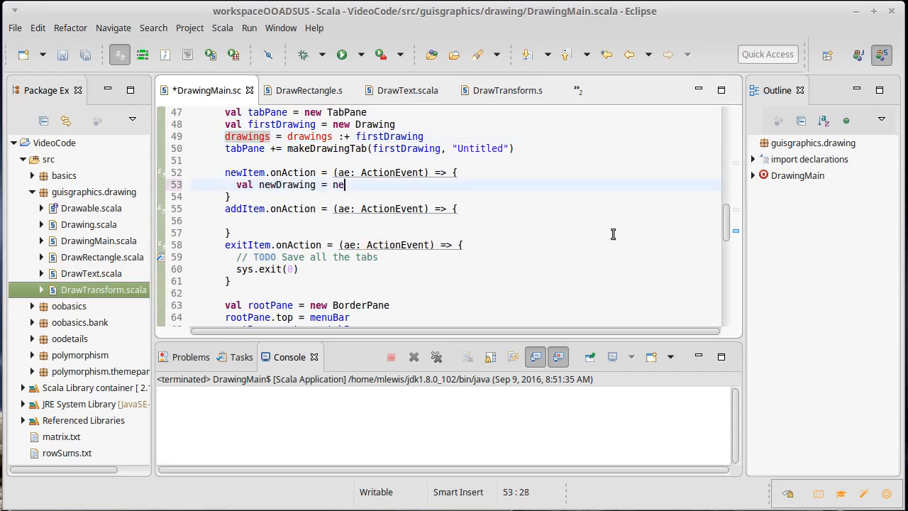
pyautogui.write('w Drawing')
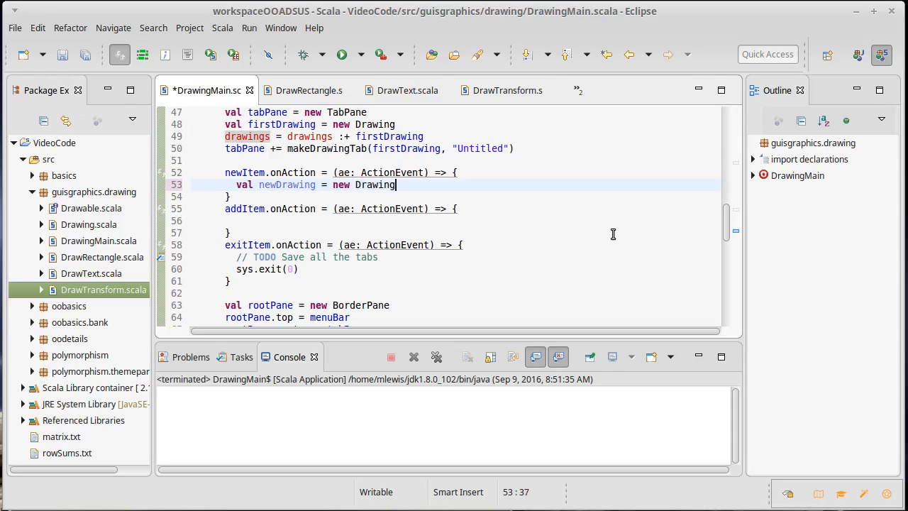
pyautogui.press('Return')
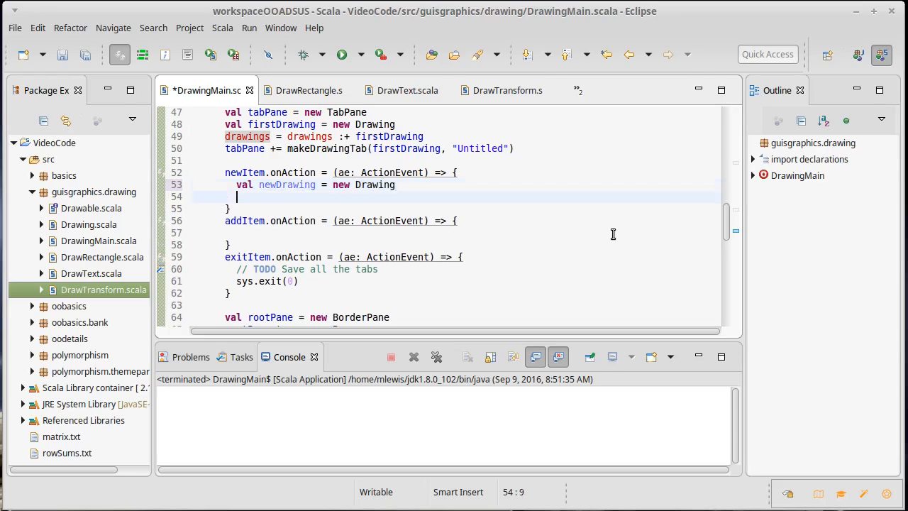
pyautogui.write('drawings =')
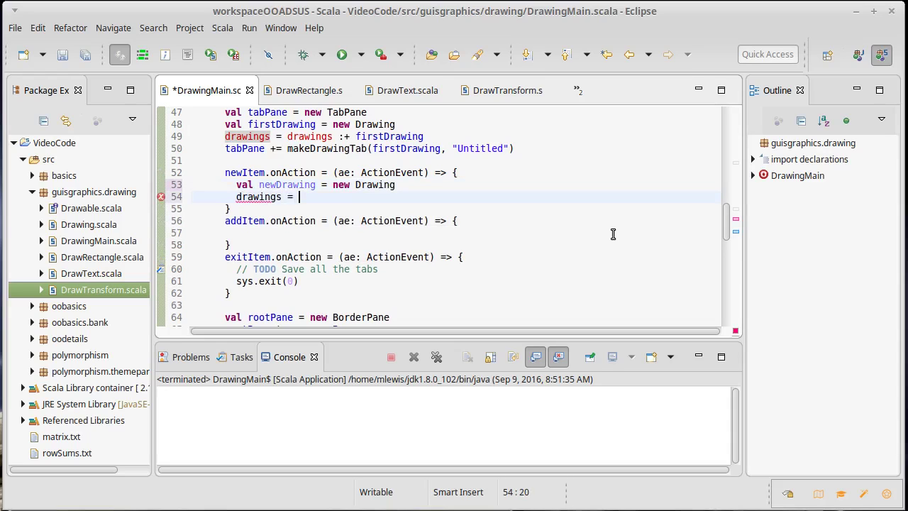
pyautogui.write('drawings :=')
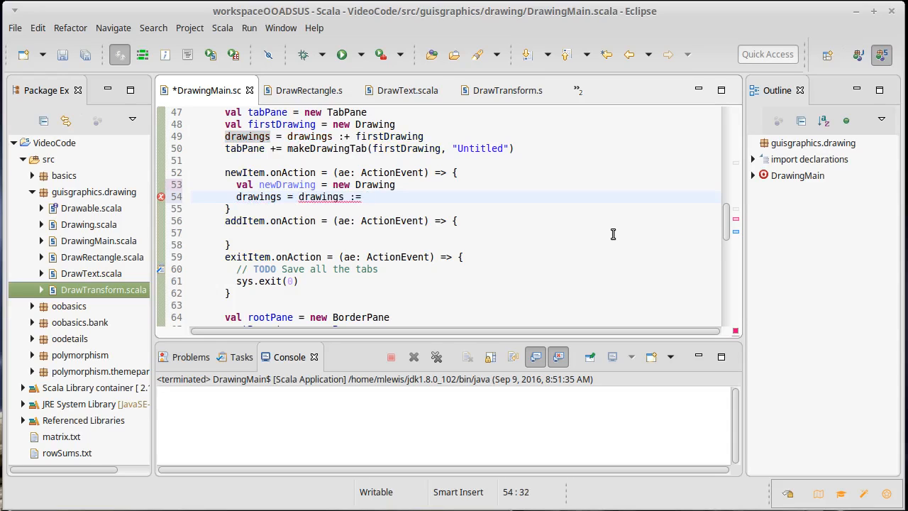
pyautogui.write('newDrawing')
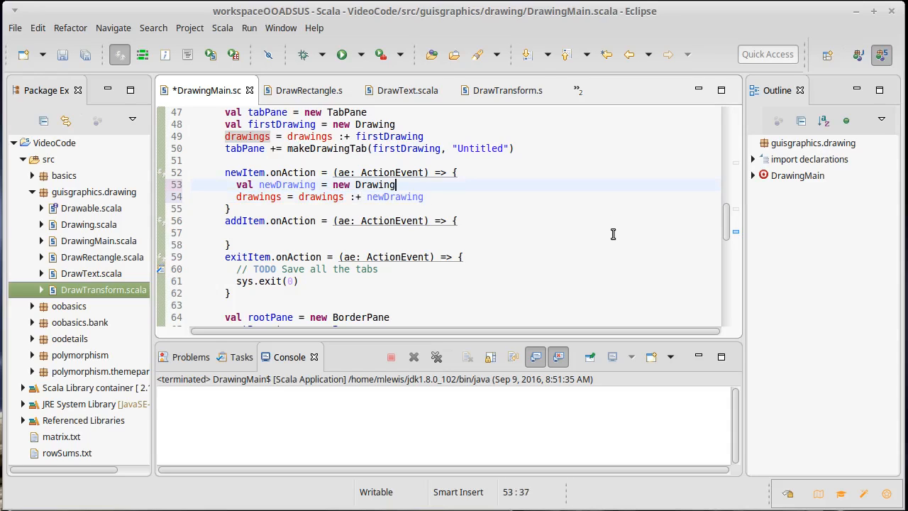
# Step: Write val newTab = makeDrawingTab(newDrawing, "Untitled") after the drawings append line
pyautogui.press('Return')
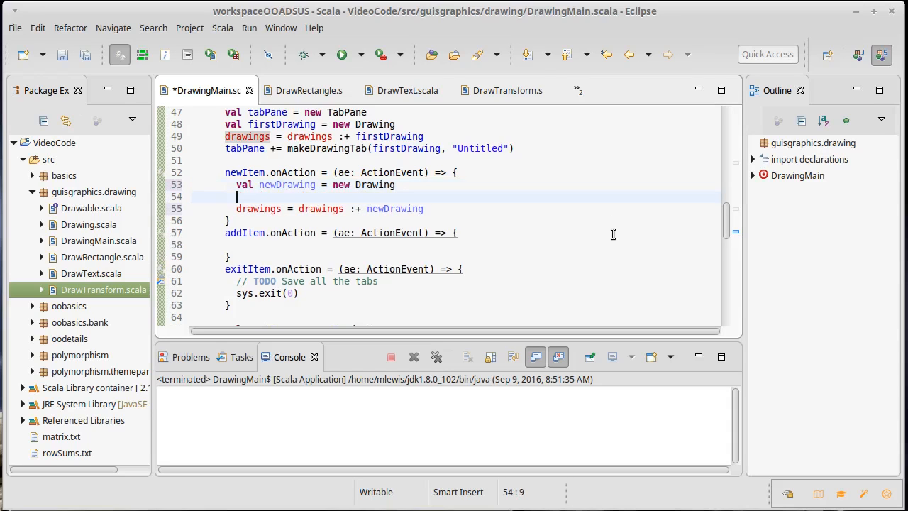
pyautogui.write('val newTab')
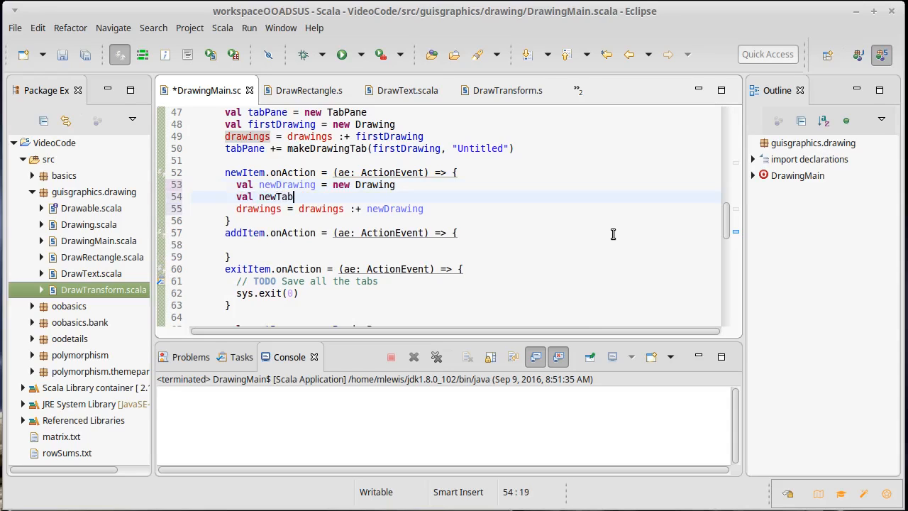
pyautogui.write('=')
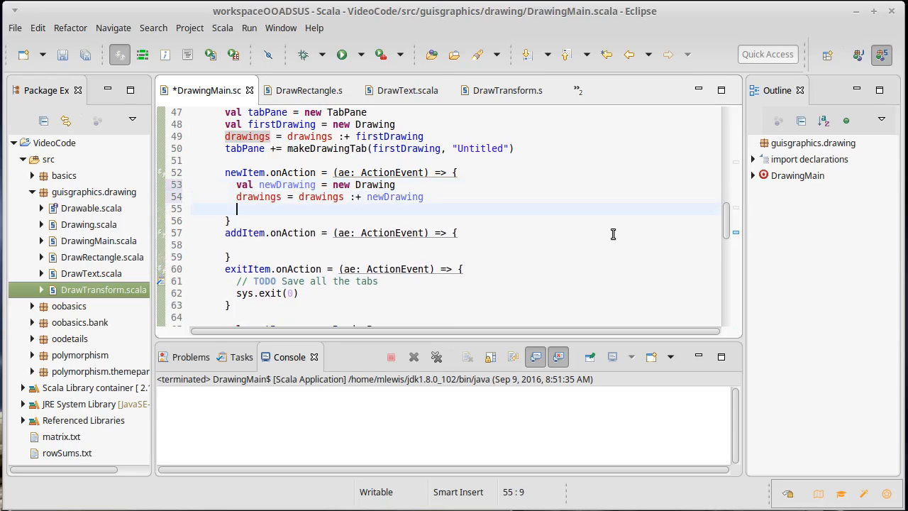
pyautogui.write('val')
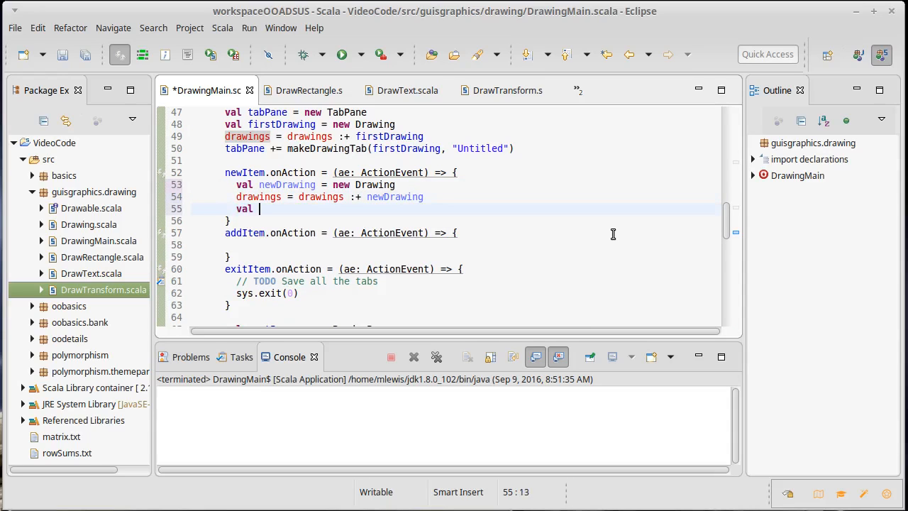
pyautogui.write('newTab')
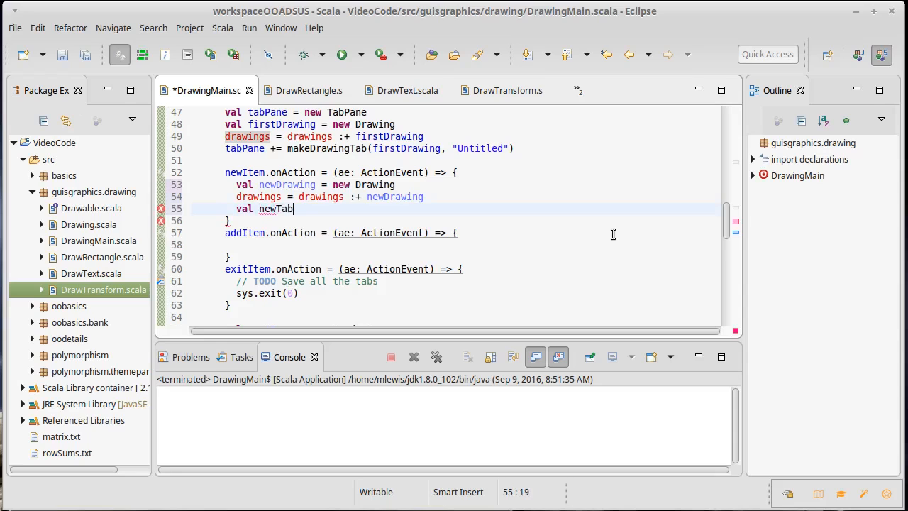
pyautogui.write('= m')
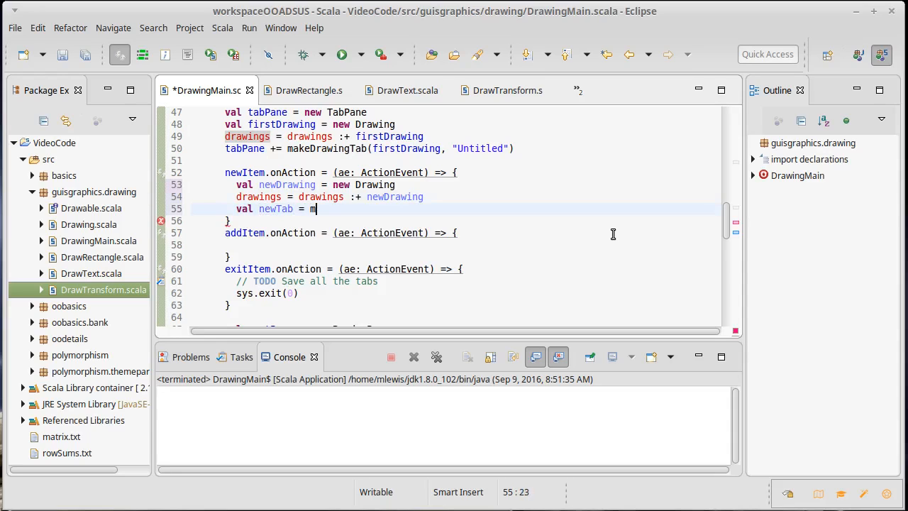
pyautogui.write('akeDrawingTab(drawing, name')
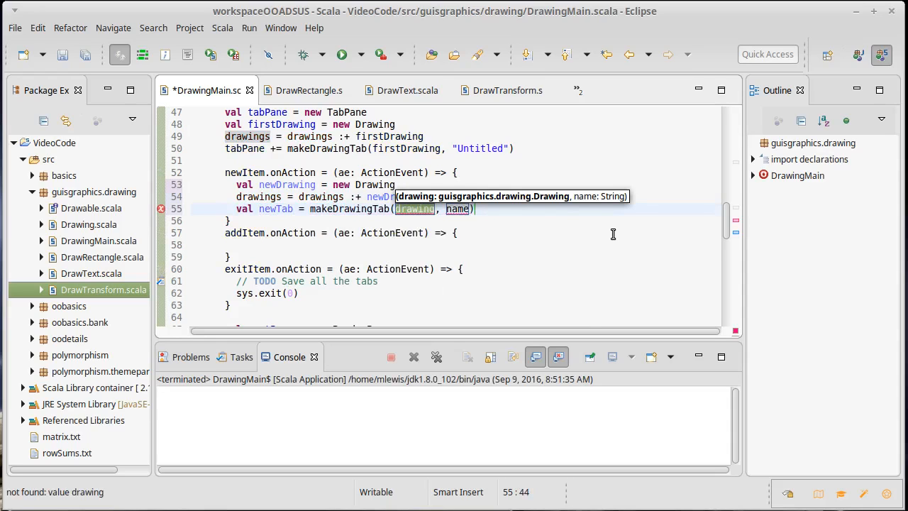
pyautogui.write('newD')
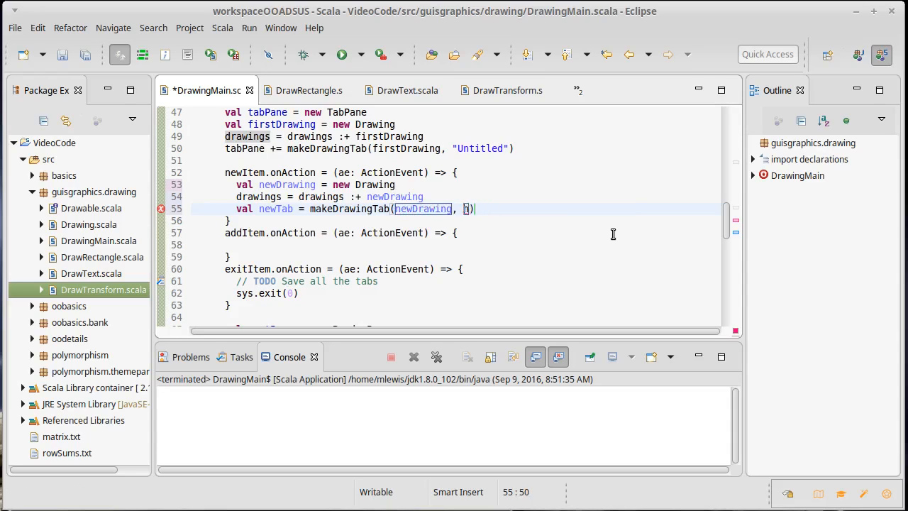
pyautogui.press('BackSpace')
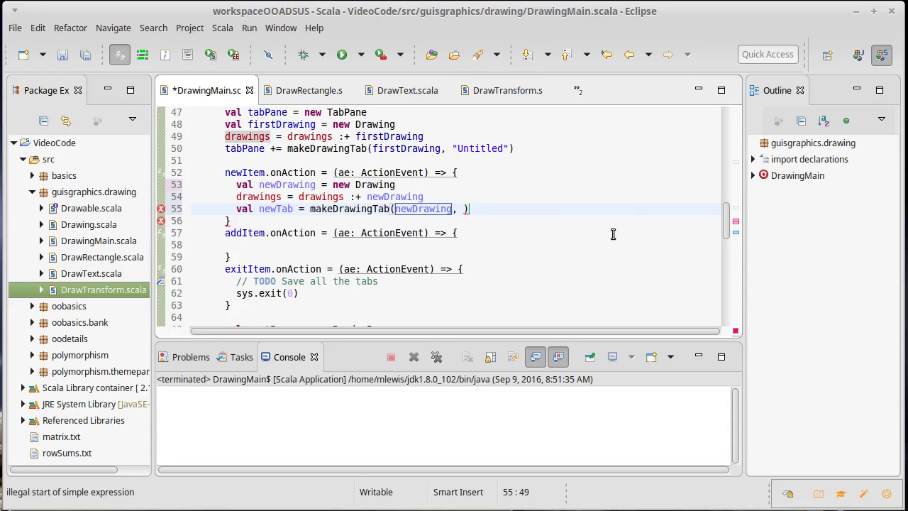
pyautogui.write('"Untitled"')
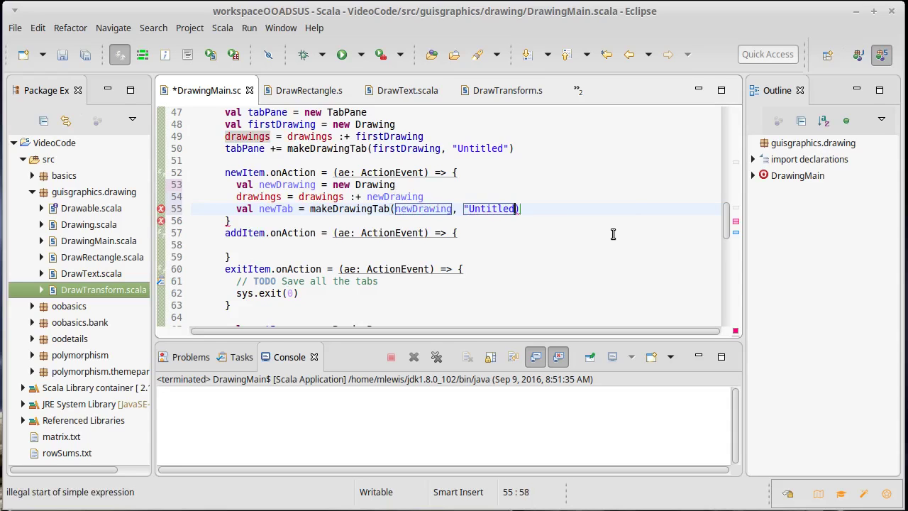
pyautogui.write(')')
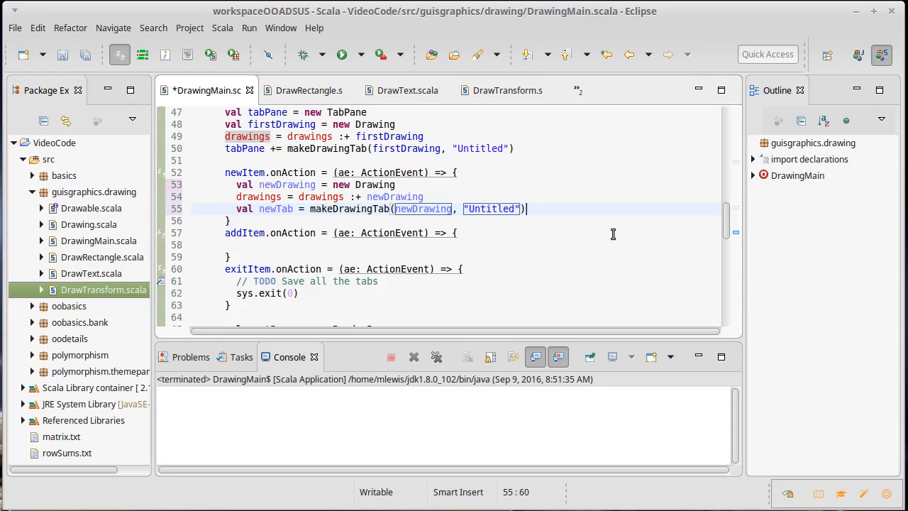
pyautogui.press('Return')
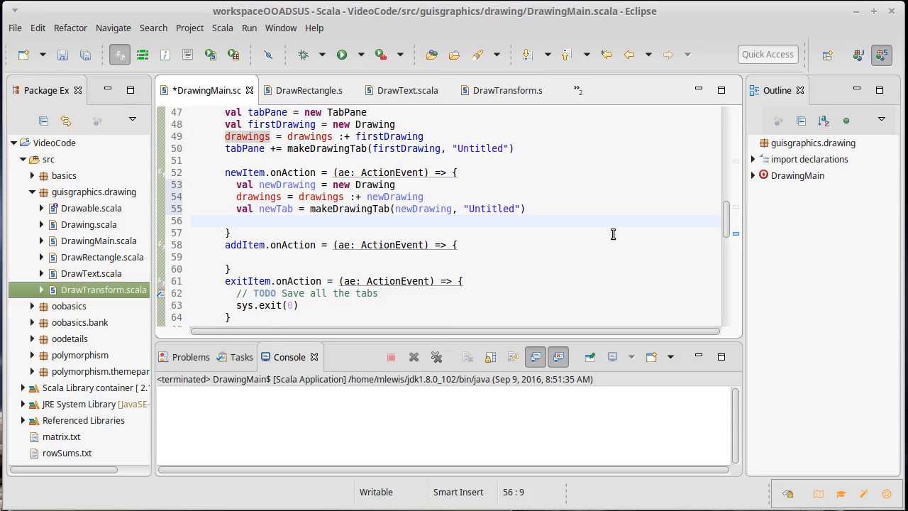
# Step: Write tabPane += newTab, save DrawingMain.scala and run the application
pyautogui.write('tabPane += tab')
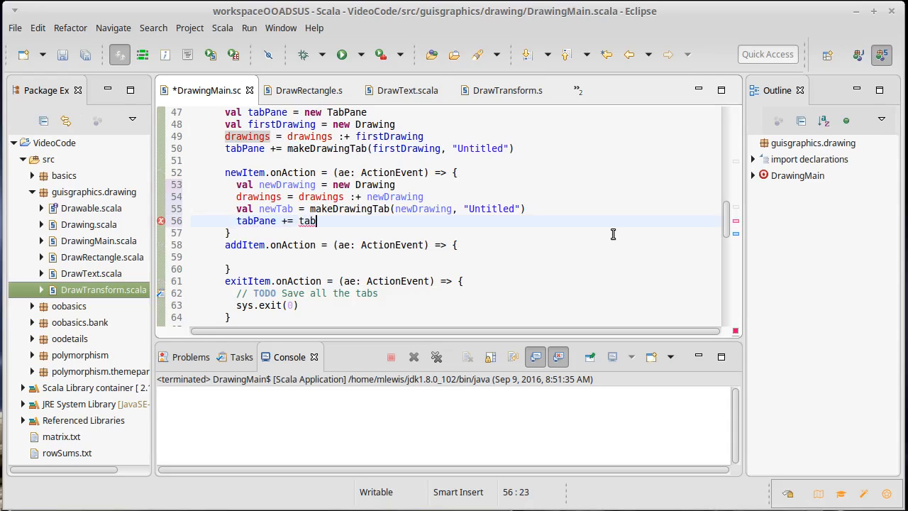
pyautogui.press('BackSpace')
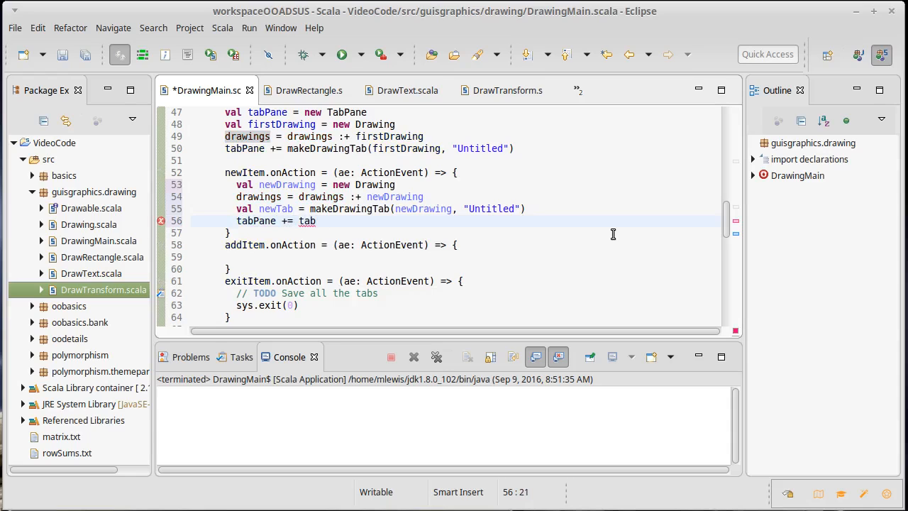
pyautogui.write('newTab')
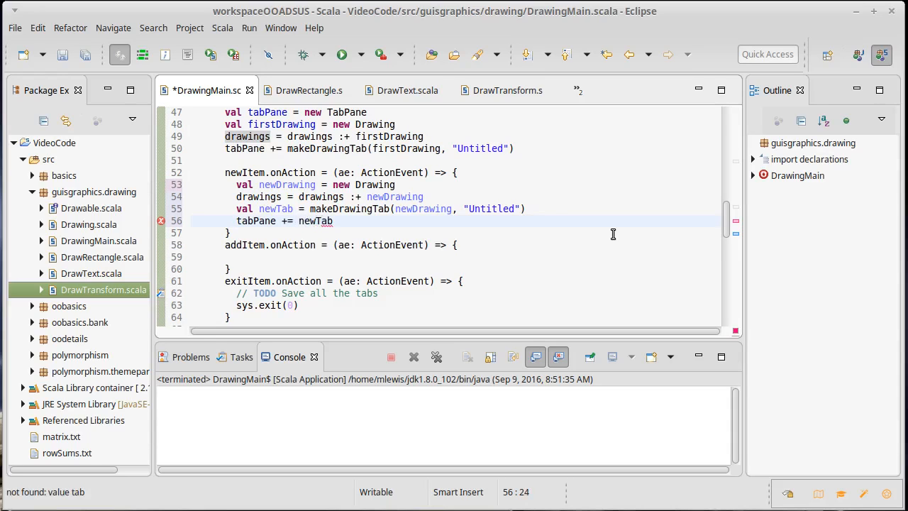
pyautogui.press('ctrl+s')
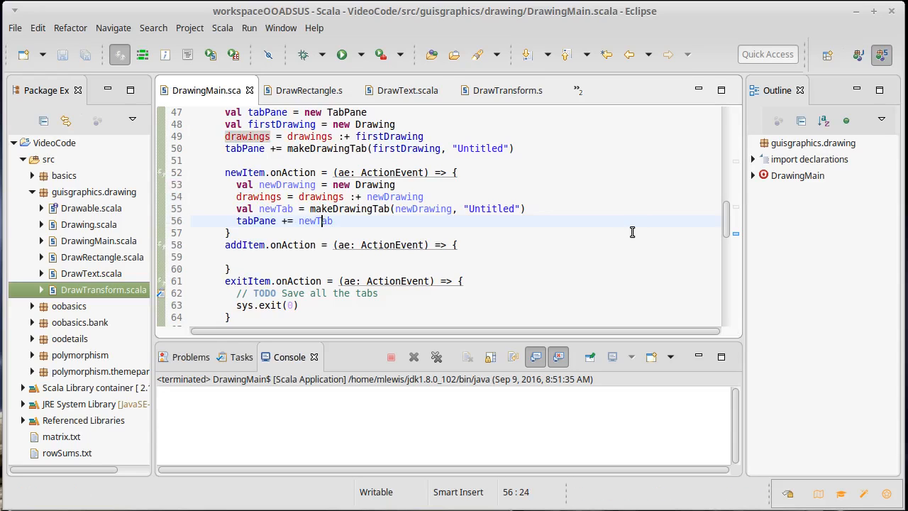
pyautogui.click(341, 54)
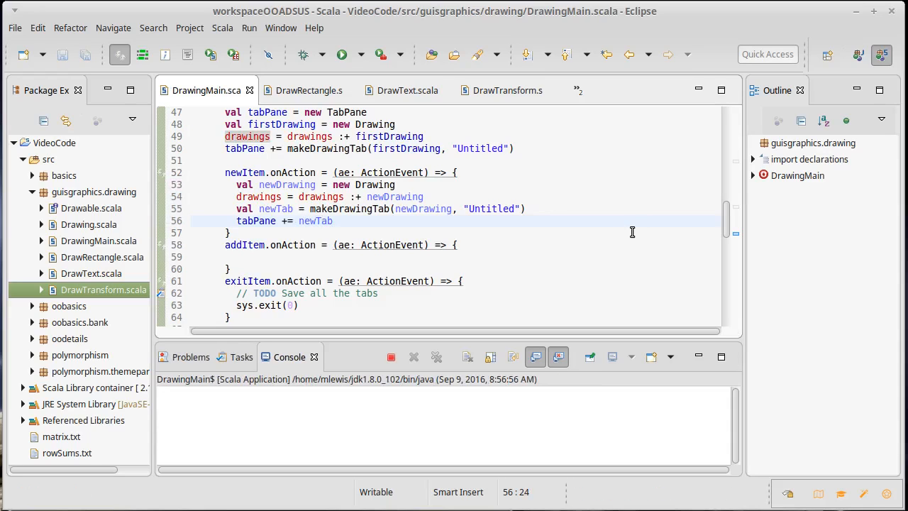
# Step: Enter 'hrt' in one tab's command field and switch between the two Untitled tabs to compare
pyautogui.click(341, 54)
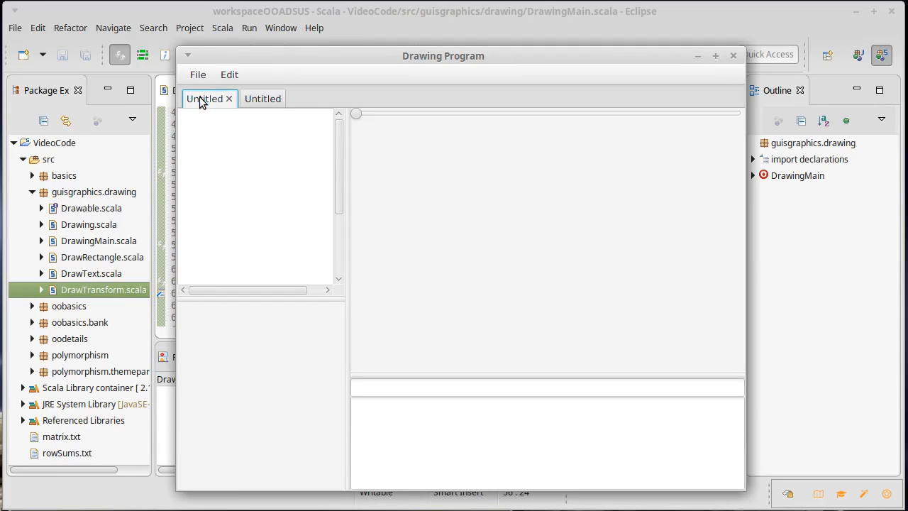
pyautogui.moveTo(215, 105)
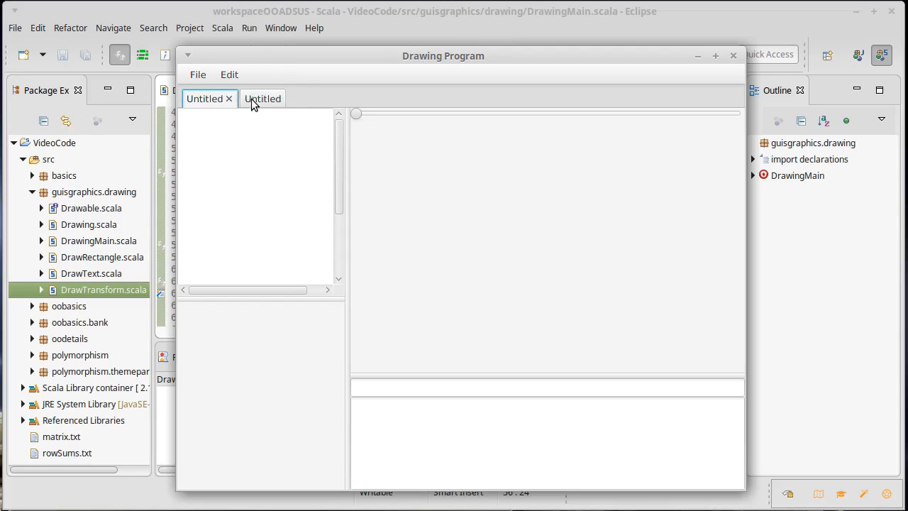
pyautogui.click(262, 98)
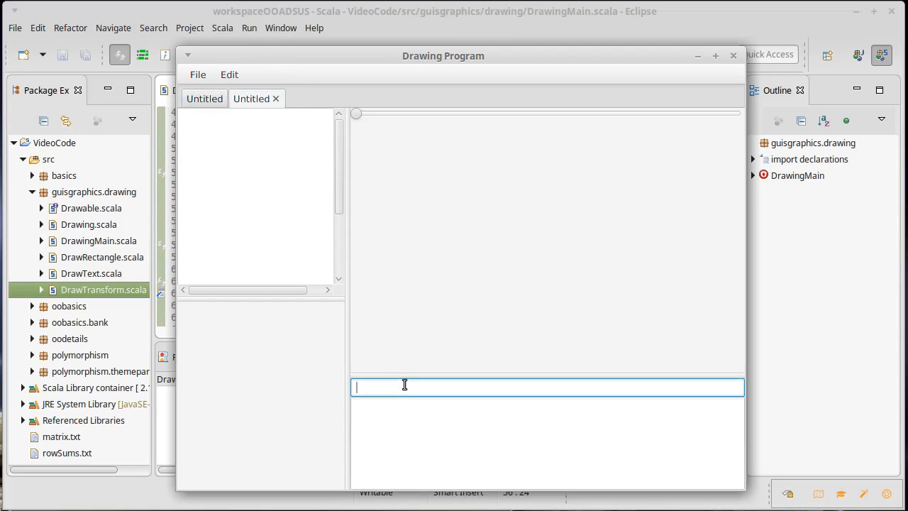
pyautogui.write('hrt')
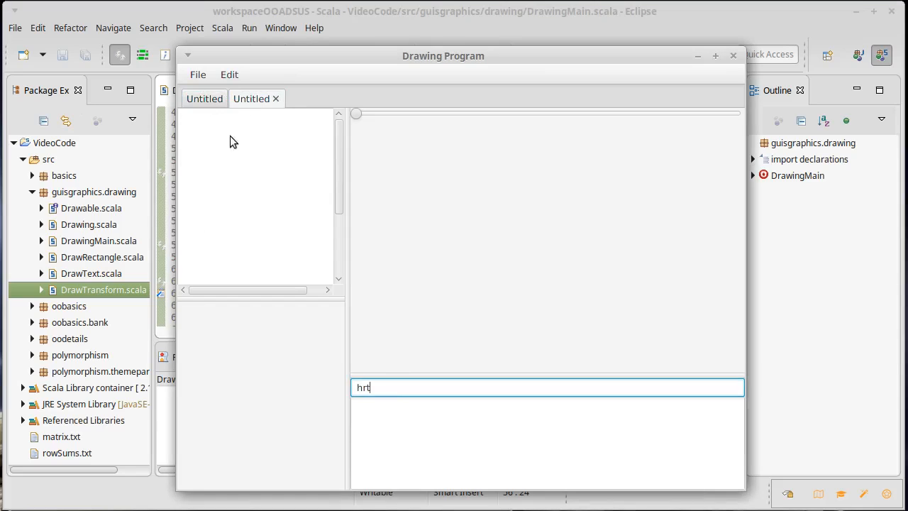
pyautogui.click(252, 99)
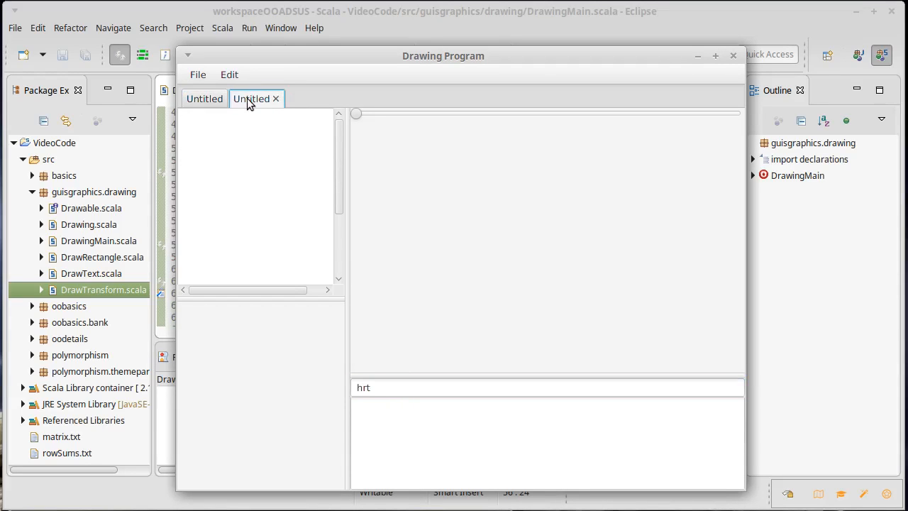
pyautogui.click(205, 100)
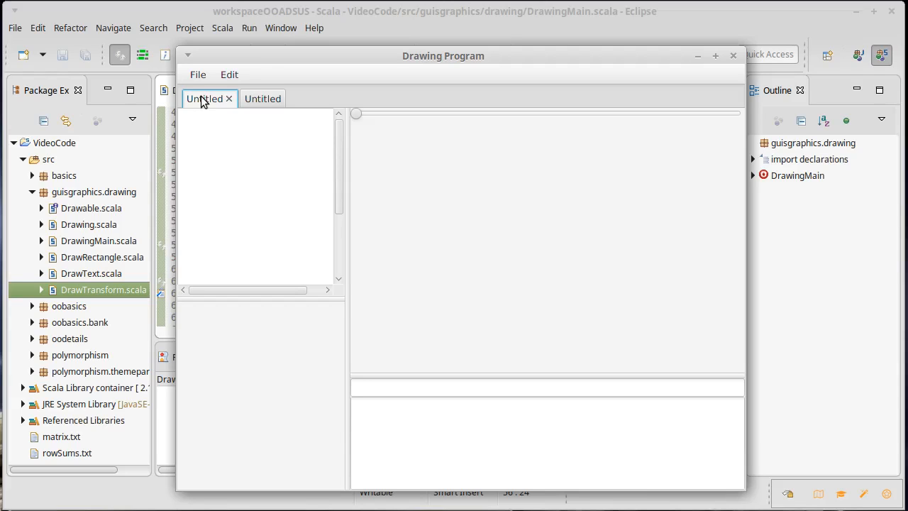
pyautogui.moveTo(667, 79)
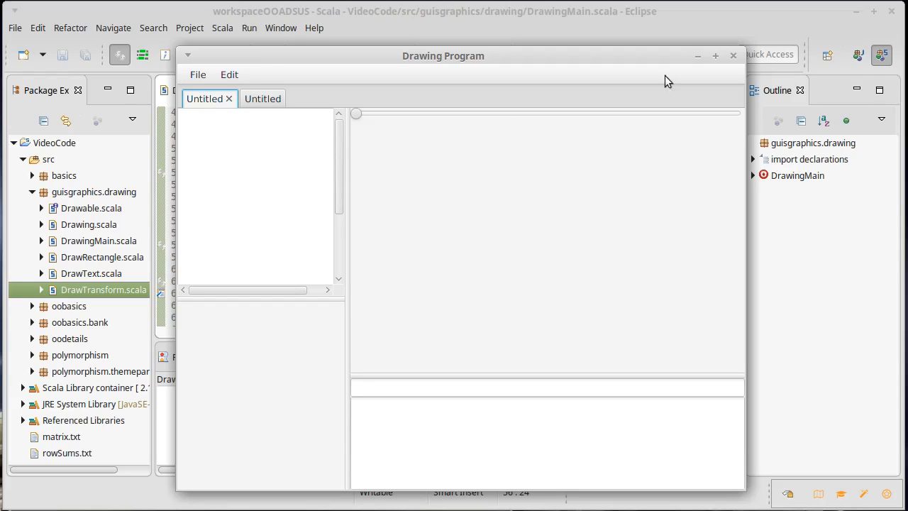